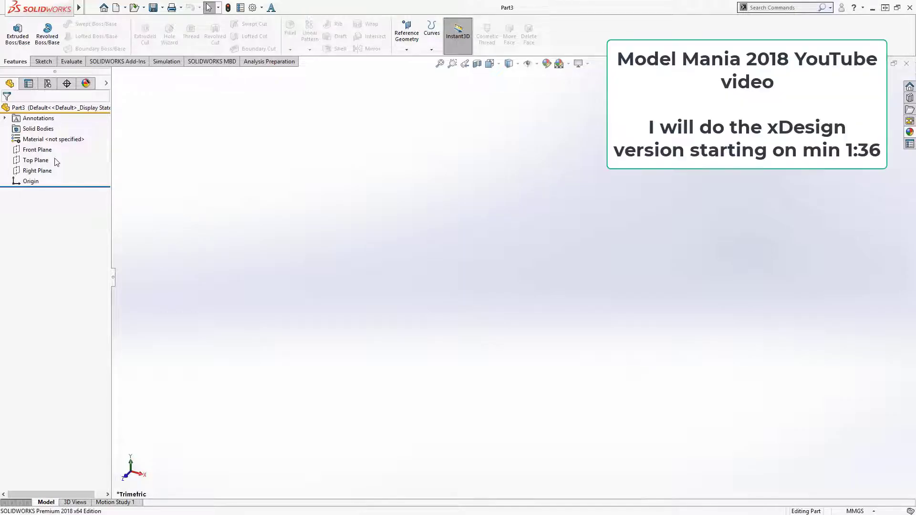
# Sketch a 40 mm centreline with Ø48 and Ø22 circles at its top on the Front Plane.
pyautogui.click(37, 150)
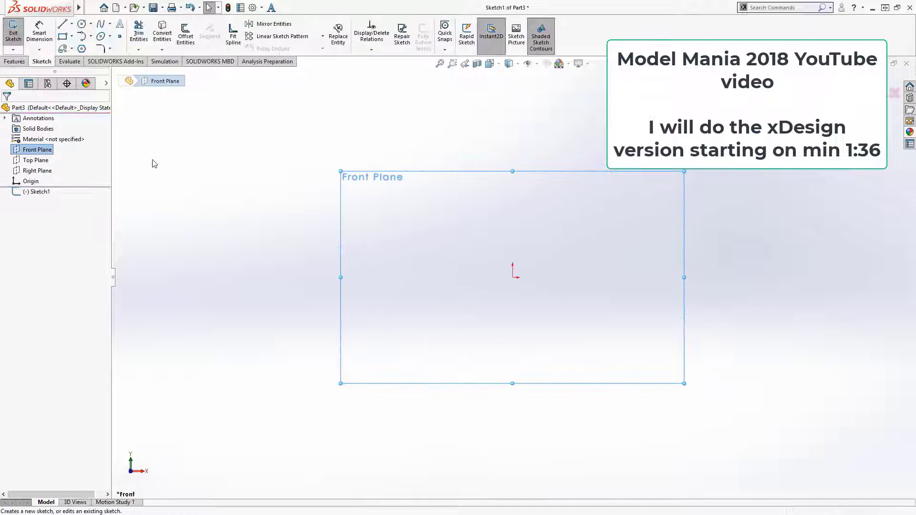
pyautogui.click(64, 23)
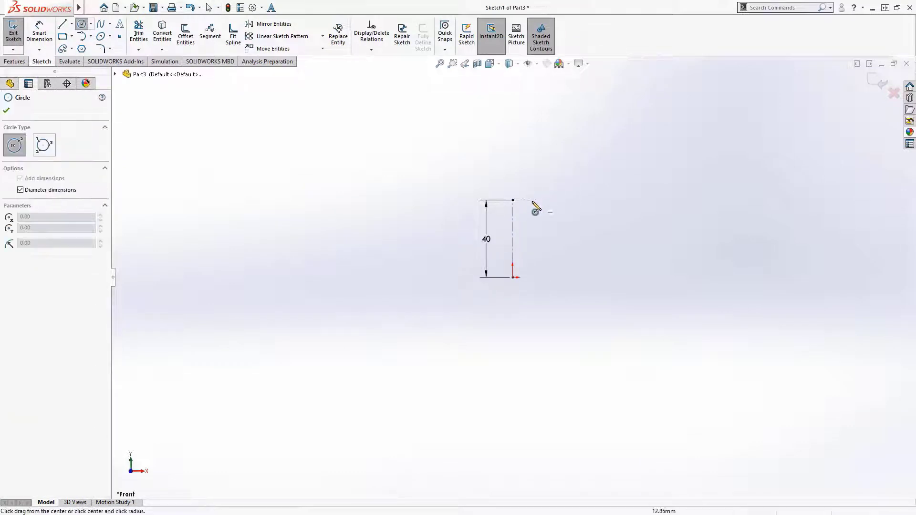
pyautogui.moveTo(513, 200); pyautogui.dragTo(555, 209)
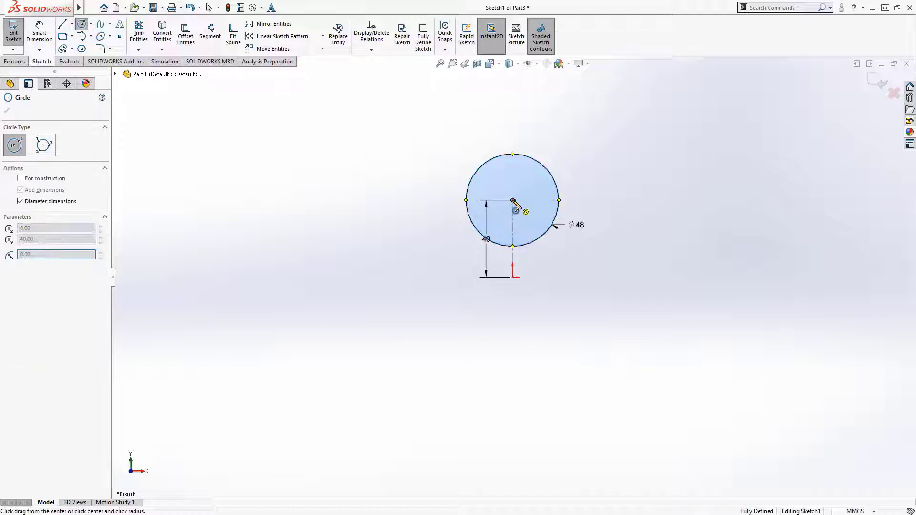
pyautogui.click(537, 209)
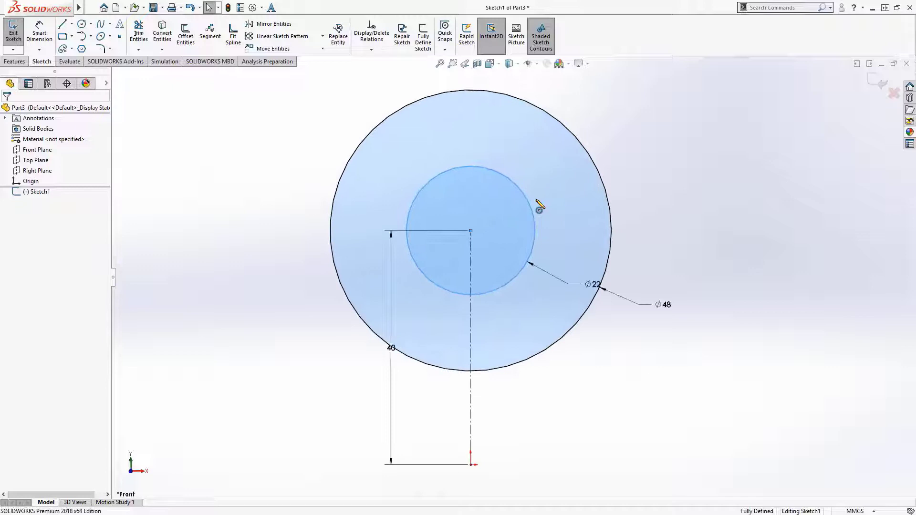
# Draw the right leg lines at a 7° taper and mirror them across the centreline.
pyautogui.click(63, 23)
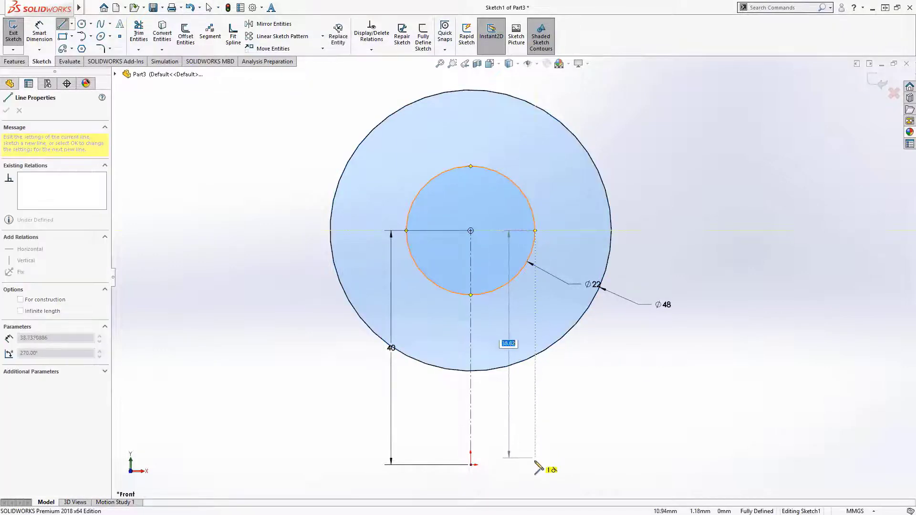
pyautogui.moveTo(534, 245); pyautogui.dragTo(610, 256)
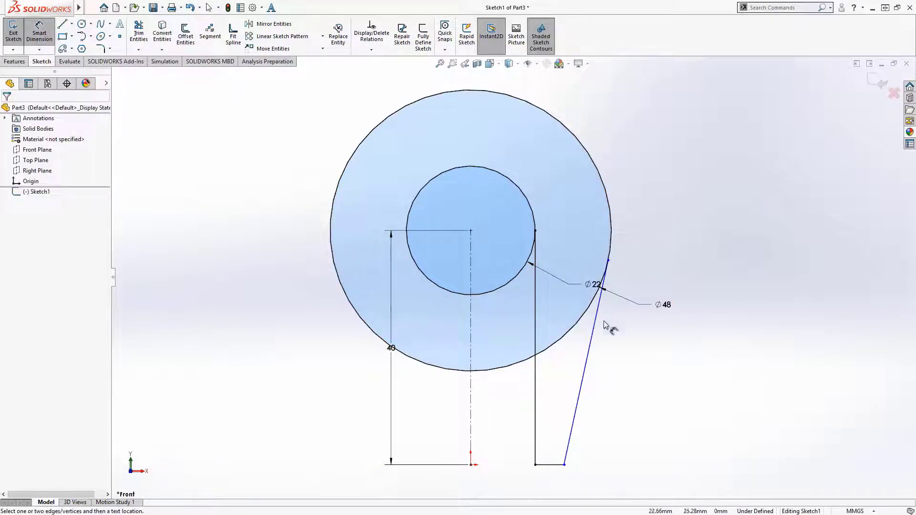
pyautogui.click(587, 362)
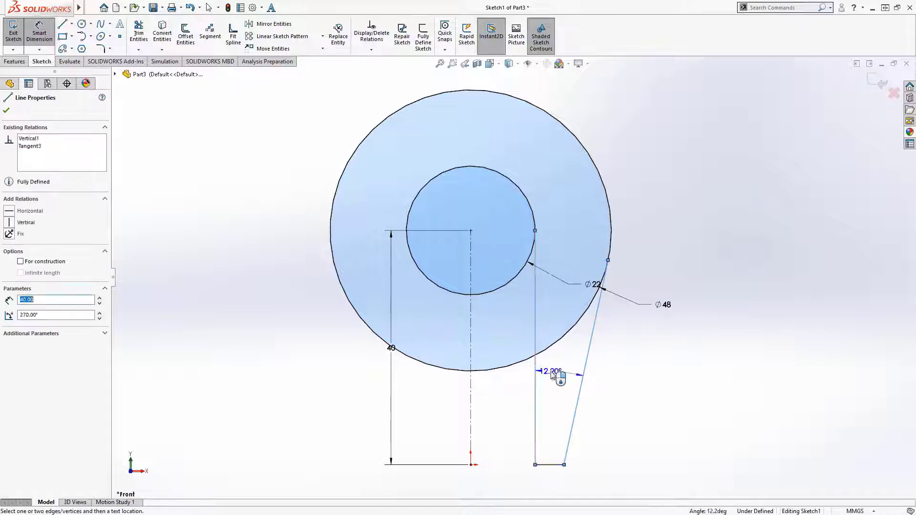
pyautogui.click(547, 372)
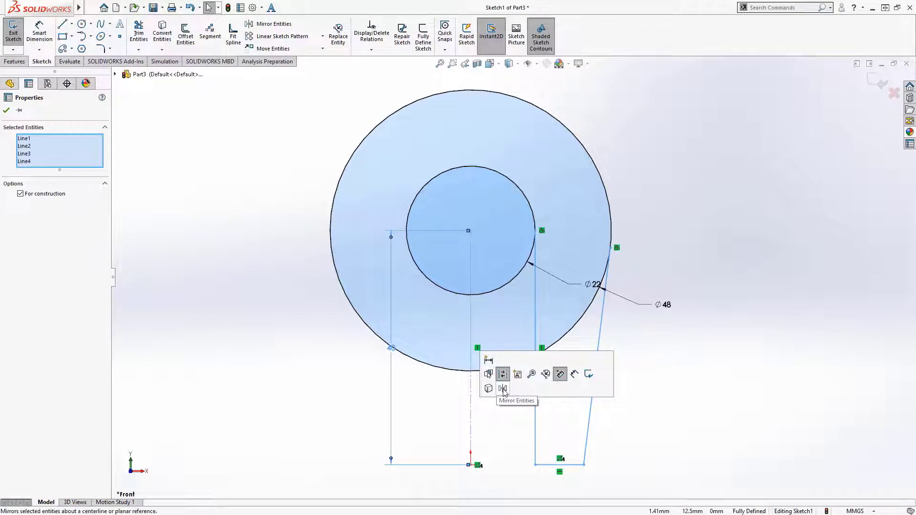
pyautogui.click(502, 389)
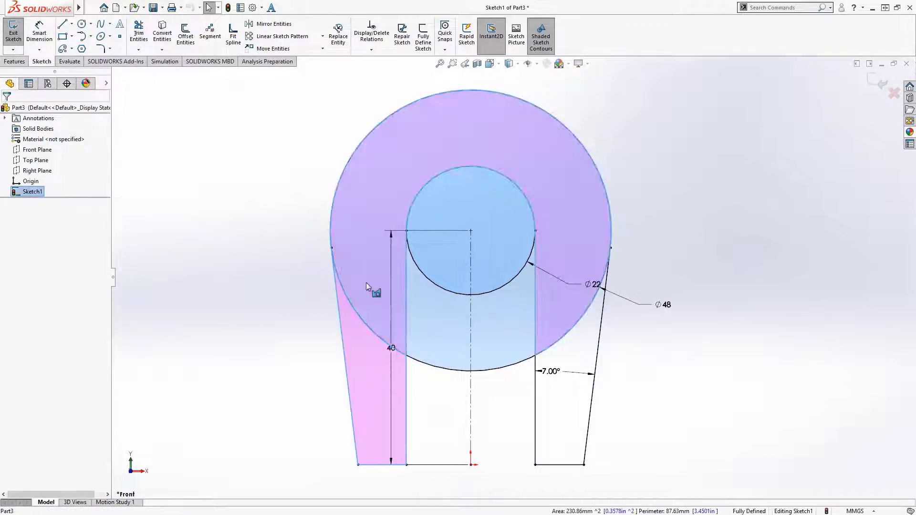
pyautogui.rightClick(570, 363)
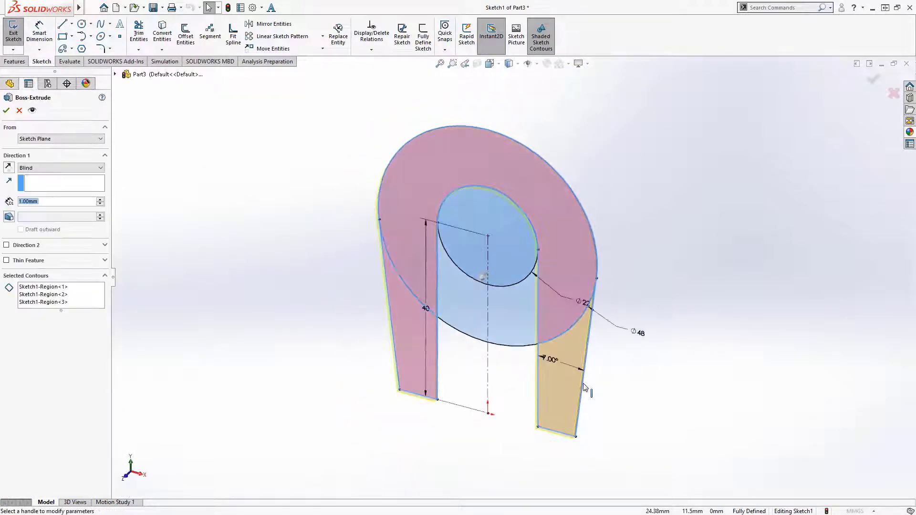
# Extrude the profile 40 mm with the Mid Plane end condition.
pyautogui.rightClick(584, 388)
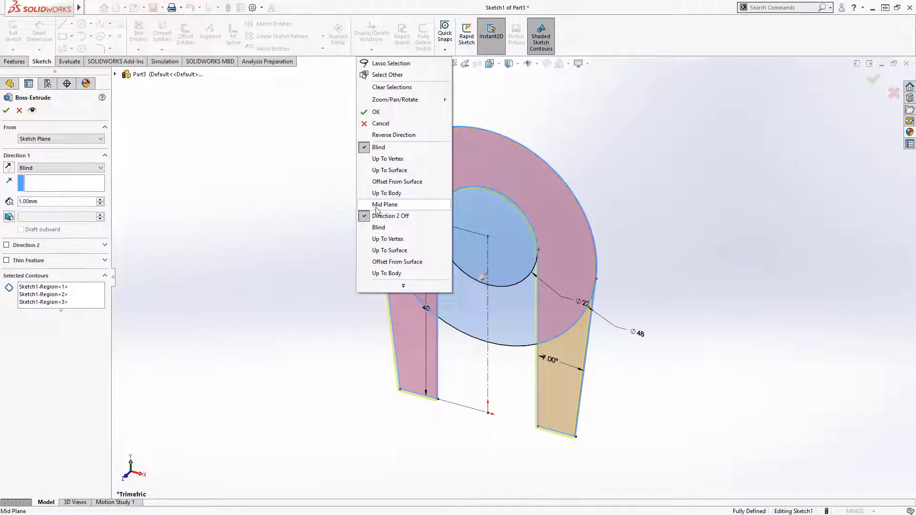
pyautogui.click(385, 204)
pyautogui.write('40')
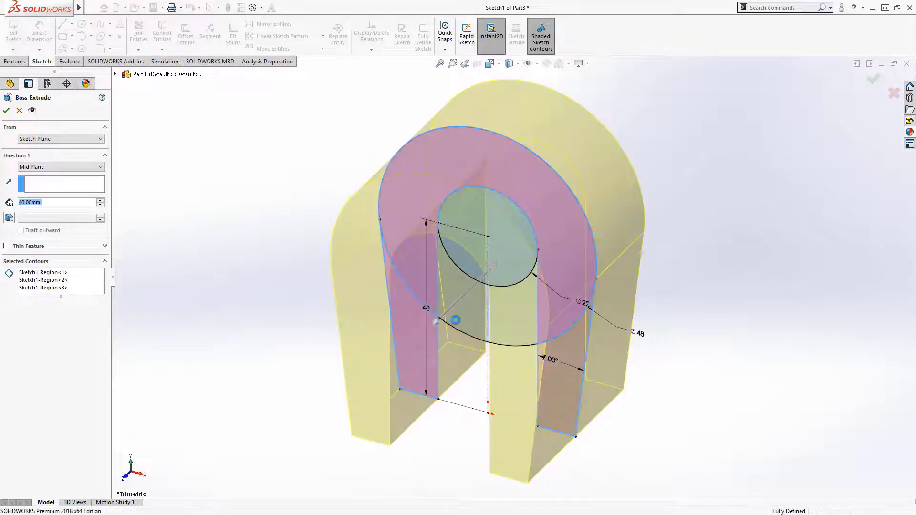
pyautogui.click(6, 110)
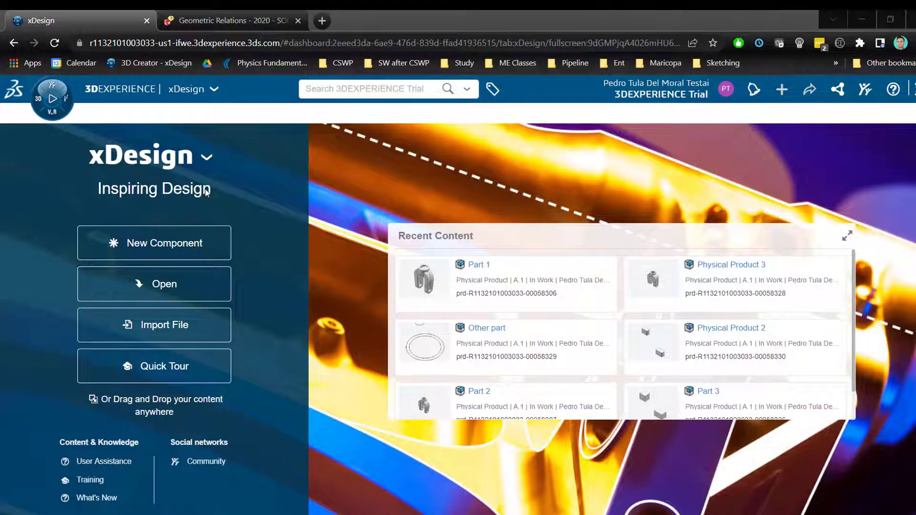
pyautogui.moveTo(105, 179)
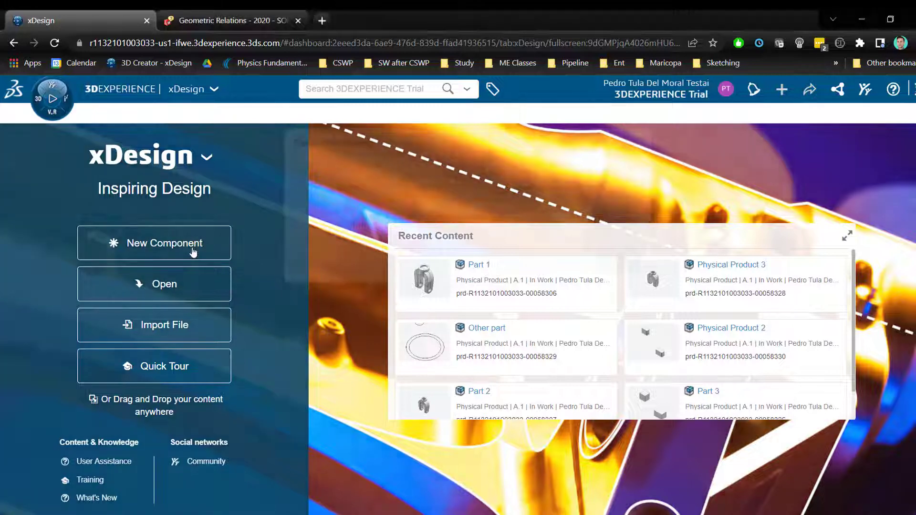
# Create a new component from the xDesign dashboard.
pyautogui.click(154, 244)
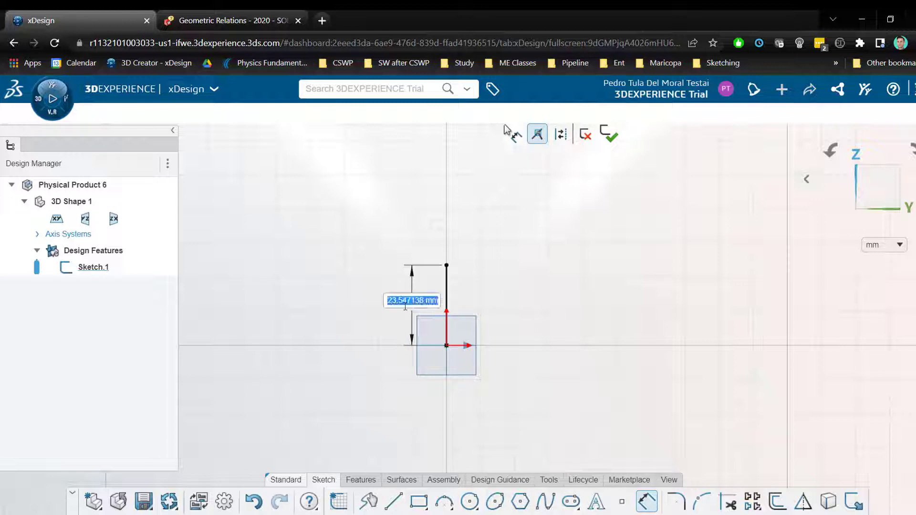
# Dimension the vertical line 40 mm and draw two concentric circles at its top, outer Ø40.
pyautogui.write('40')
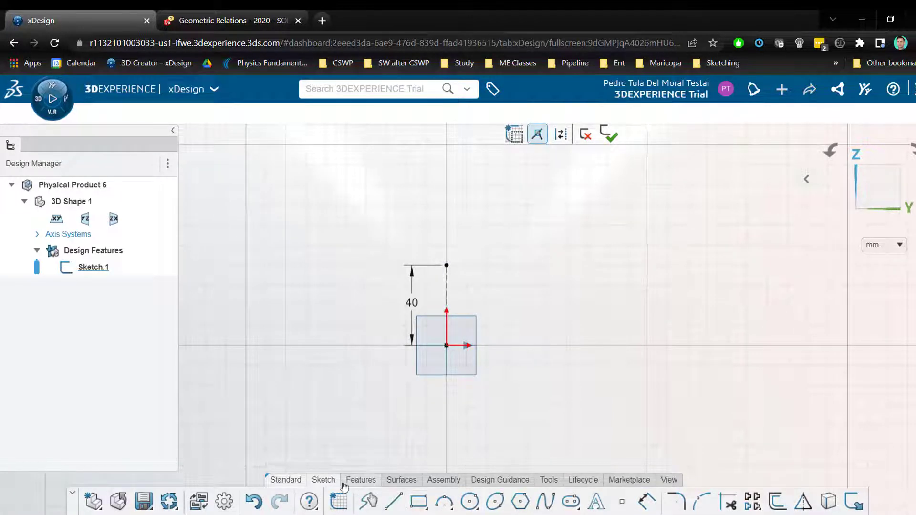
pyautogui.click(469, 501)
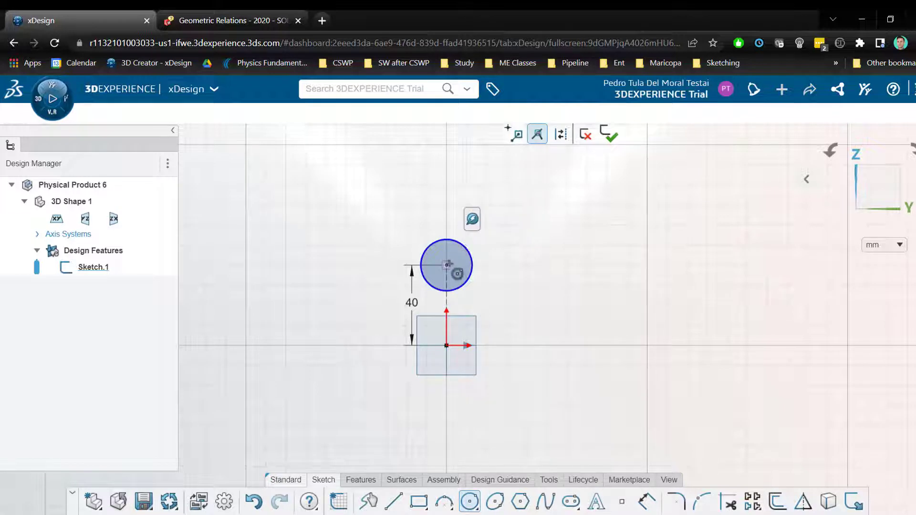
pyautogui.rightClick(447, 264)
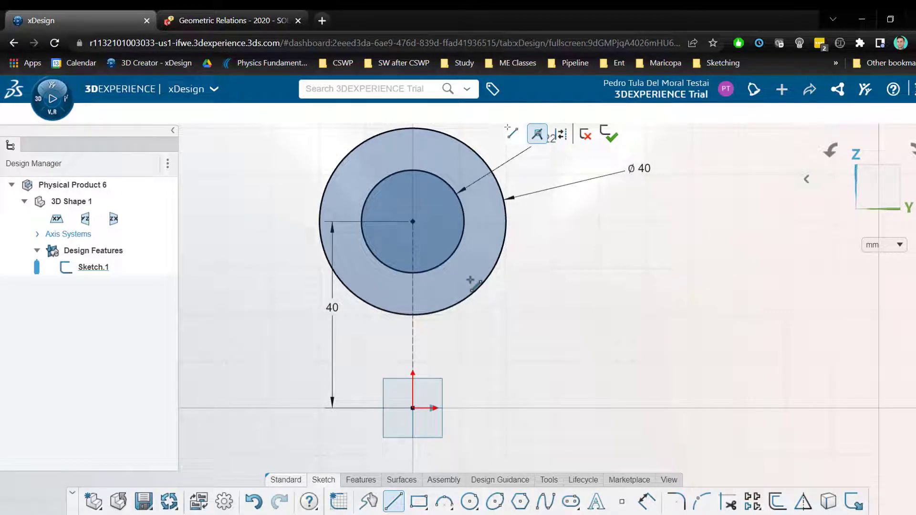
pyautogui.moveTo(465, 269)
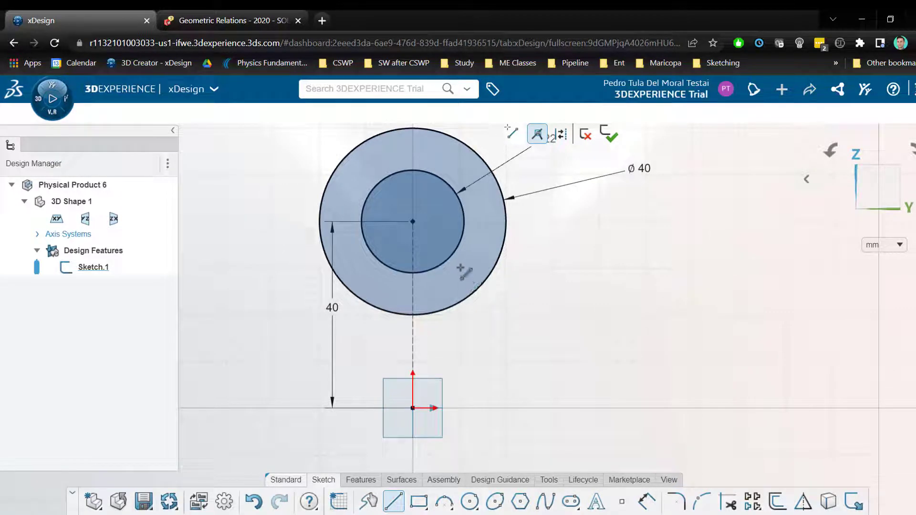
# Draw the right leg lines tangent to the inner circle at 7° and start Sketch Mirror.
pyautogui.click(231, 20)
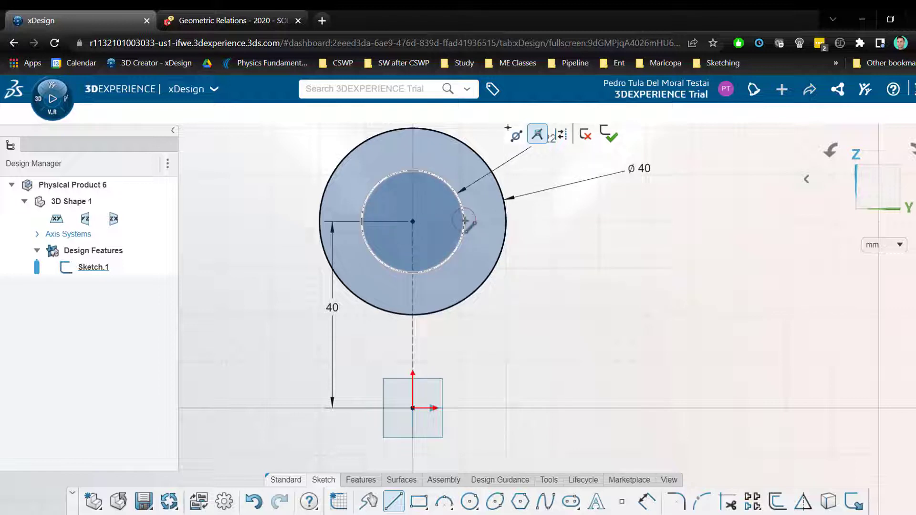
pyautogui.moveTo(464, 220); pyautogui.dragTo(467, 394)
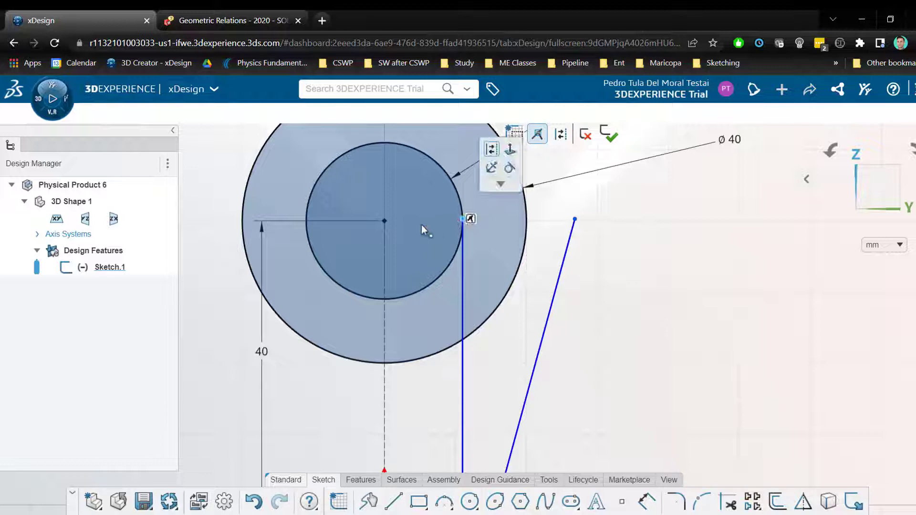
pyautogui.click(384, 220)
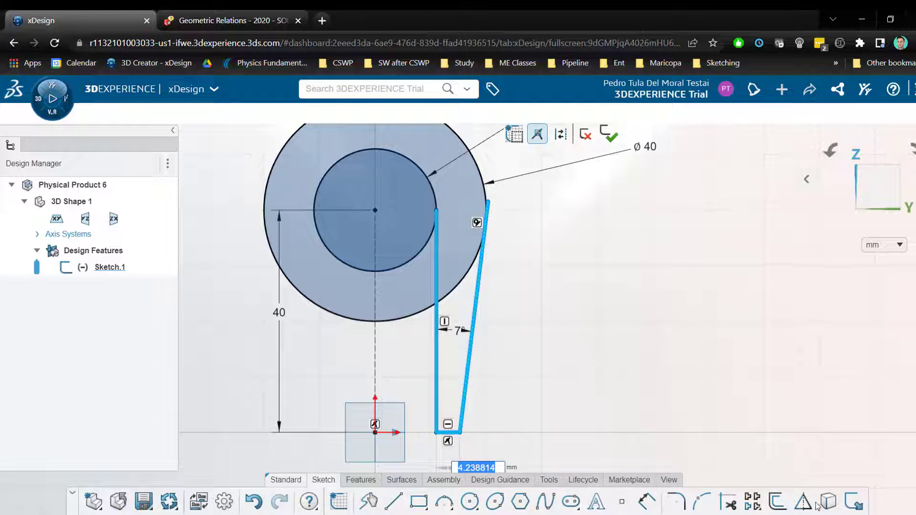
pyautogui.click(802, 501)
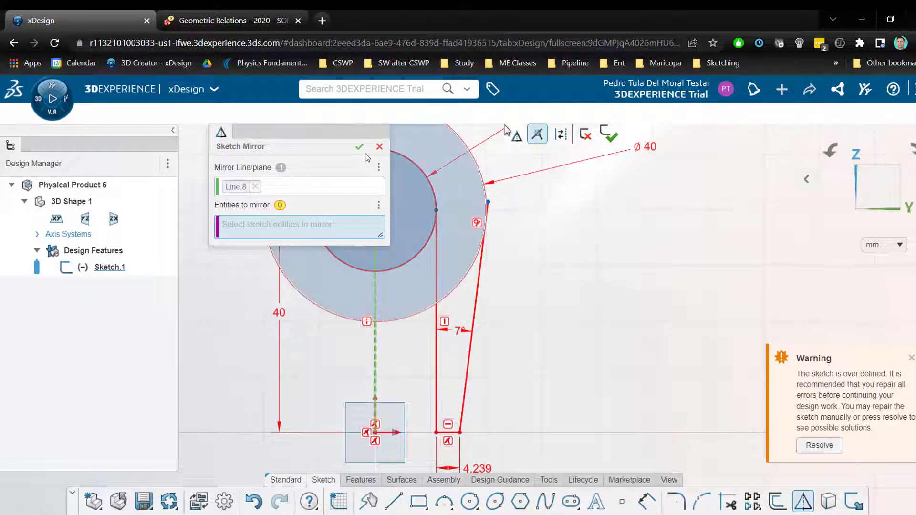
# Undo the over-defined result and mirror the three leg lines across the centreline.
pyautogui.click(360, 147)
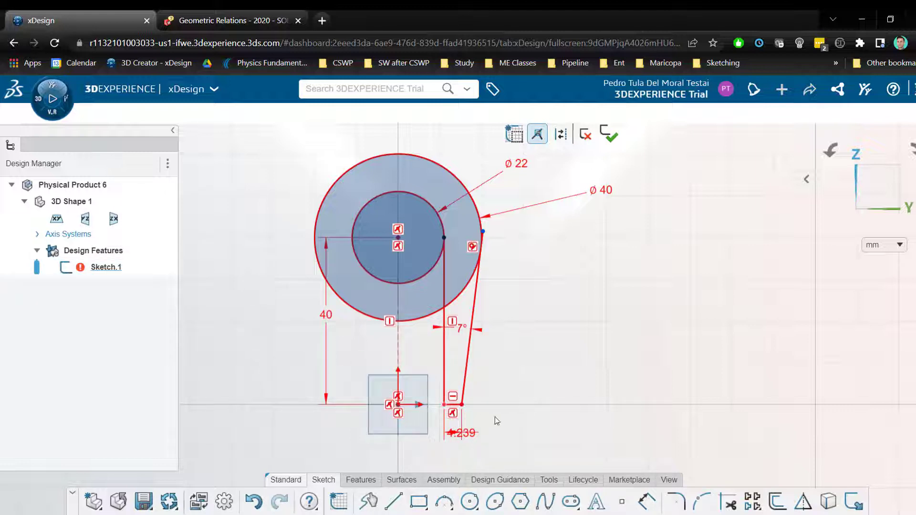
pyautogui.press('ctrl+z')
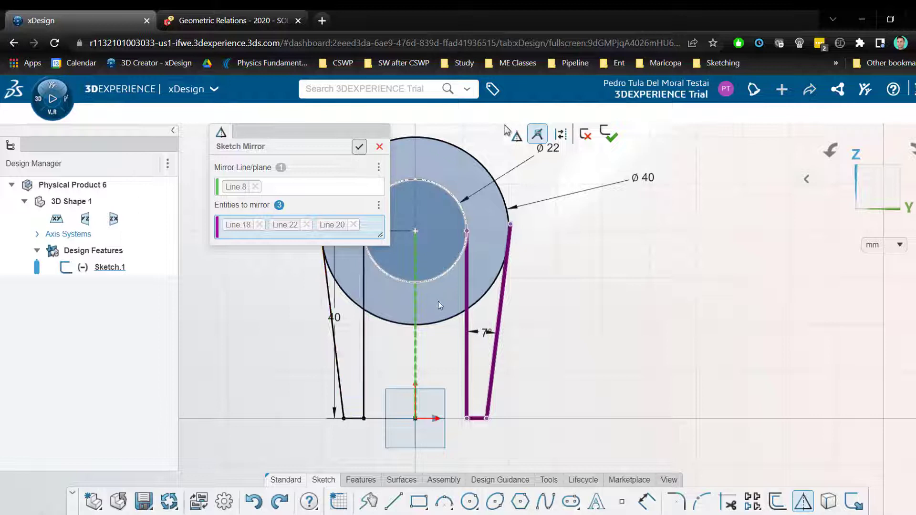
pyautogui.click(358, 146)
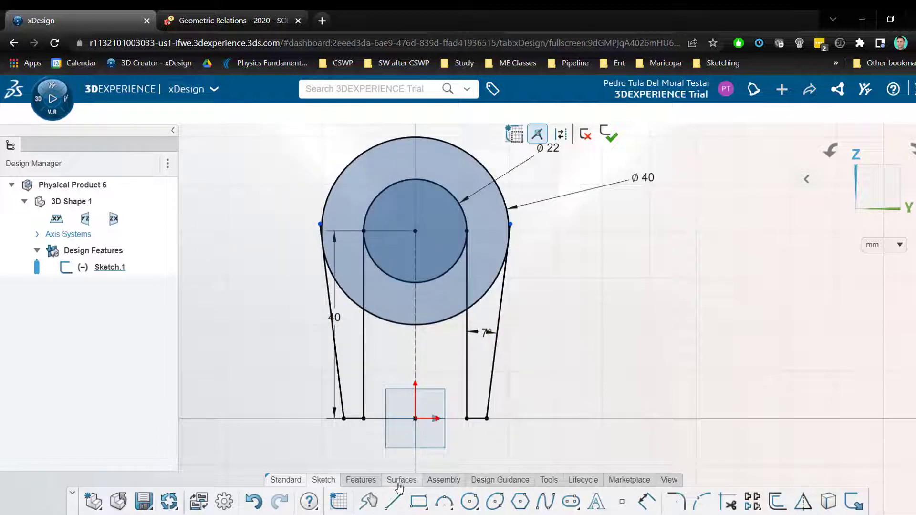
# Start an Extrude and pick the profile contours instead of the whole sketch.
pyautogui.click(361, 480)
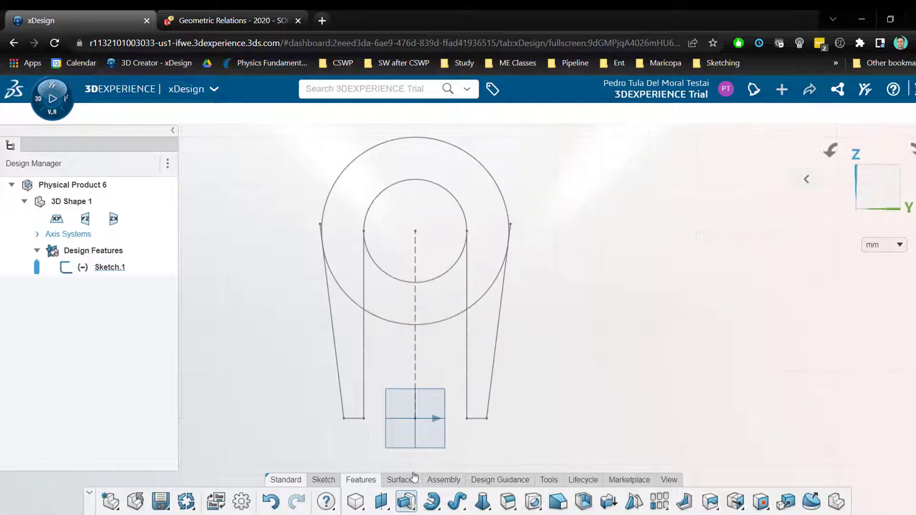
pyautogui.click(405, 501)
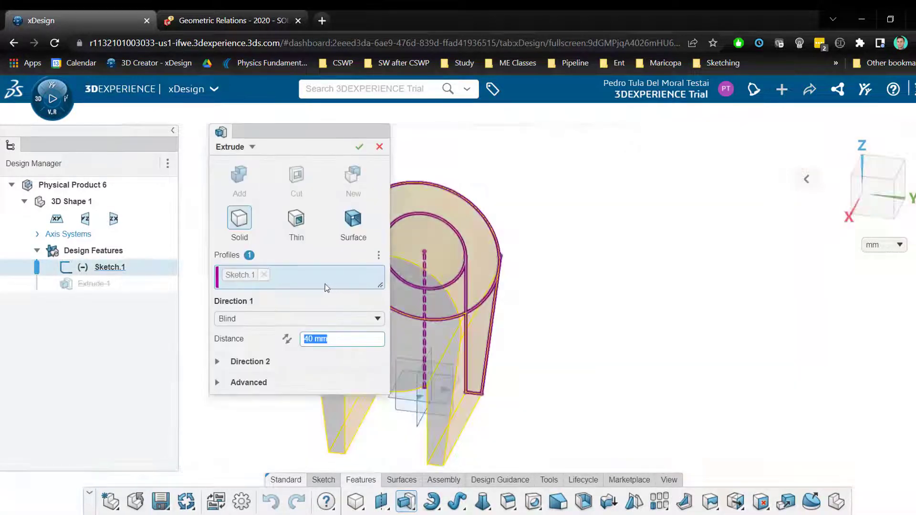
pyautogui.click(264, 274)
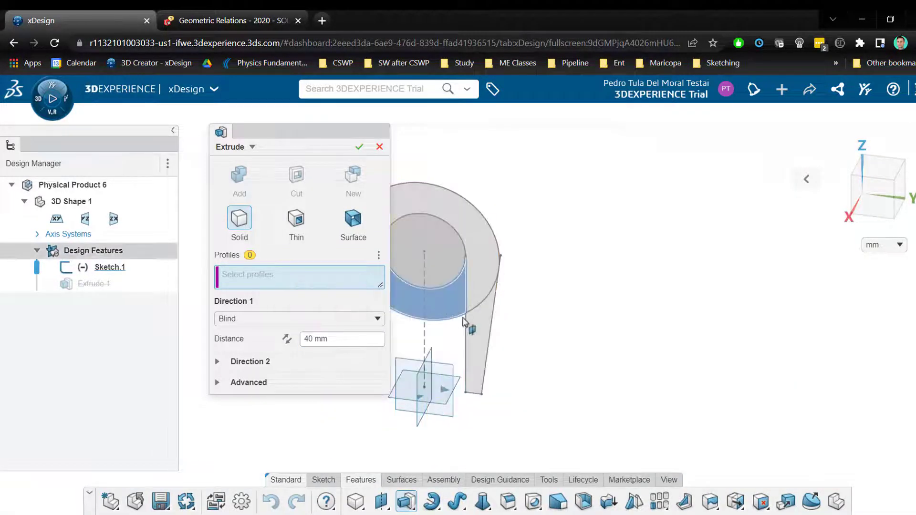
pyautogui.click(461, 321)
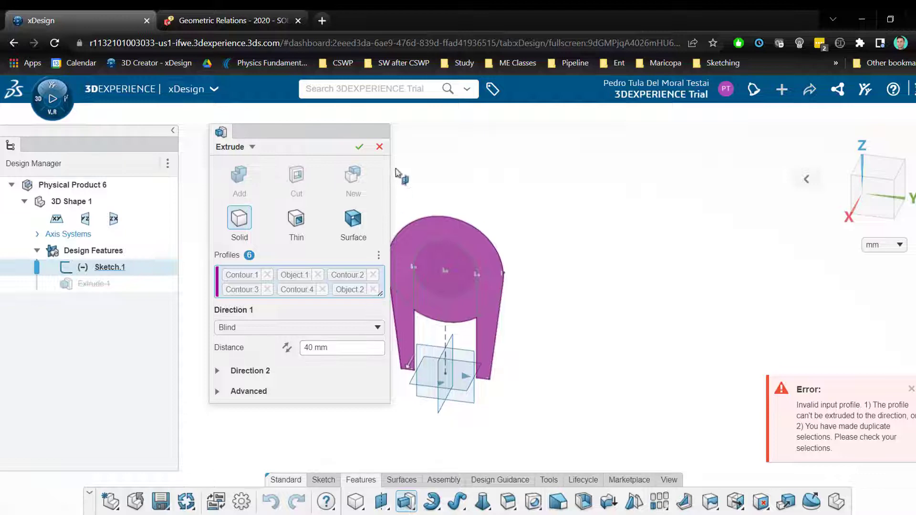
pyautogui.click(378, 147)
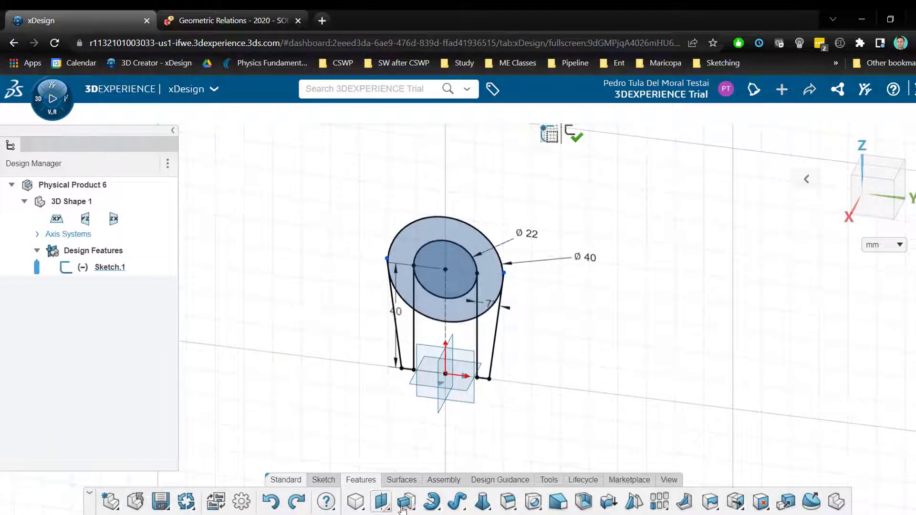
# Extrude Contour.1–3 at 40 mm Midplane into a solid.
pyautogui.click(407, 501)
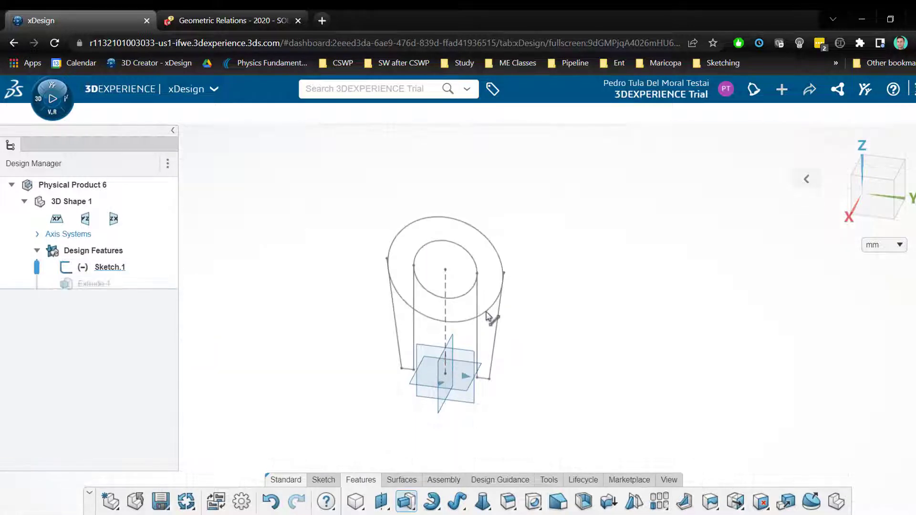
pyautogui.click(380, 501)
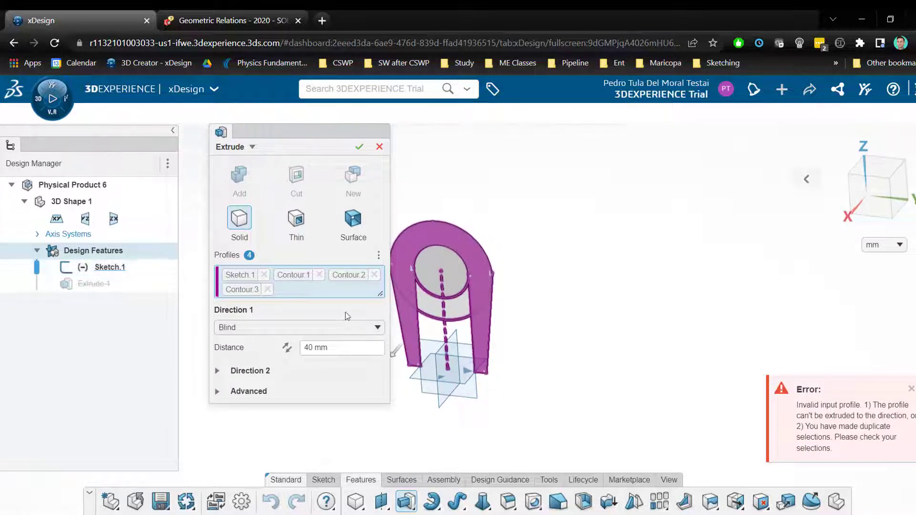
pyautogui.click(267, 290)
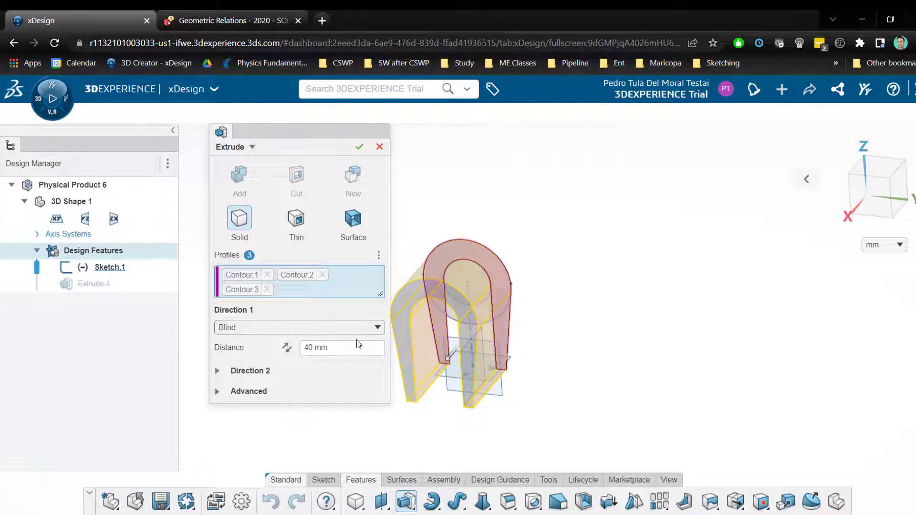
pyautogui.moveTo(341, 329)
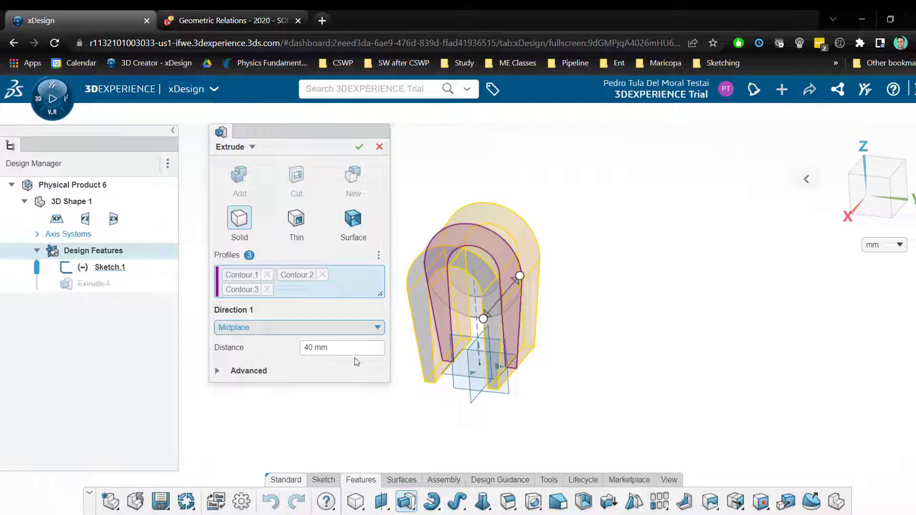
pyautogui.moveTo(389, 368)
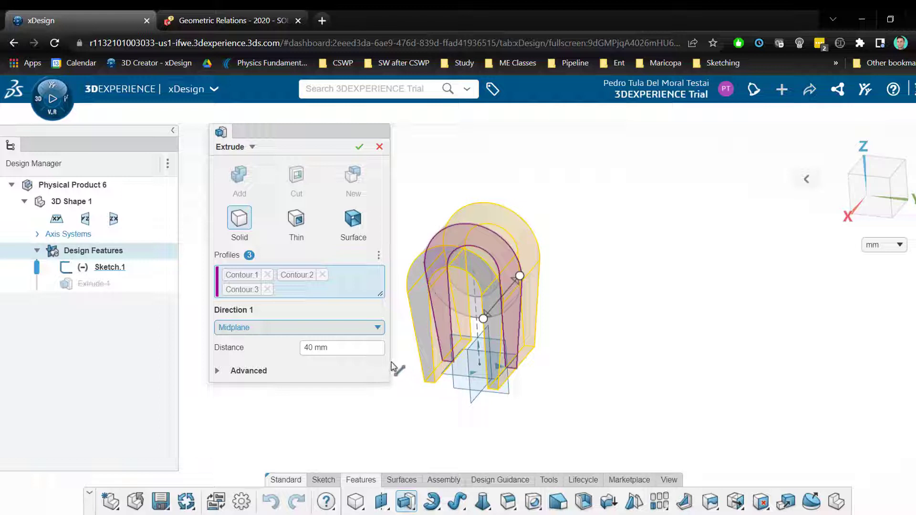
pyautogui.moveTo(303, 332)
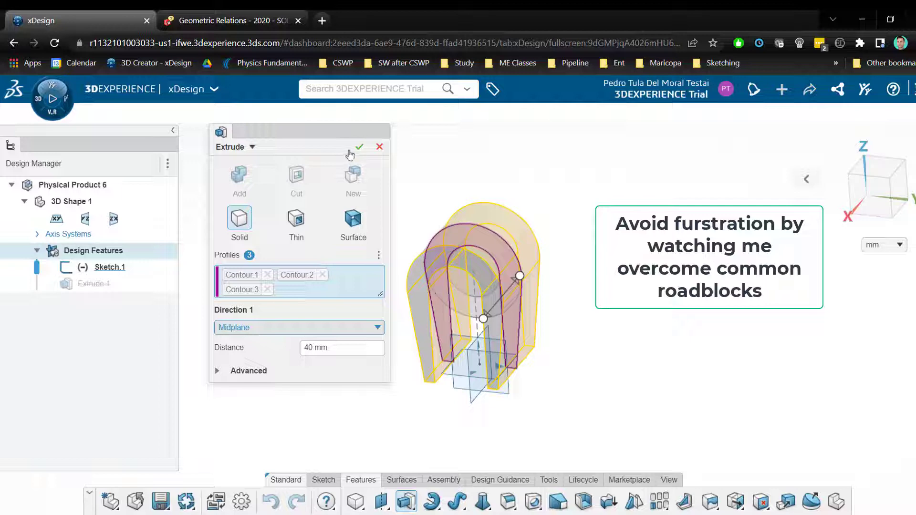
pyautogui.click(358, 146)
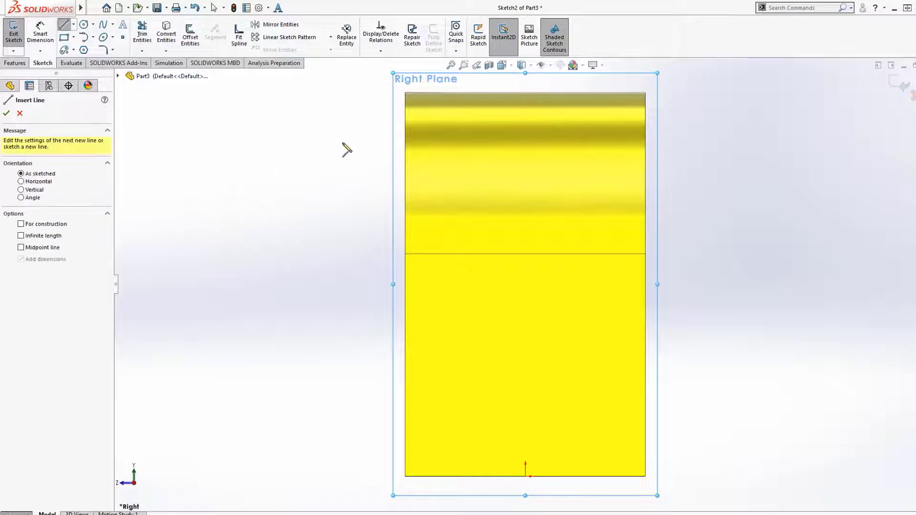
# Draw the tapered U slot outline, dimension its taper angle and start an Extruded Cut.
pyautogui.moveTo(435, 102); pyautogui.dragTo(459, 342)
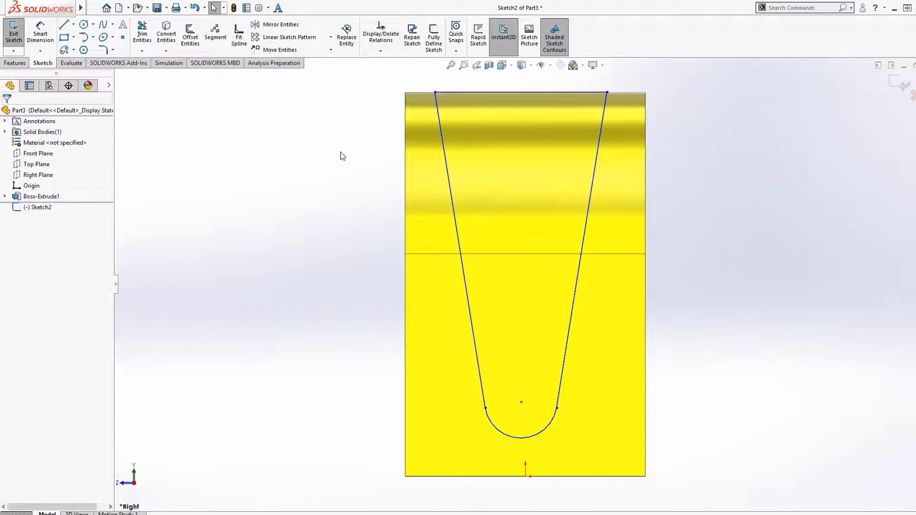
pyautogui.click(64, 23)
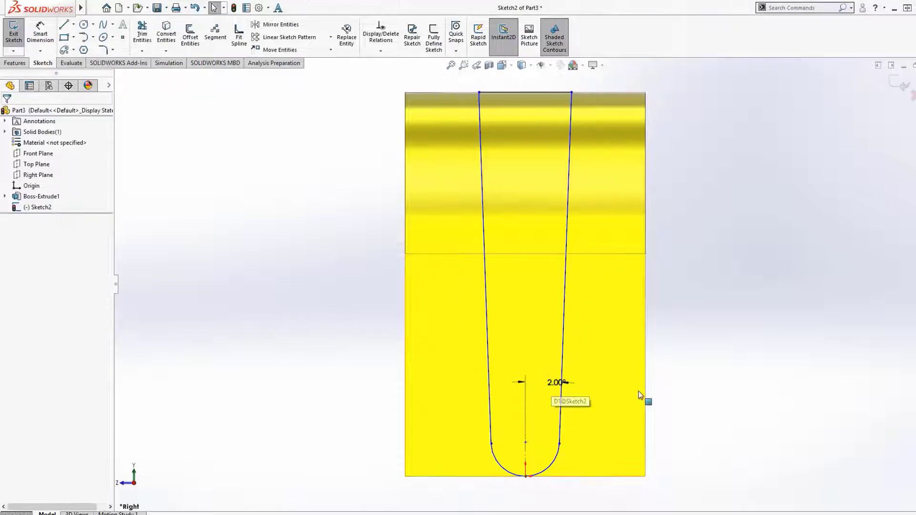
pyautogui.click(83, 24)
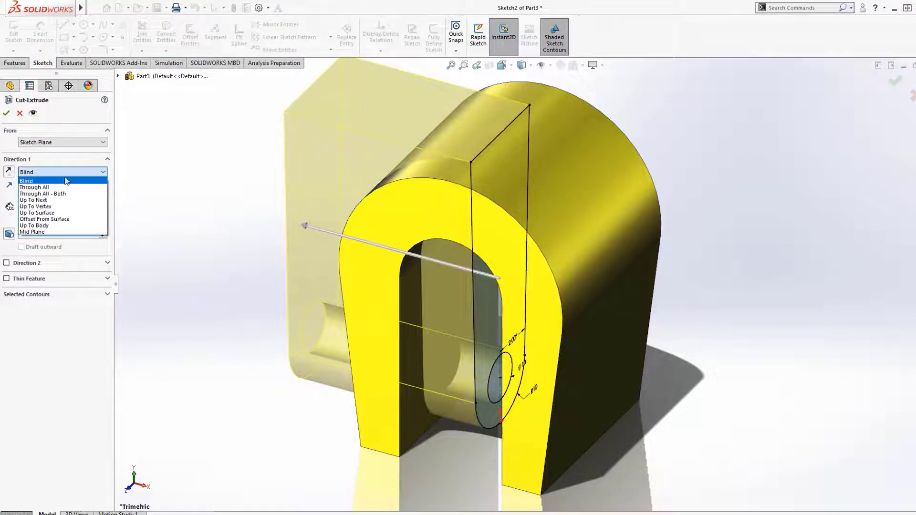
# Cut the slot Through All - Both directions.
pyautogui.click(43, 194)
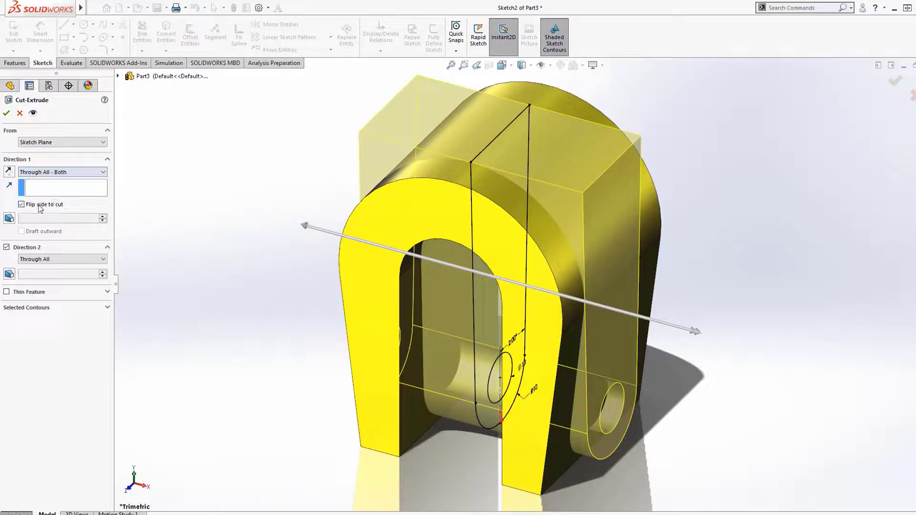
pyautogui.click(7, 112)
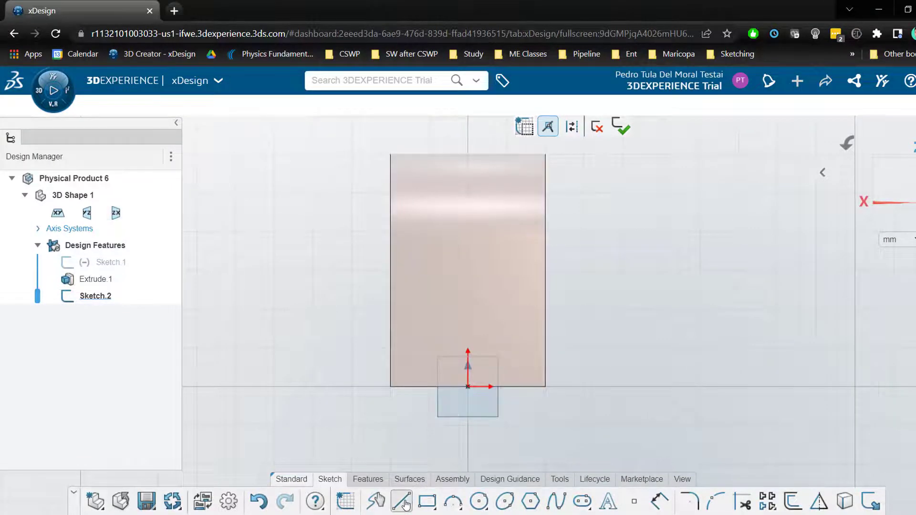
# Start a line in Sketch 2 and show the View tab options.
pyautogui.click(401, 501)
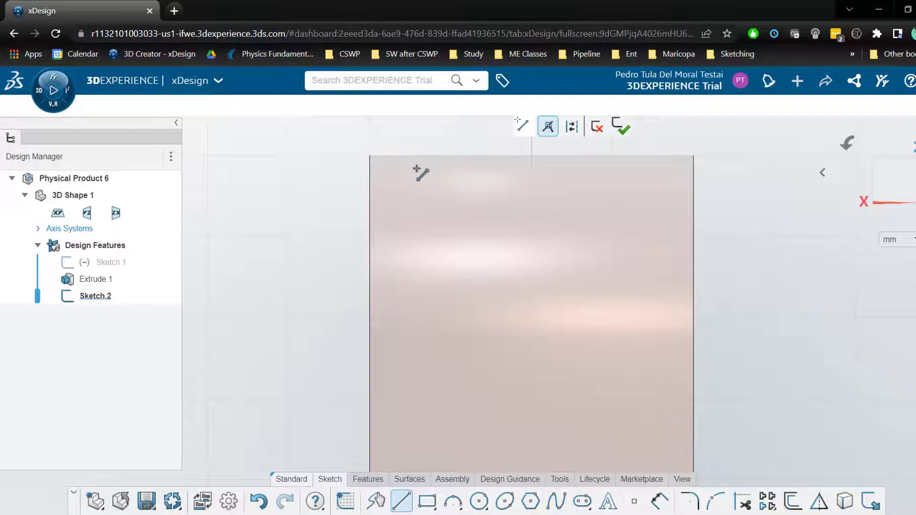
pyautogui.moveTo(451, 156)
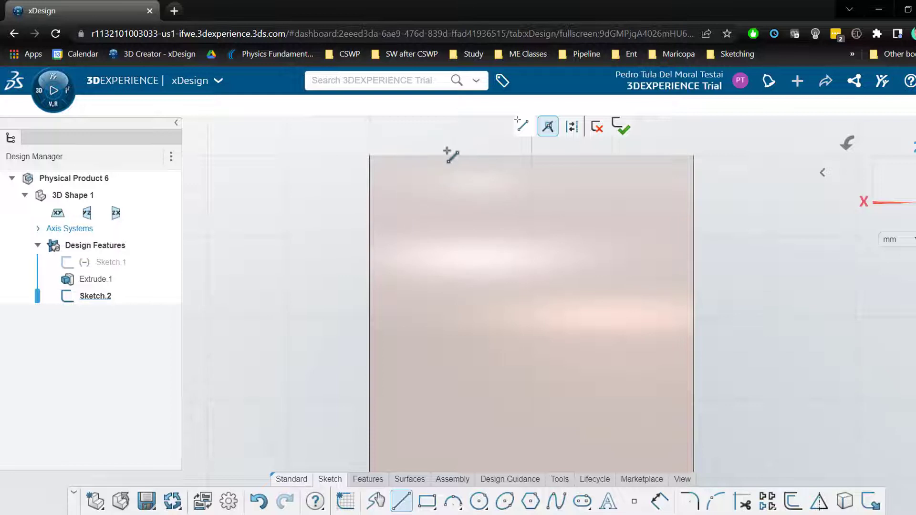
pyautogui.moveTo(418, 166)
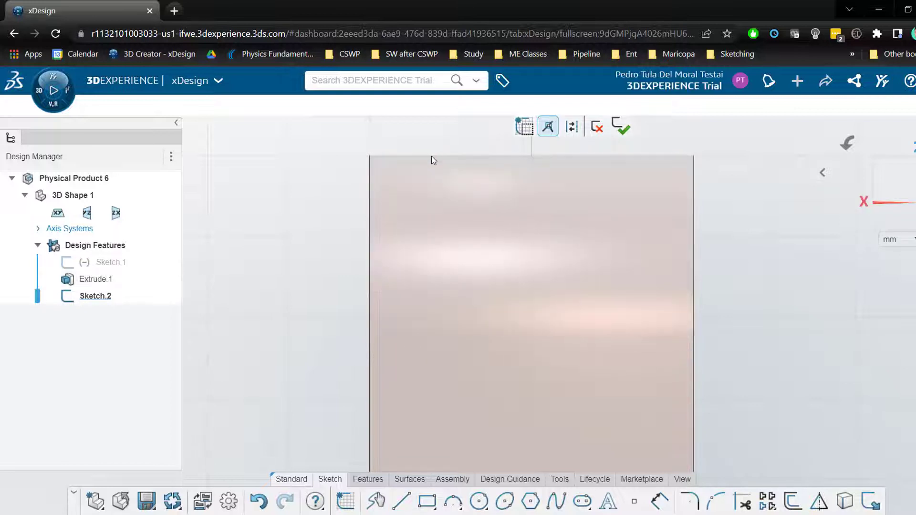
pyautogui.click(95, 278)
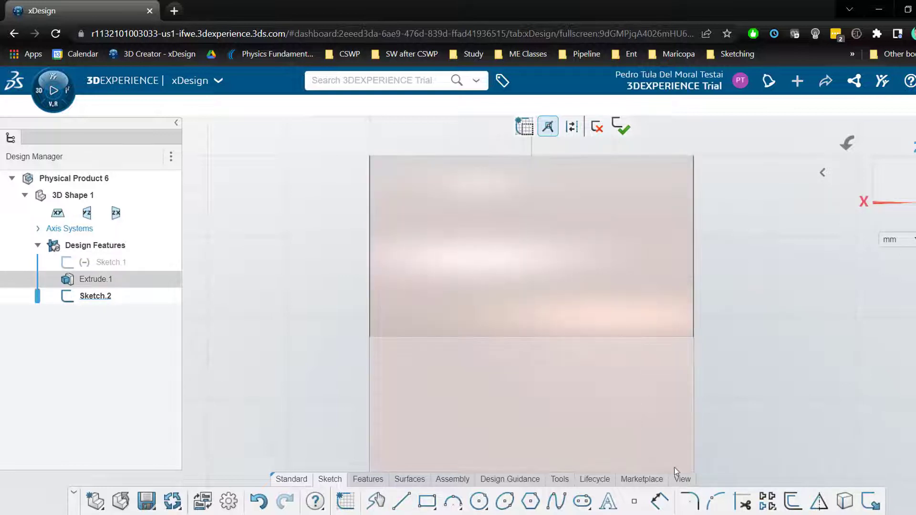
pyautogui.click(681, 479)
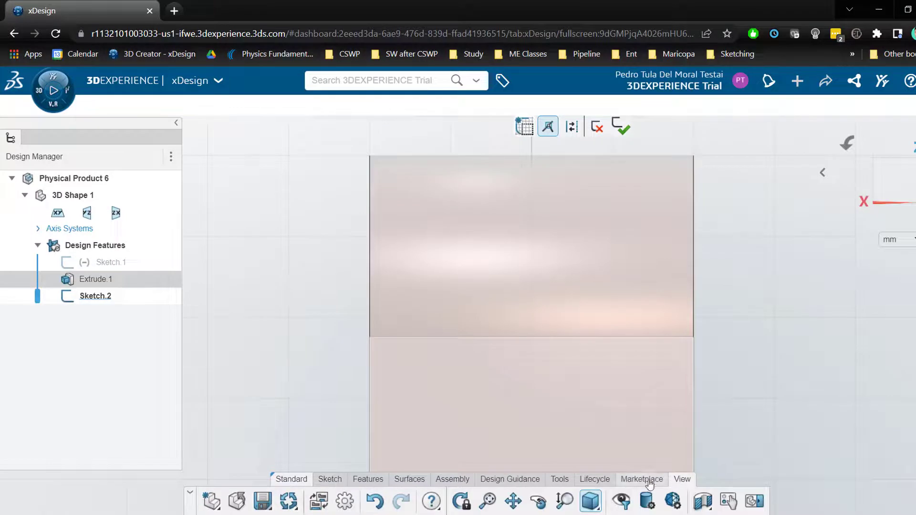
pyautogui.moveTo(590, 501)
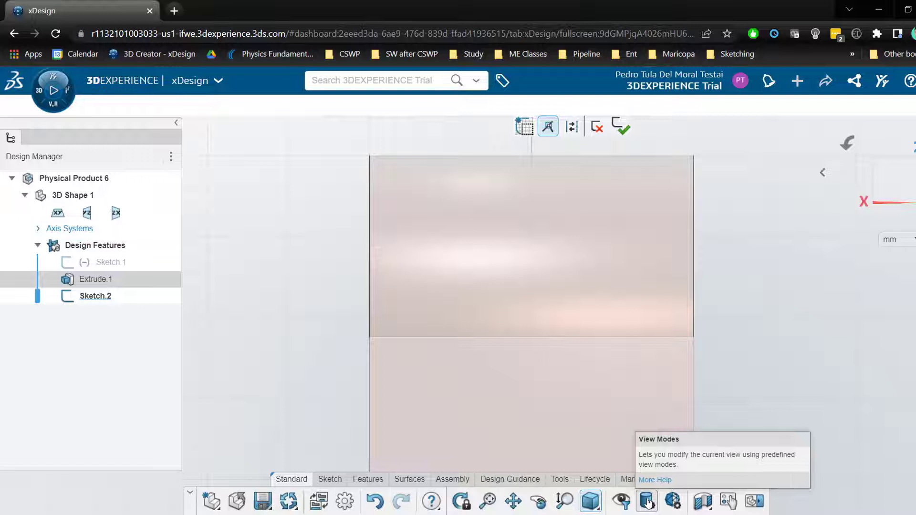
# Switch View Modes to the wireframe preset, then reopen them for the shaded preset.
pyautogui.click(646, 500)
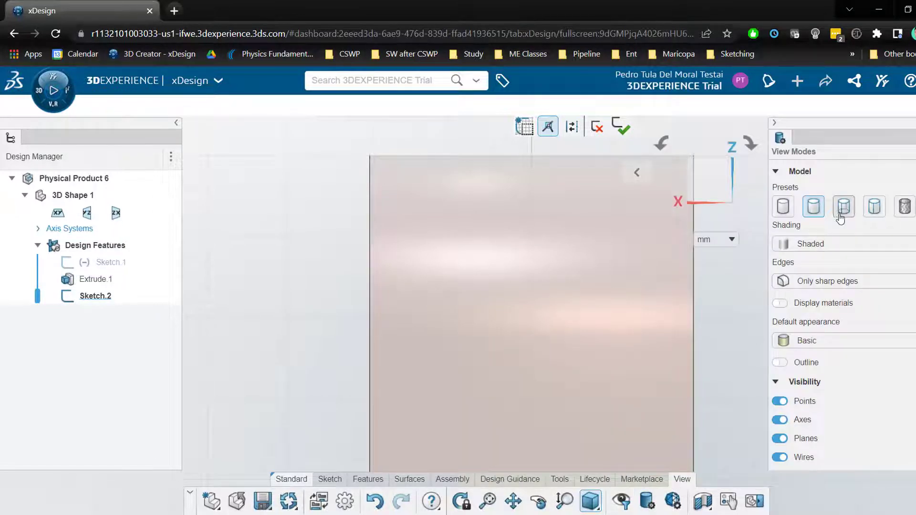
pyautogui.click(843, 206)
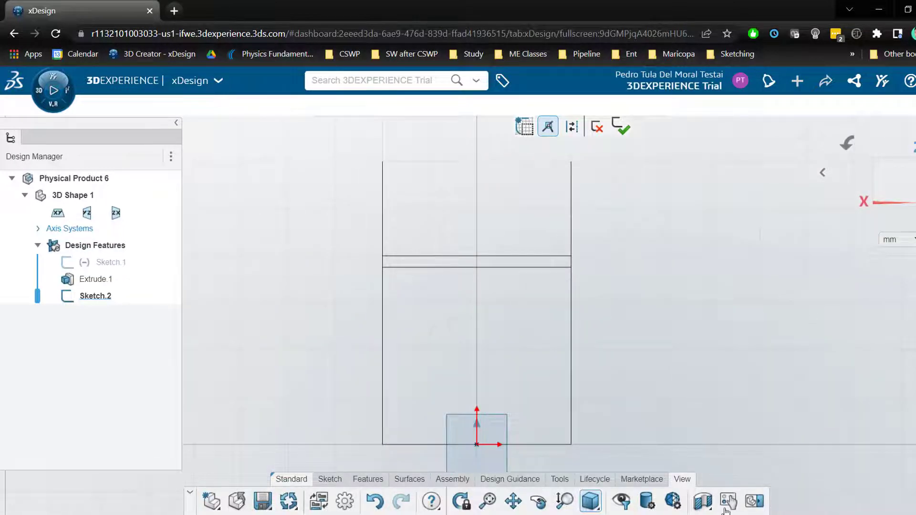
pyautogui.moveTo(646, 501)
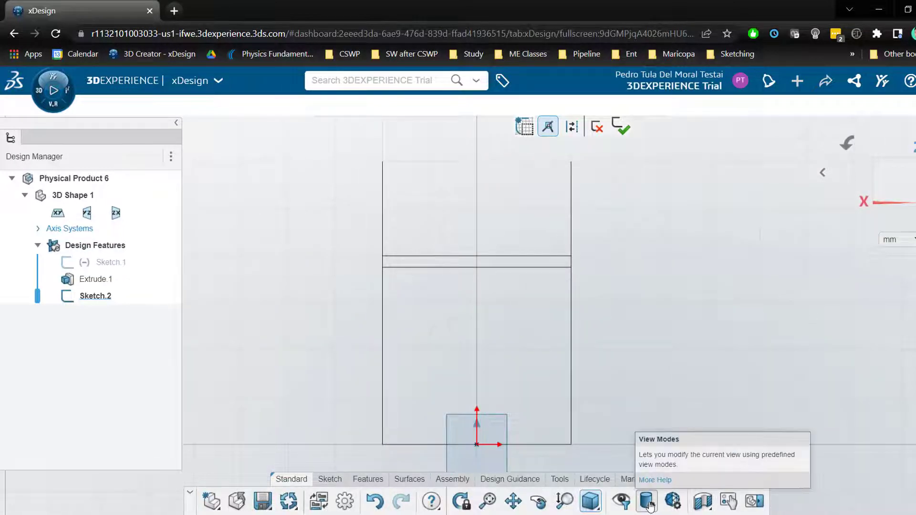
pyautogui.click(647, 500)
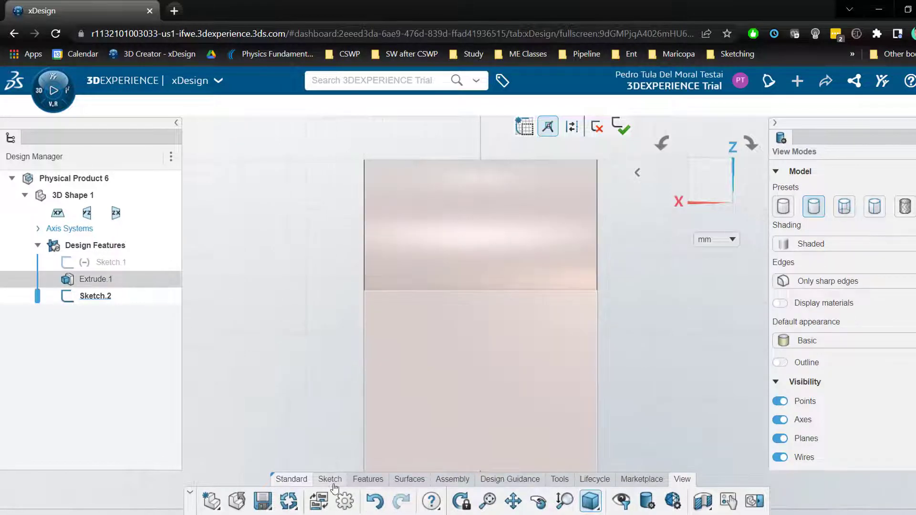
# Draw the slot's sloped side line into a tangent arc for the rounded bottom.
pyautogui.click(329, 479)
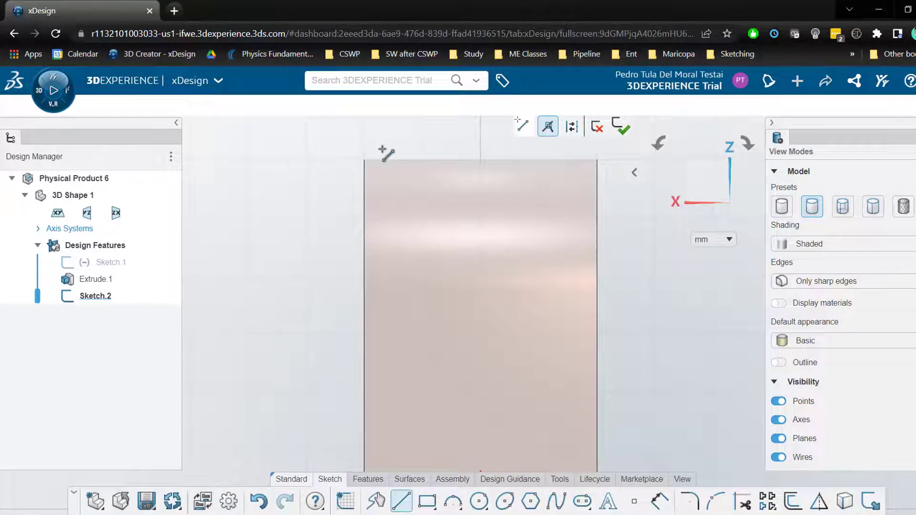
pyautogui.moveTo(382, 149); pyautogui.dragTo(426, 383)
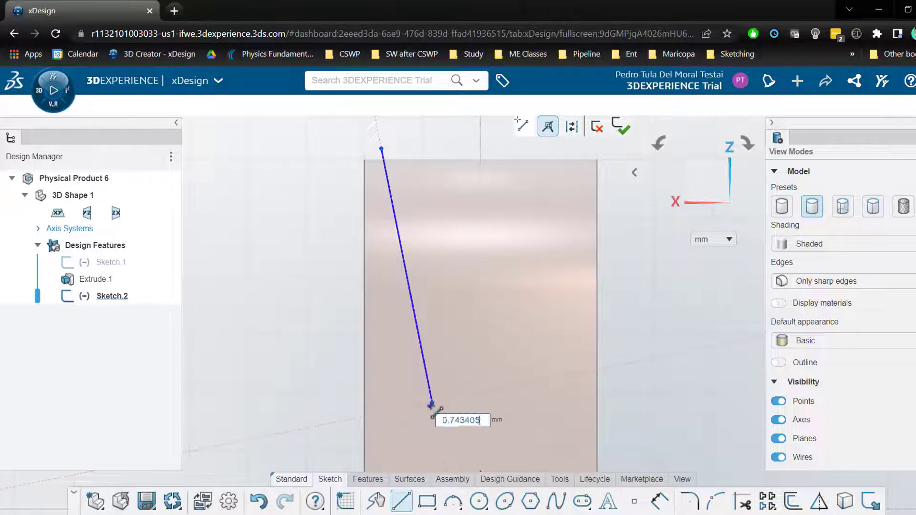
pyautogui.moveTo(431, 406); pyautogui.dragTo(447, 449)
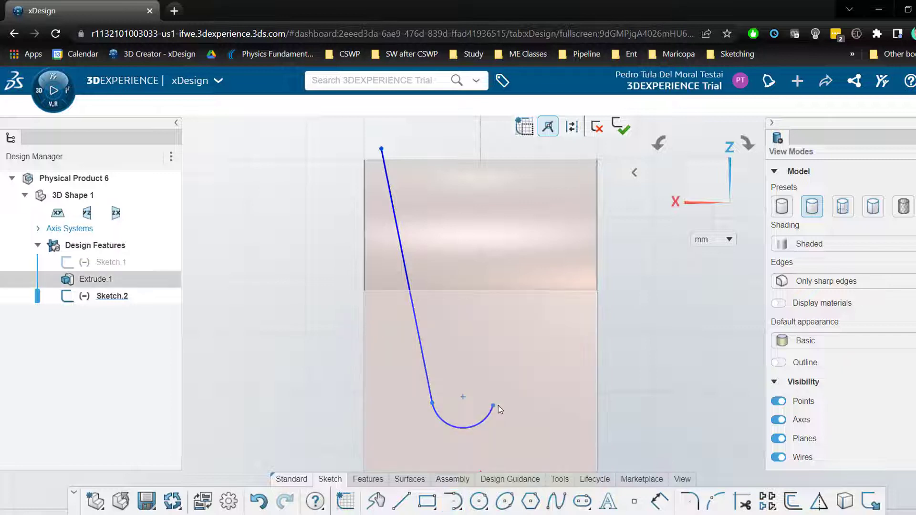
pyautogui.click(492, 406)
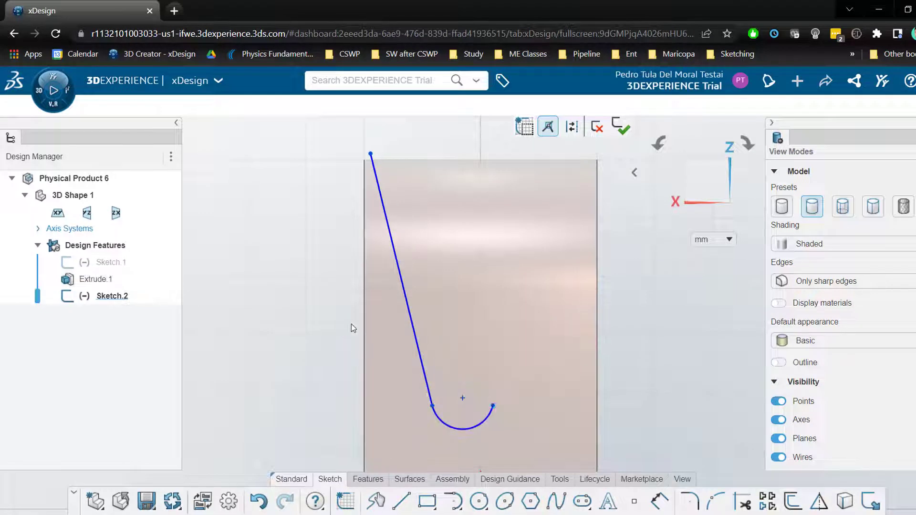
# Snap the line's top to the block edge, then dimension the arc R10 and the line 2°.
pyautogui.click(95, 280)
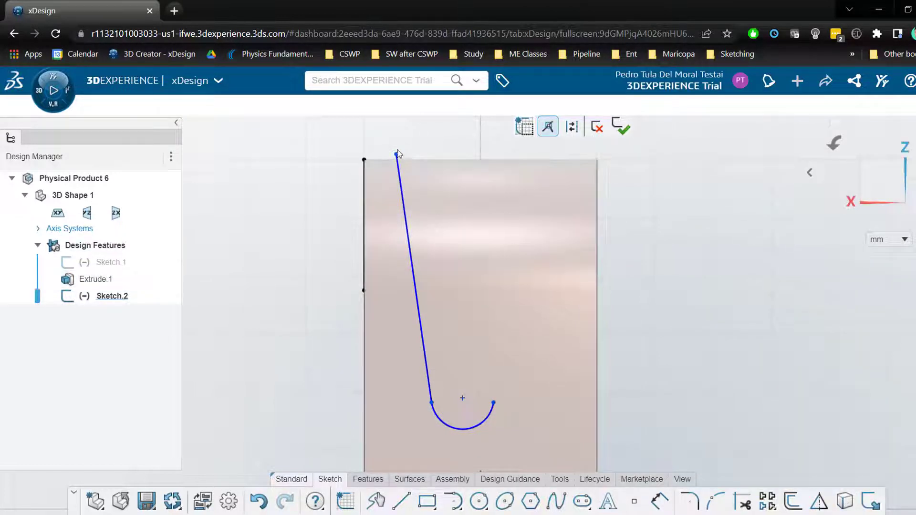
pyautogui.click(397, 154)
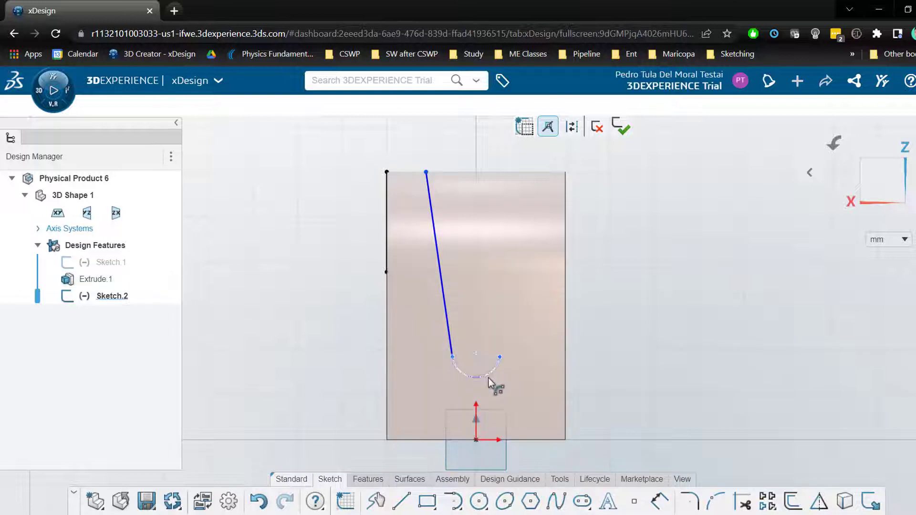
pyautogui.click(476, 377)
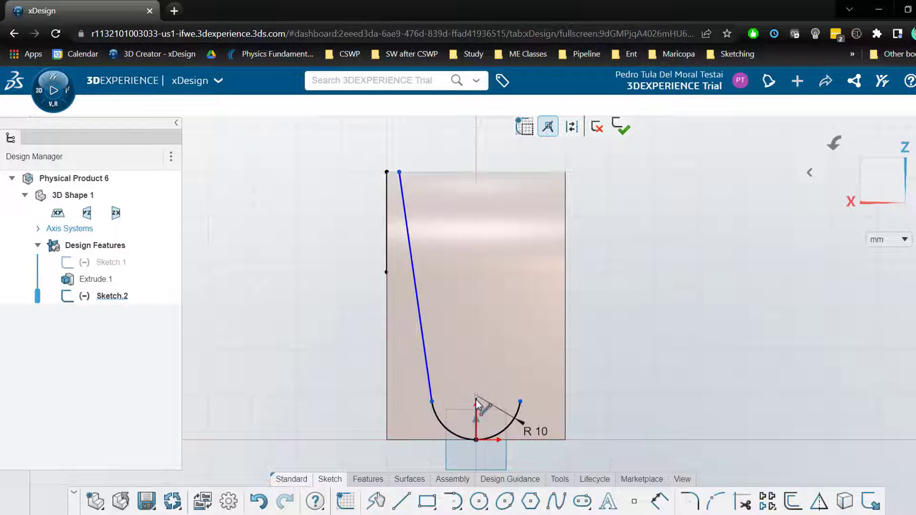
pyautogui.click(475, 403)
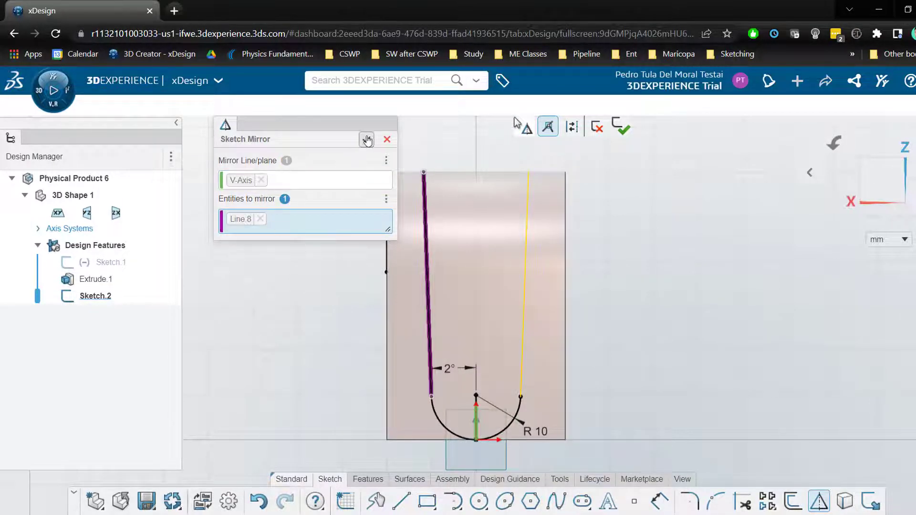
# Confirm mirroring the sloped line to complete the slot profile.
pyautogui.click(621, 127)
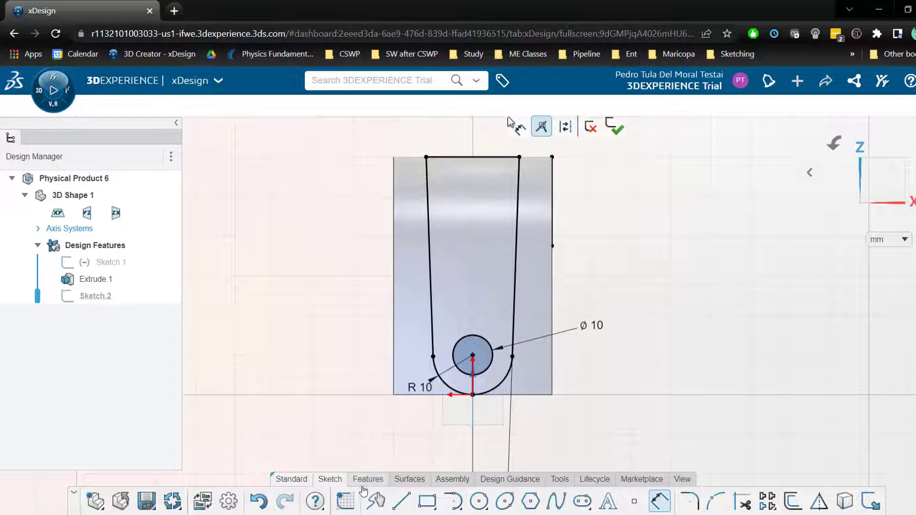
# Extrude-cut outside the slot profile with Flip side to cut, Through all both, leaving a U-shaped clevis.
pyautogui.click(367, 478)
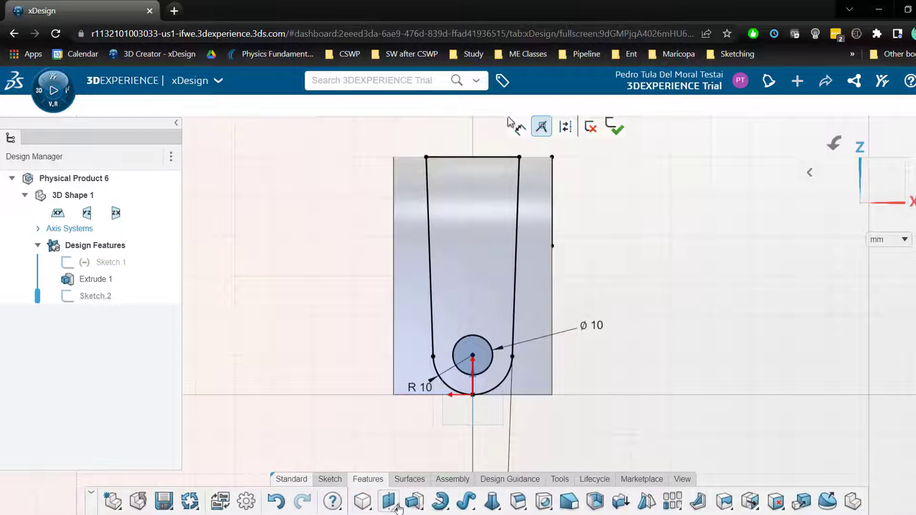
pyautogui.moveTo(415, 501)
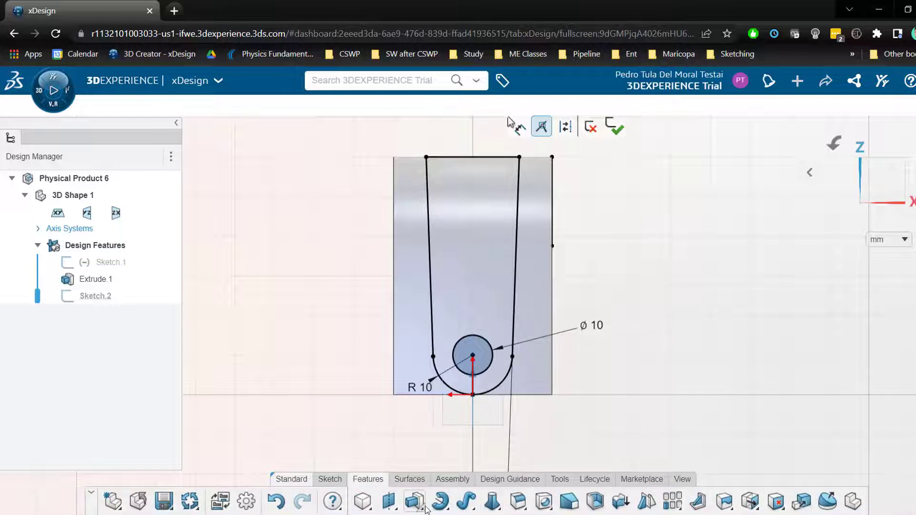
pyautogui.click(415, 501)
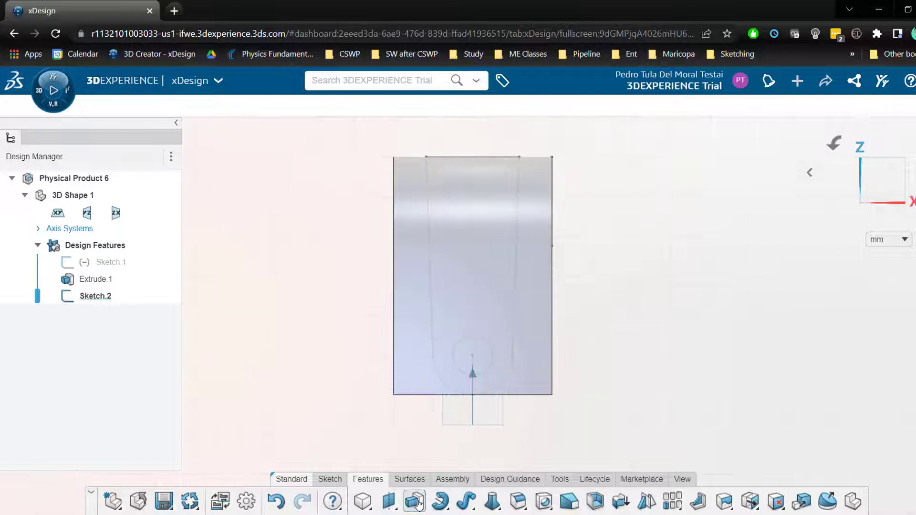
pyautogui.click(413, 500)
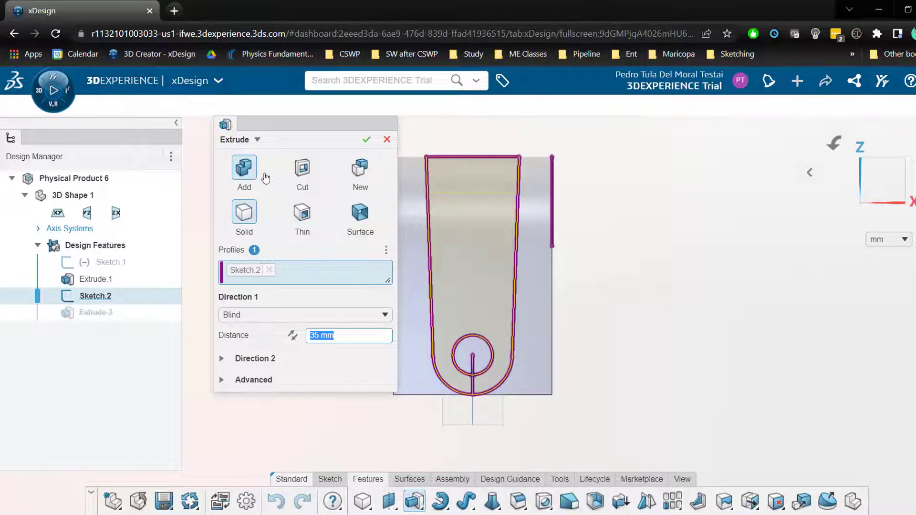
pyautogui.click(302, 168)
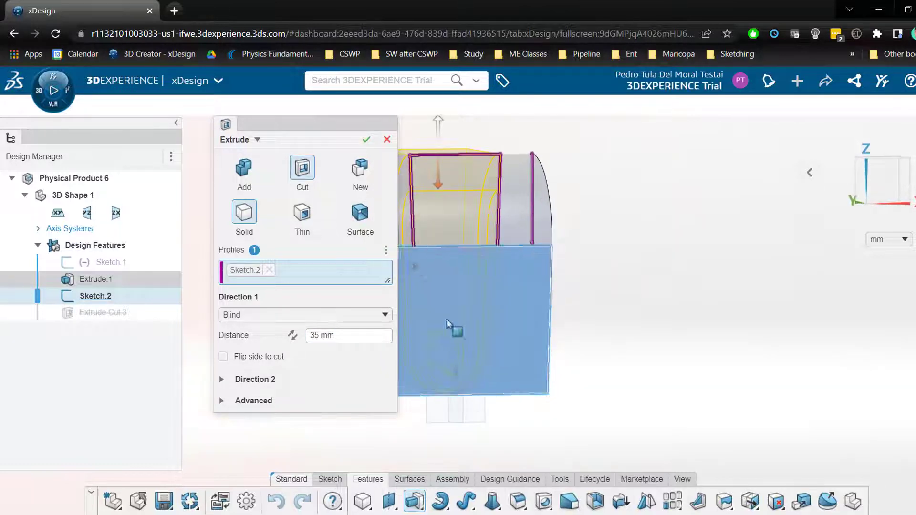
pyautogui.click(223, 357)
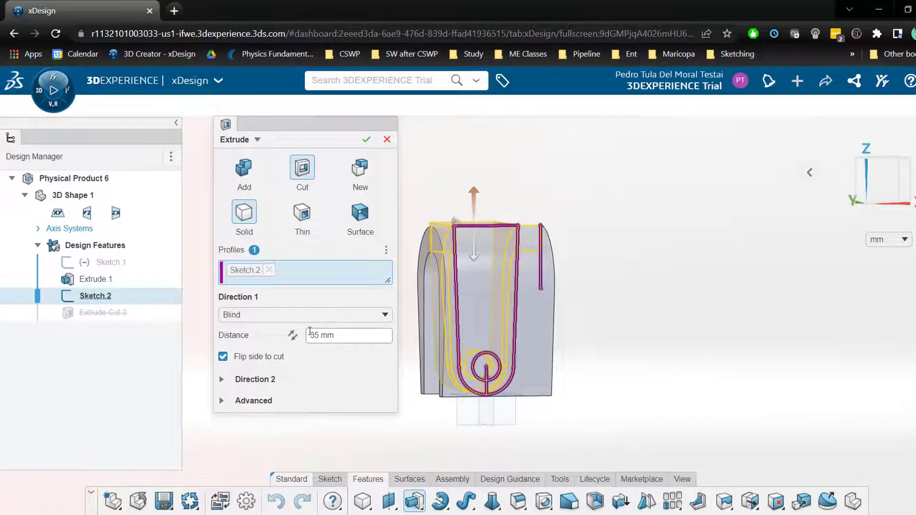
pyautogui.click(305, 314)
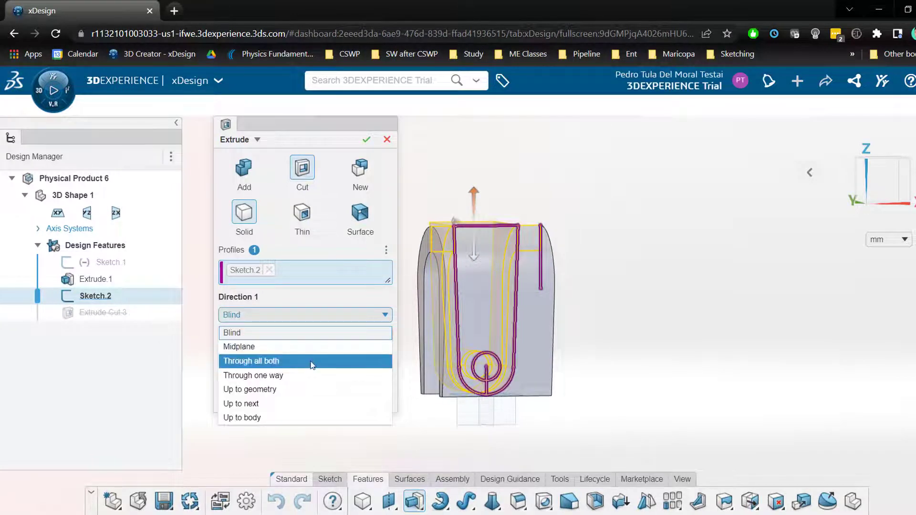
pyautogui.click(251, 361)
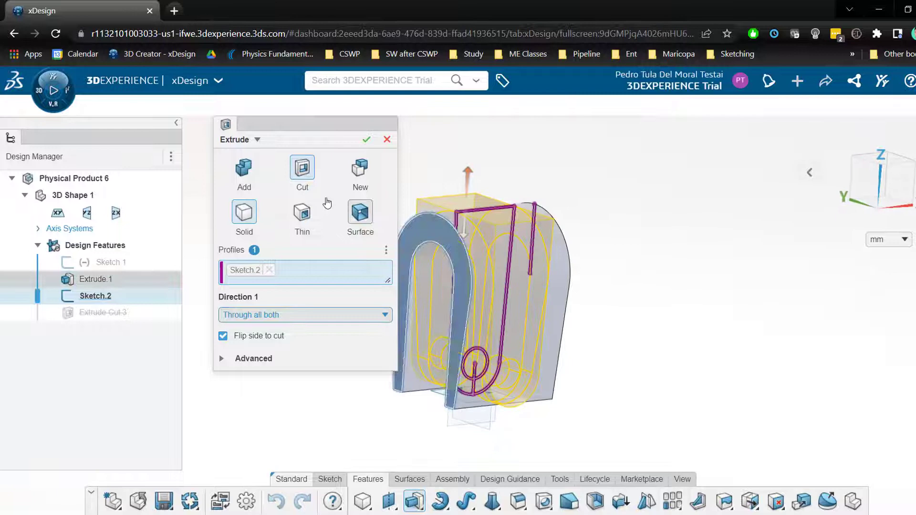
pyautogui.click(367, 139)
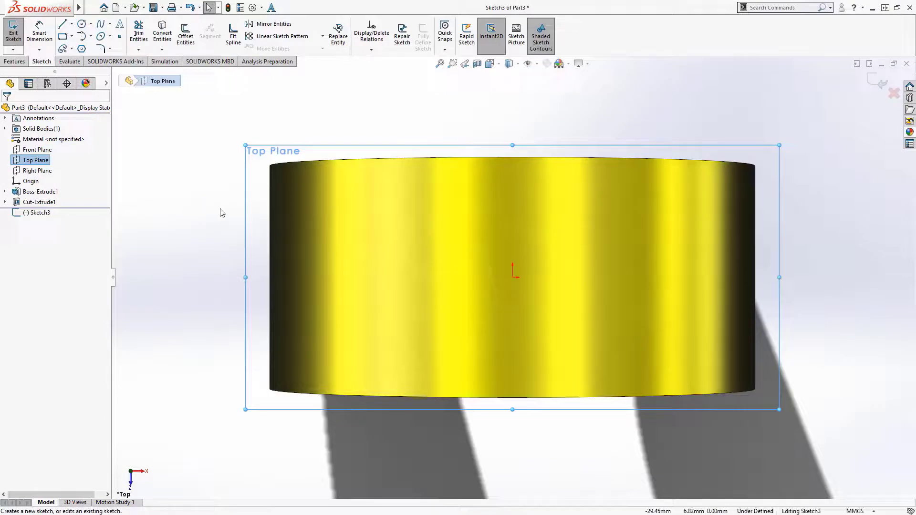
# Draw a circle centred on the origin in Sketch3 on the Top Plane.
pyautogui.click(80, 23)
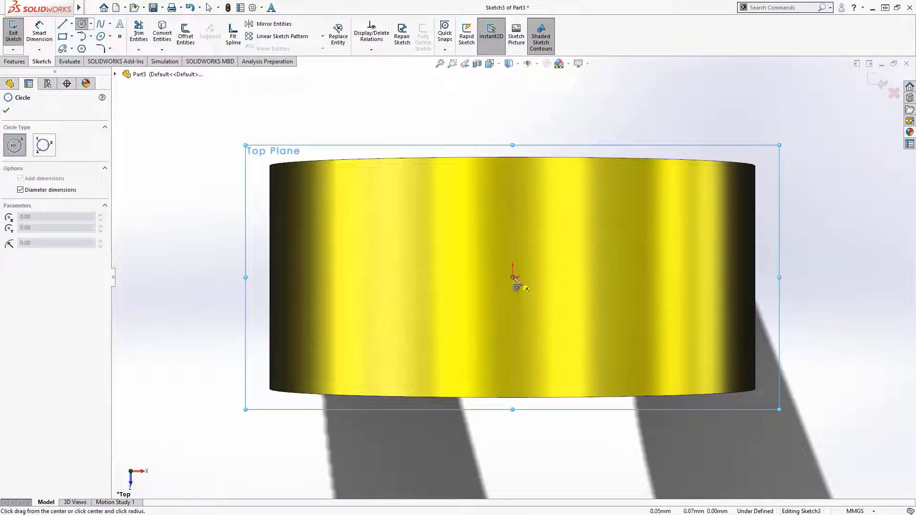
pyautogui.moveTo(513, 276); pyautogui.dragTo(561, 412)
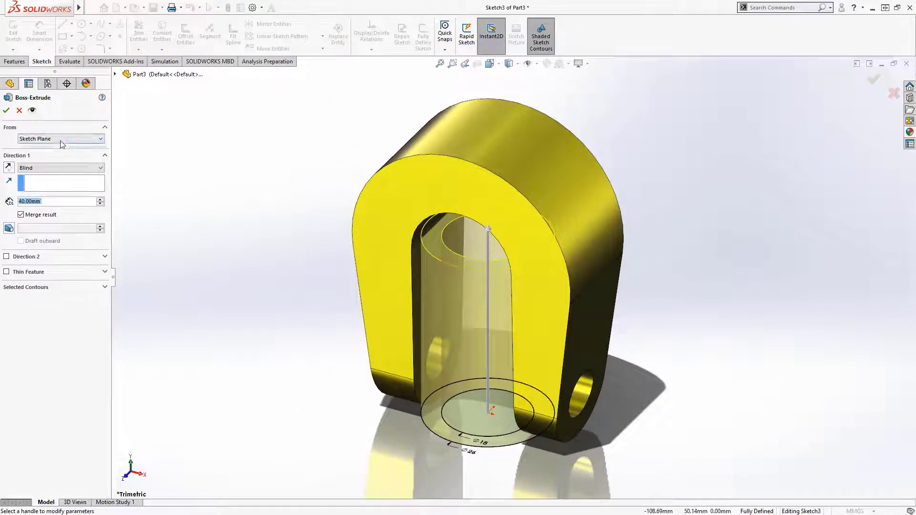
# Boss-extrude the circle from a 67.00mm offset up to the clevis corner vertex.
pyautogui.click(61, 139)
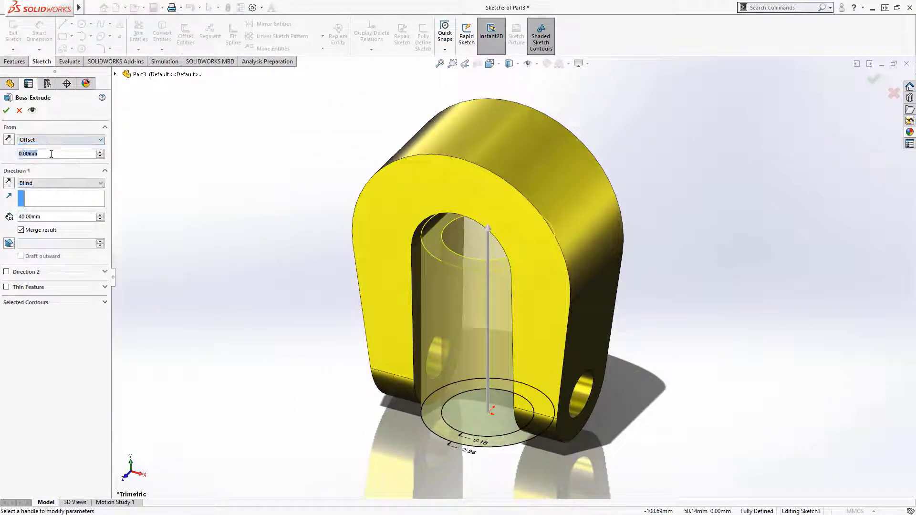
pyautogui.write('67.00mm')
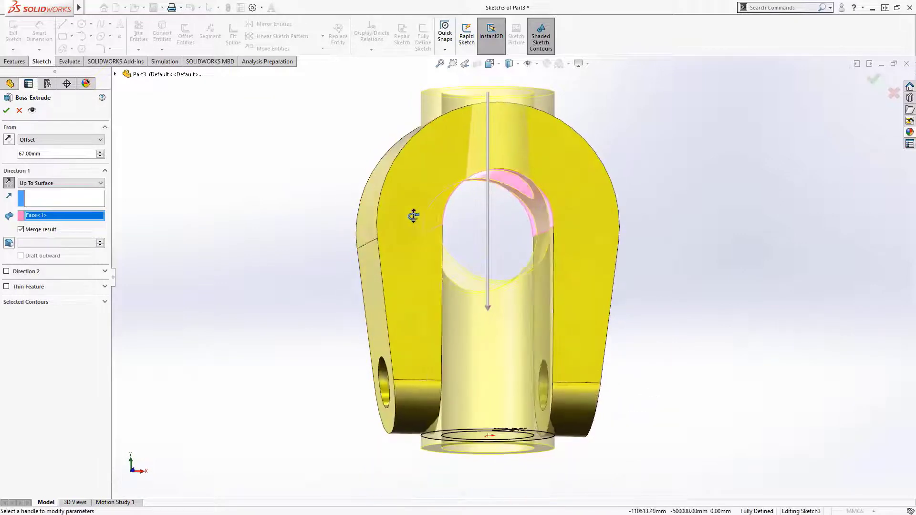
pyautogui.click(61, 183)
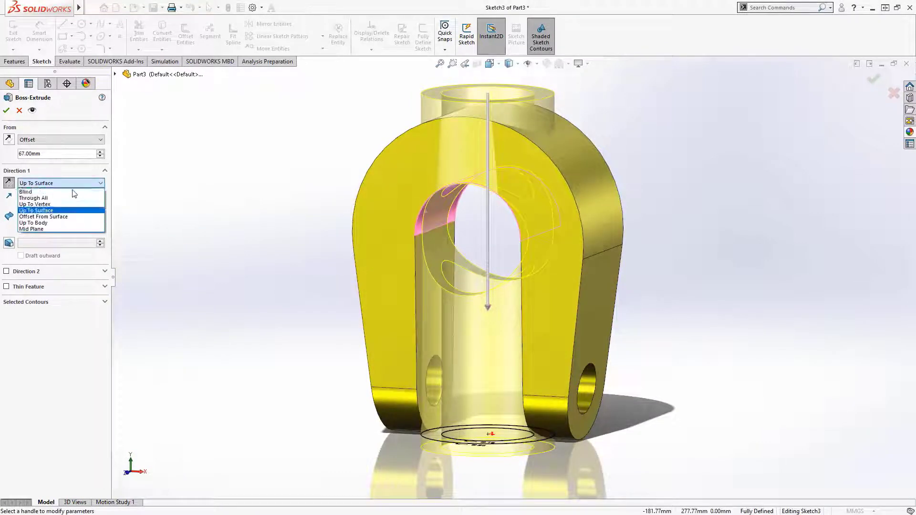
pyautogui.click(34, 204)
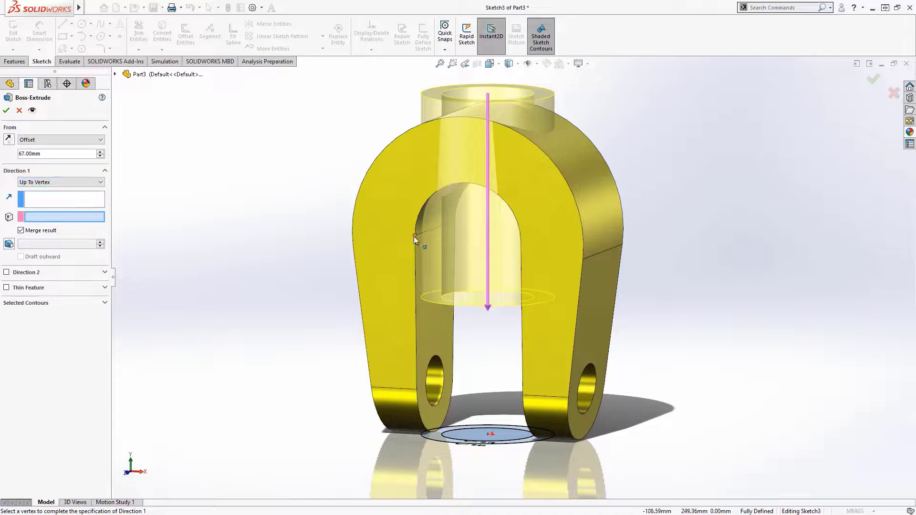
pyautogui.click(7, 111)
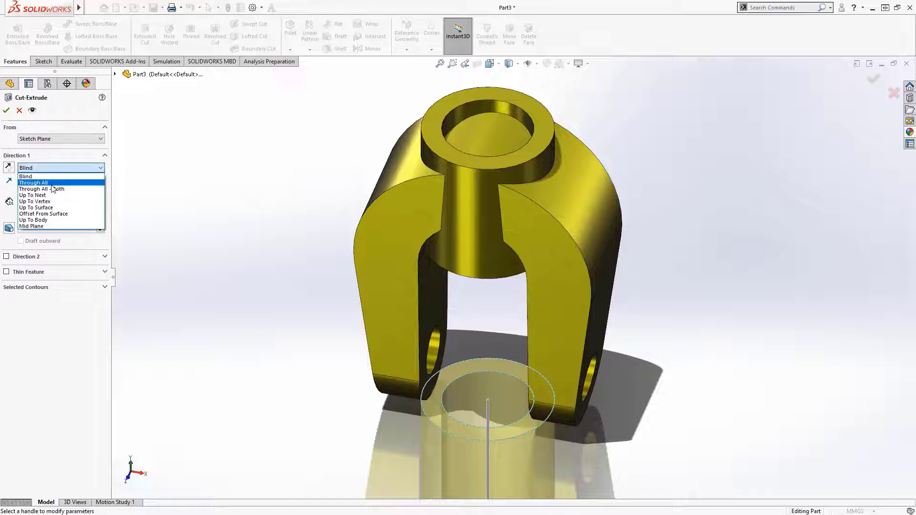
# Cut the hole Through All and confirm the Cut-Extrude.
pyautogui.click(32, 182)
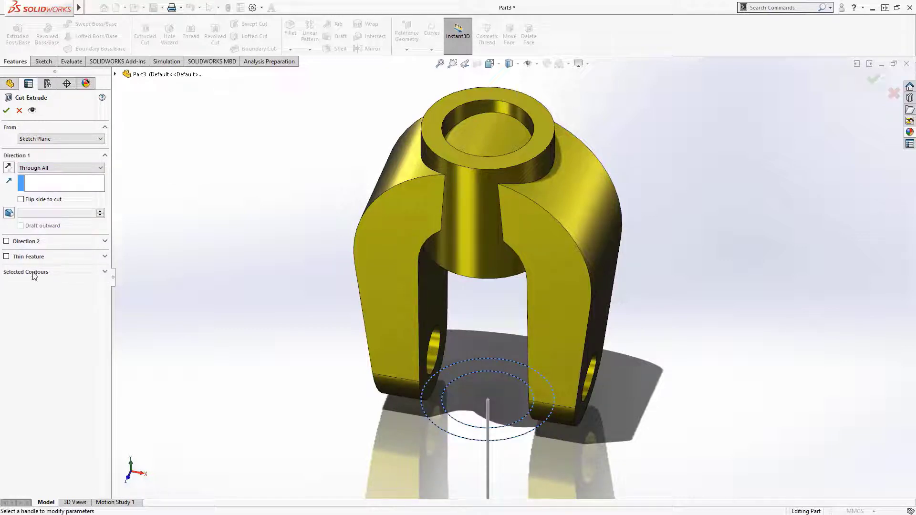
pyautogui.click(484, 402)
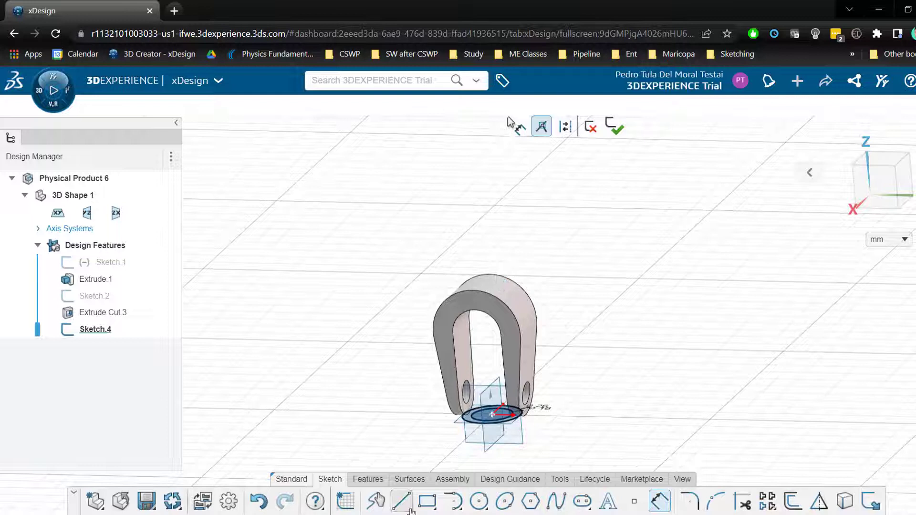
# Finish Sketch 4 and begin an extrude from its circles.
pyautogui.click(367, 479)
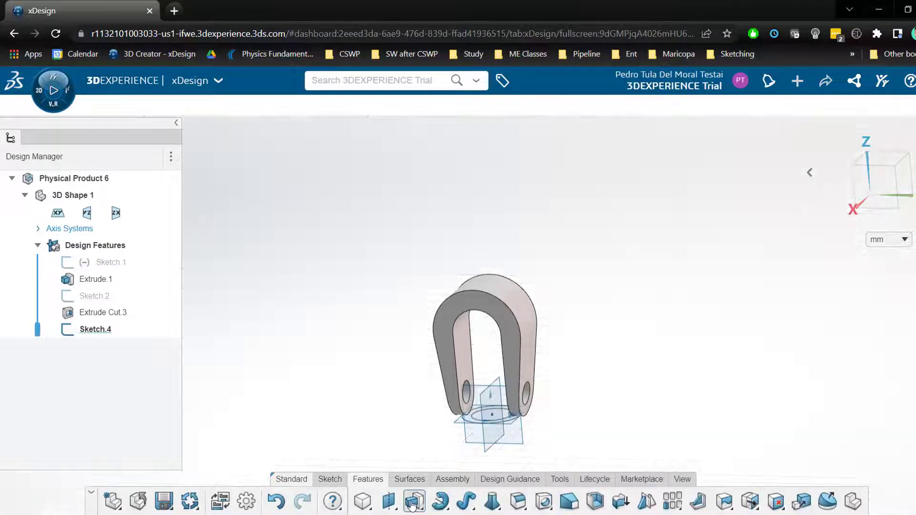
pyautogui.click(414, 501)
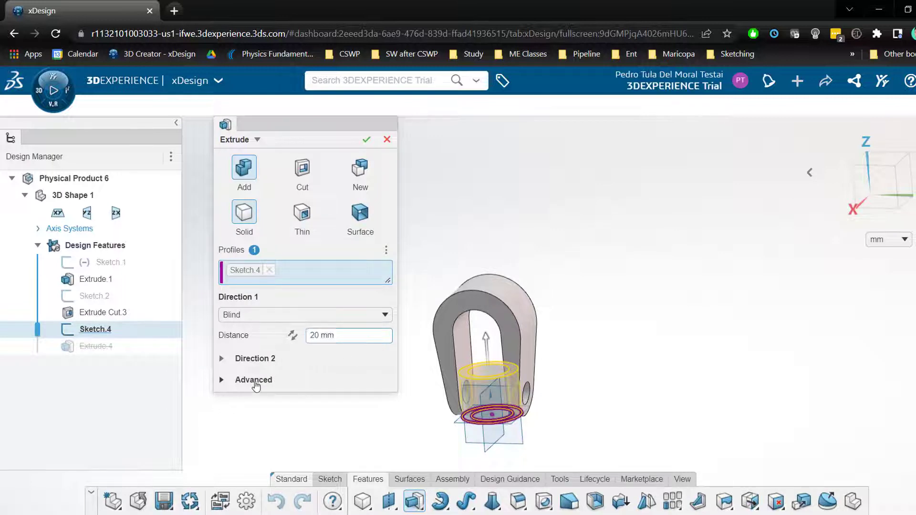
# Under Advanced, start the extrusion from a 67 mm offset.
pyautogui.click(254, 380)
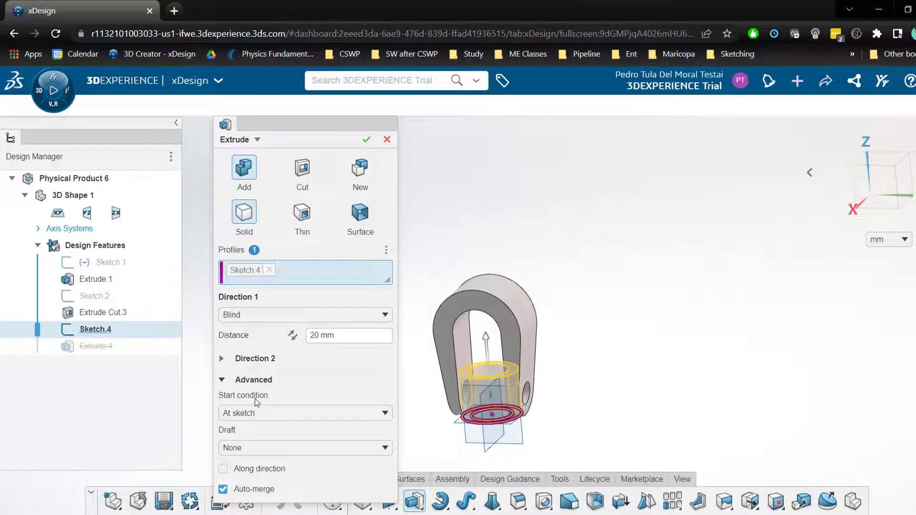
pyautogui.moveTo(261, 413)
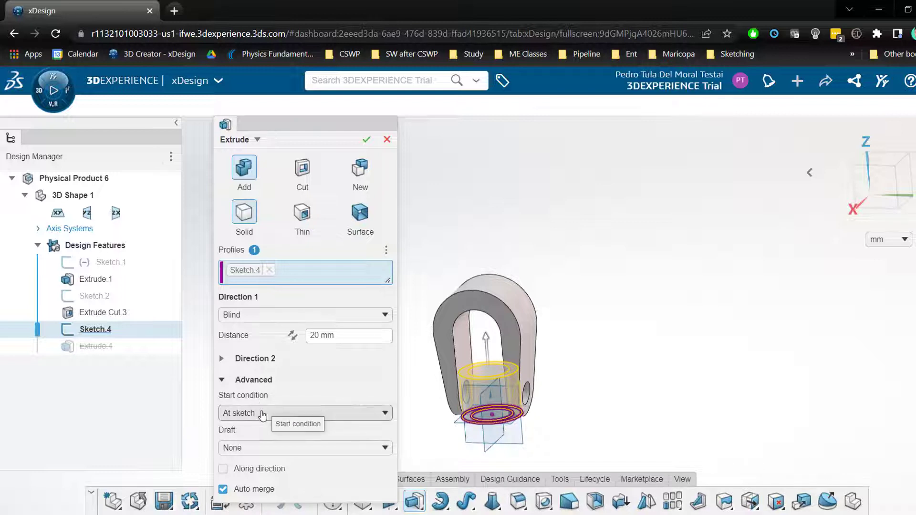
pyautogui.click(303, 413)
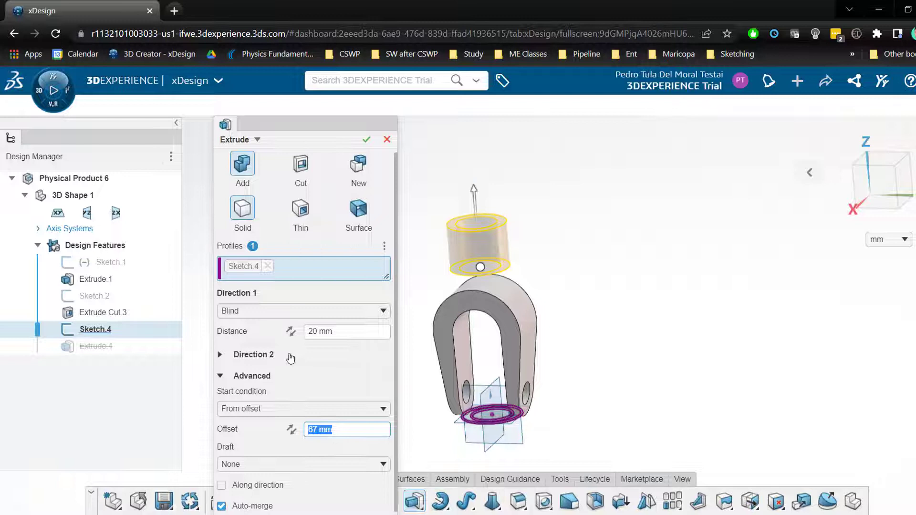
pyautogui.click(290, 331)
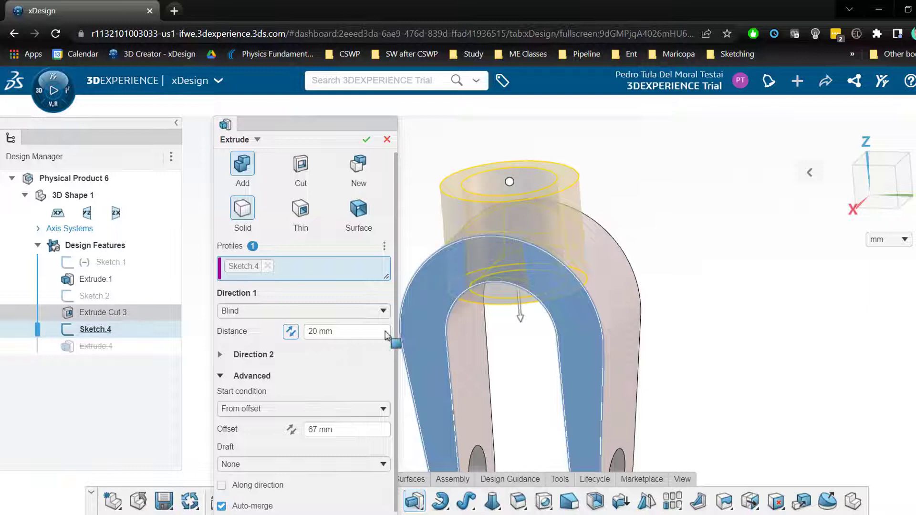
# End Direction 1 Up to geometry at the clevis vertex and confirm the hub extrusion.
pyautogui.click(302, 310)
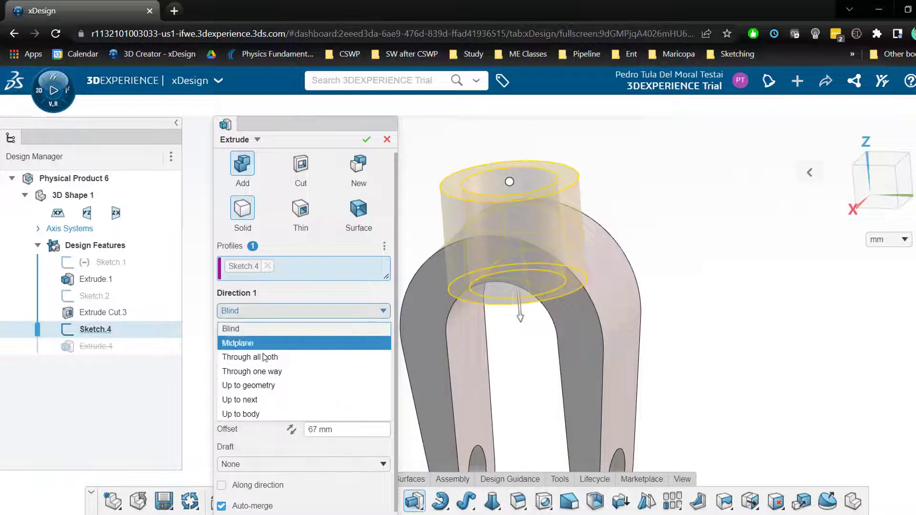
pyautogui.click(248, 384)
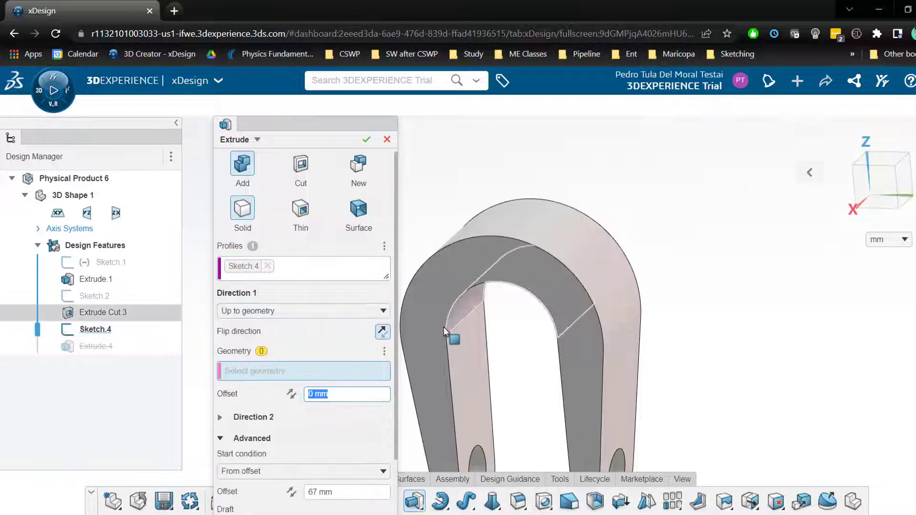
pyautogui.click(454, 340)
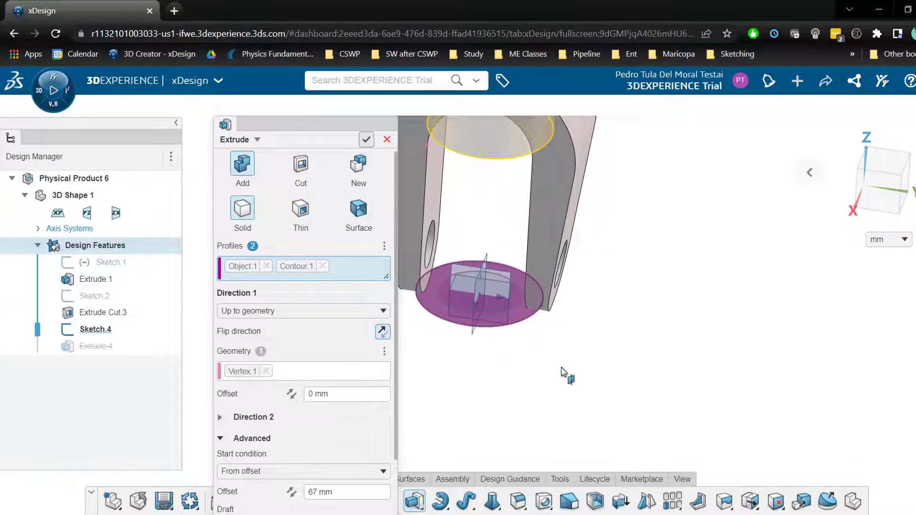
pyautogui.click(367, 140)
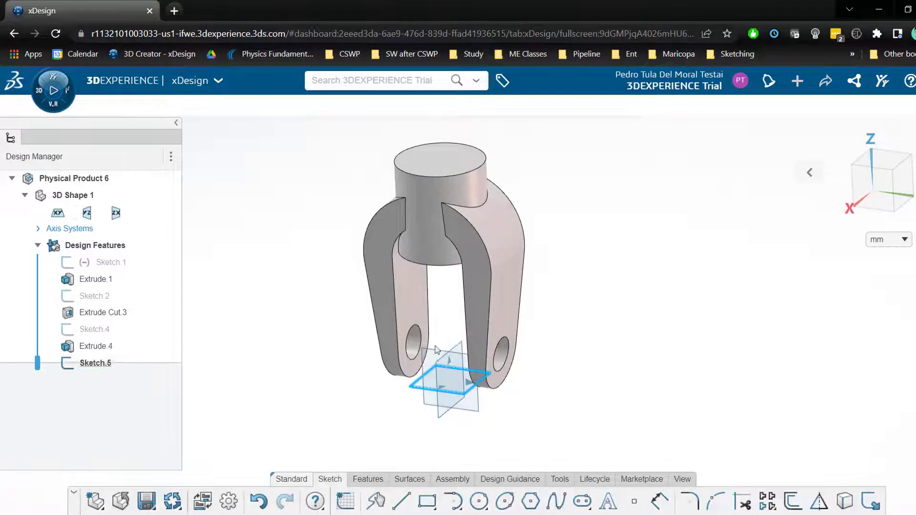
# View Sketch.5 normal, finish it, and begin an extrude from the circle sketch.
pyautogui.click(95, 329)
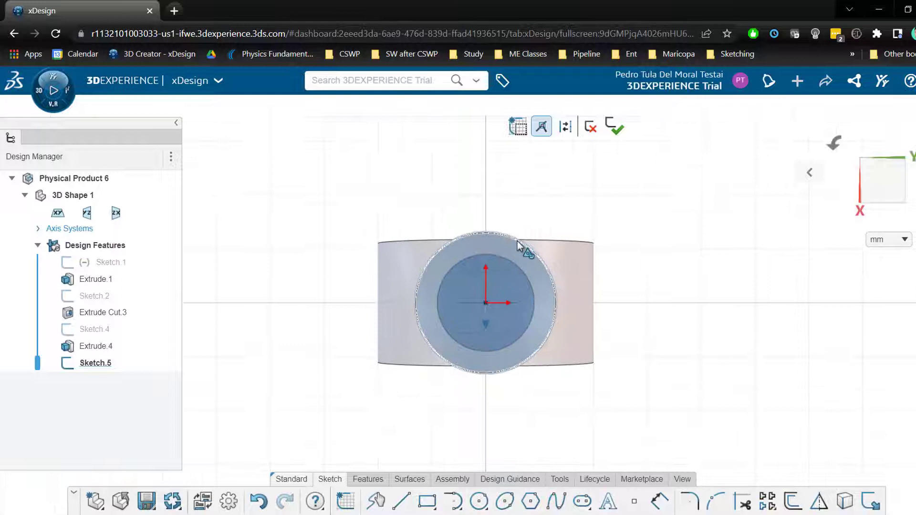
pyautogui.click(528, 245)
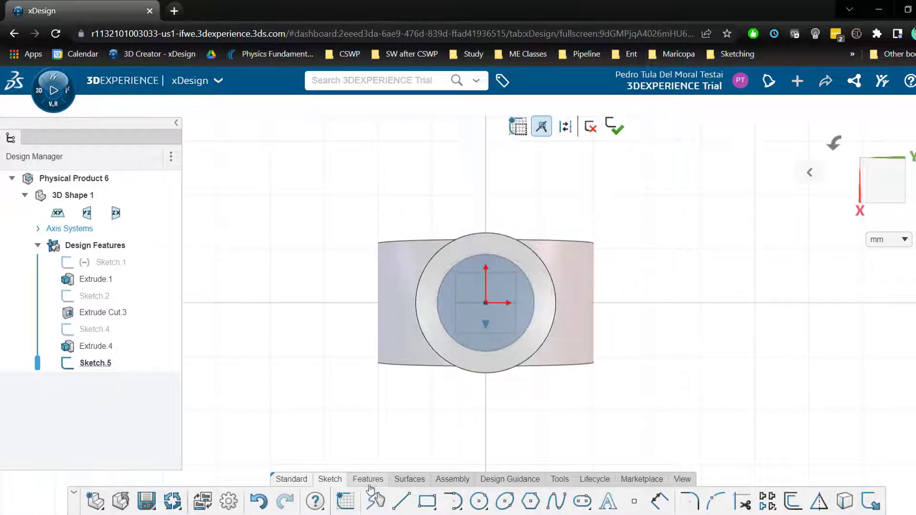
pyautogui.click(368, 478)
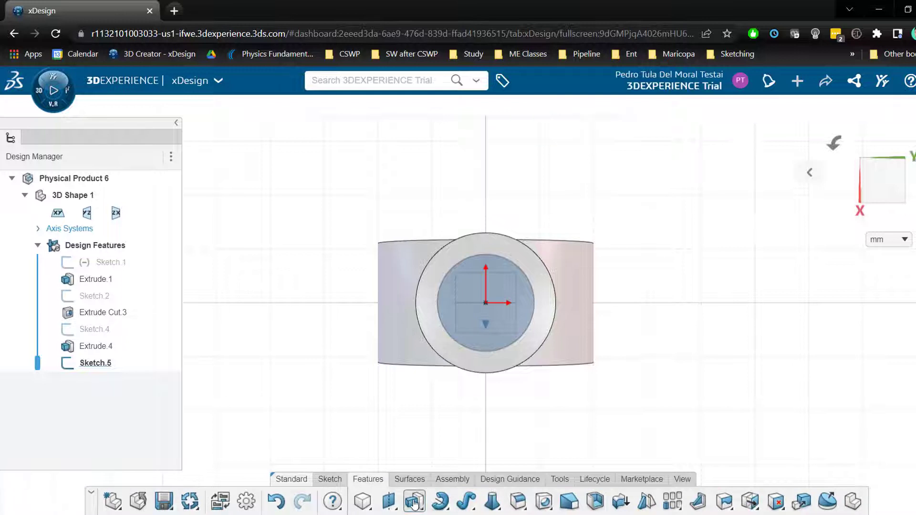
pyautogui.click(413, 501)
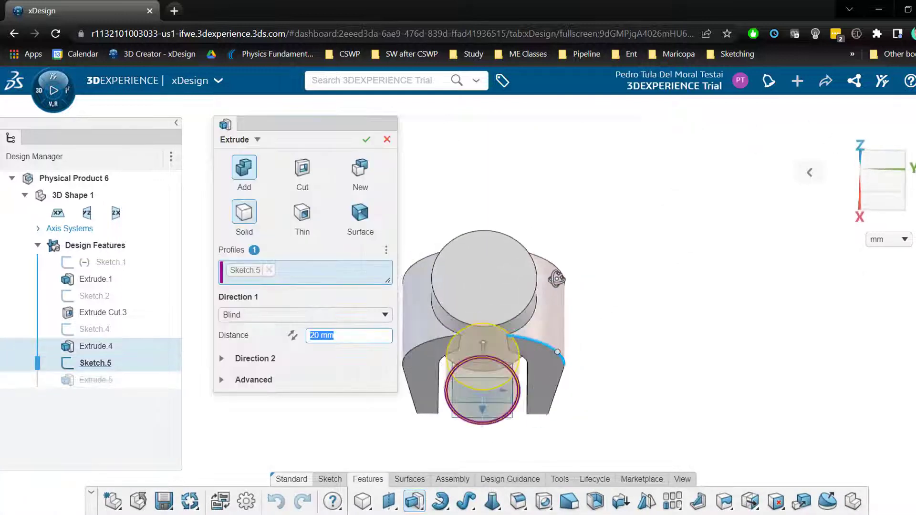
# Make the extrude a Cut through all in both directions and confirm it.
pyautogui.click(302, 168)
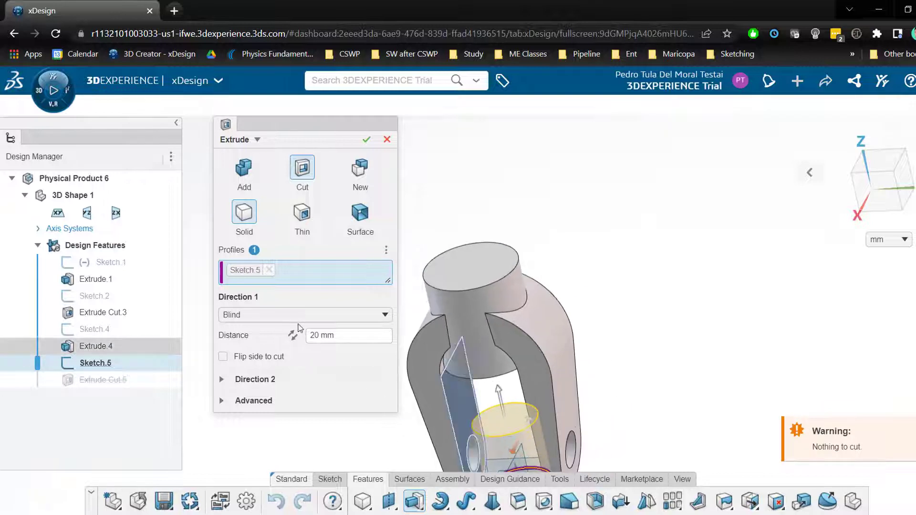
pyautogui.click(303, 314)
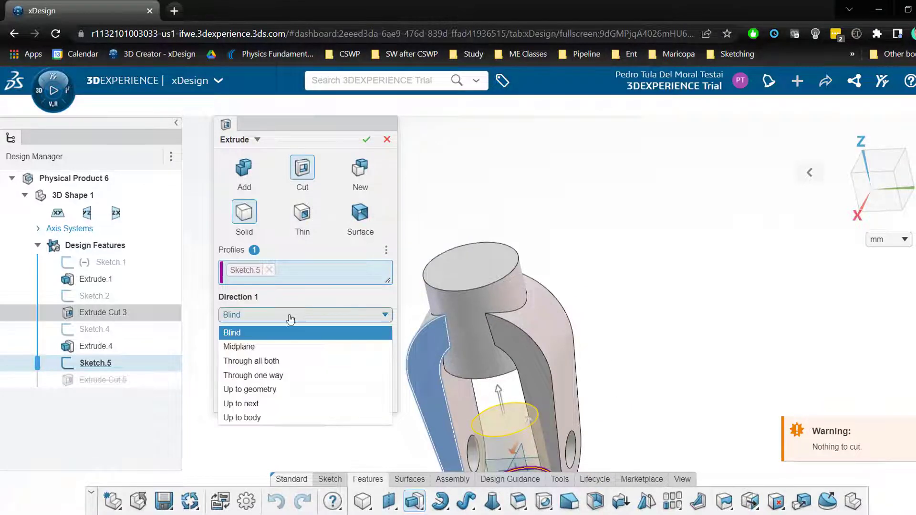
pyautogui.click(251, 361)
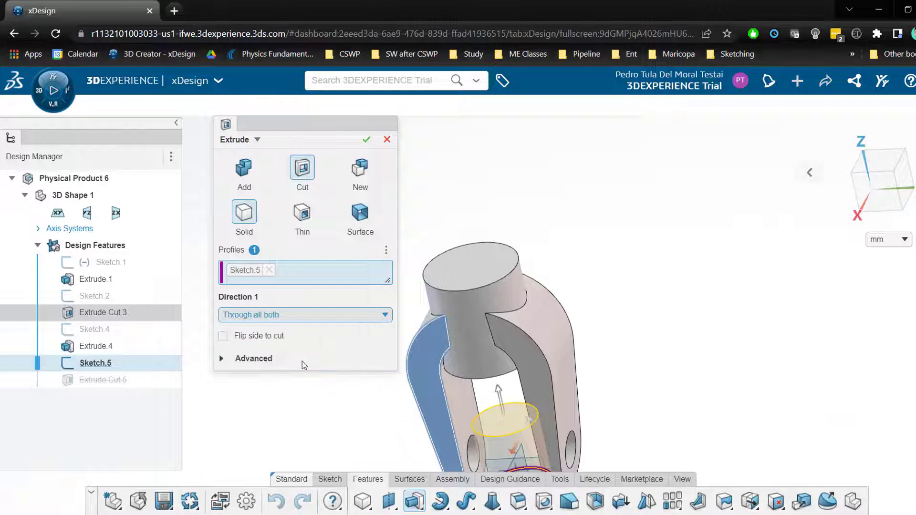
pyautogui.click(366, 139)
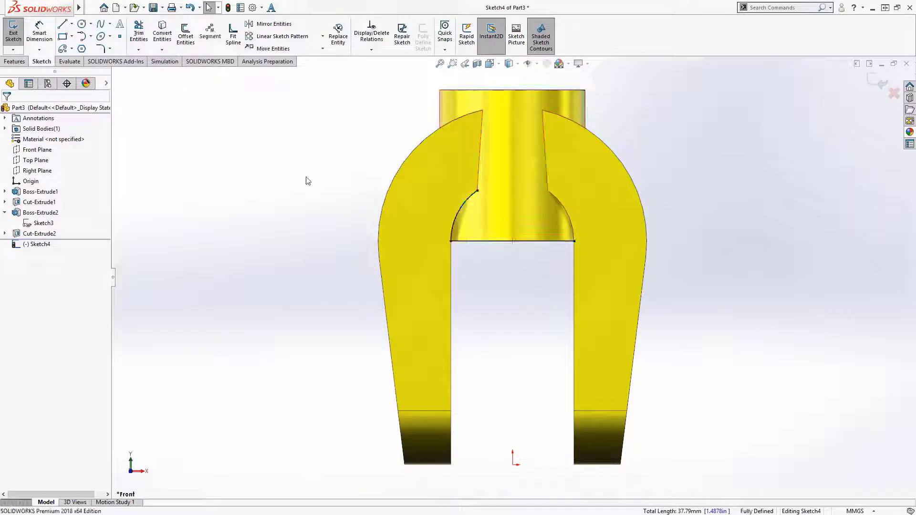
# Cut the half-round crotch sketch through the whole part in both directions.
pyautogui.click(573, 236)
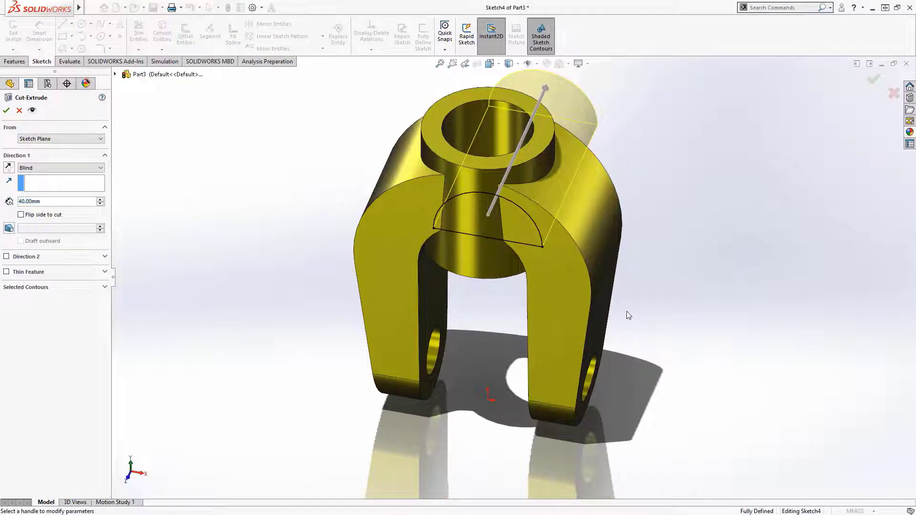
pyautogui.rightClick(627, 316)
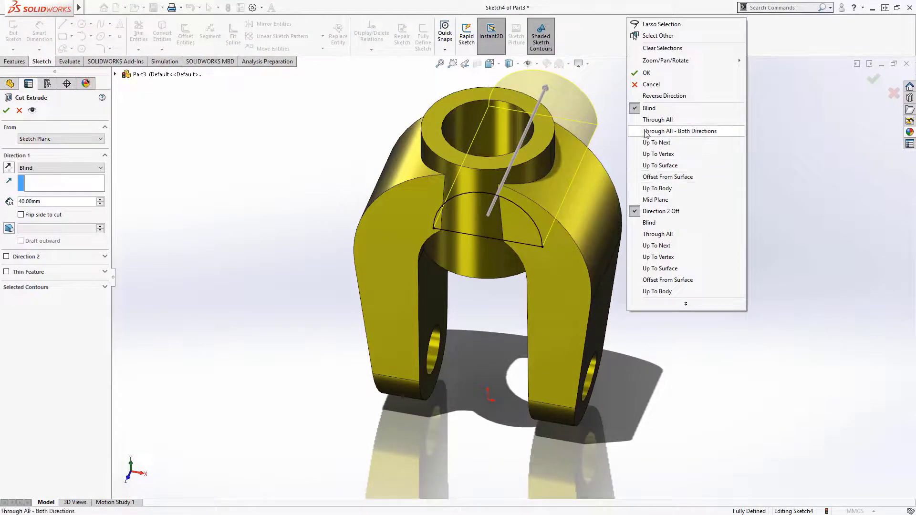
pyautogui.click(646, 73)
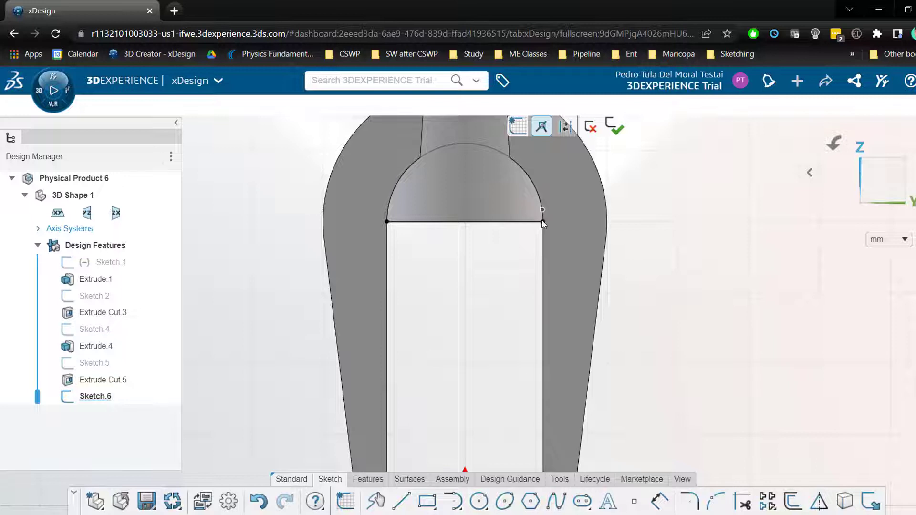
pyautogui.moveTo(539, 233)
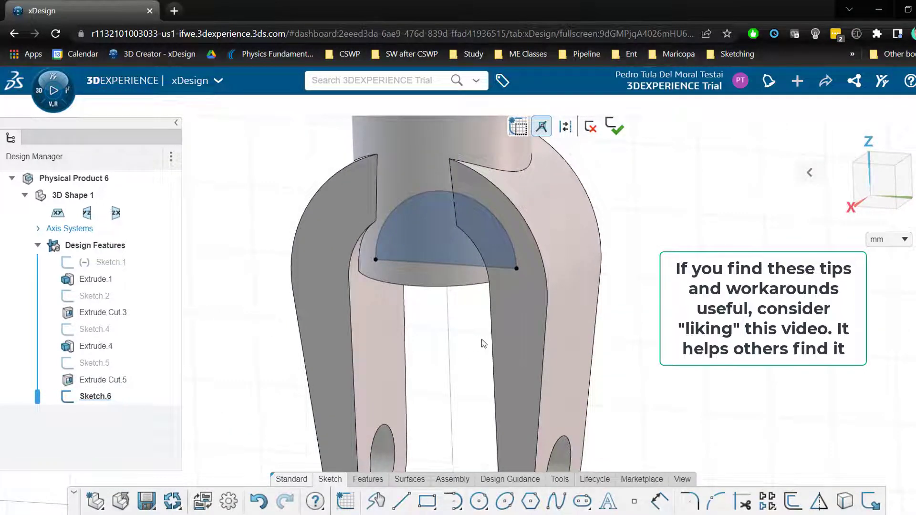
pyautogui.moveTo(471, 335)
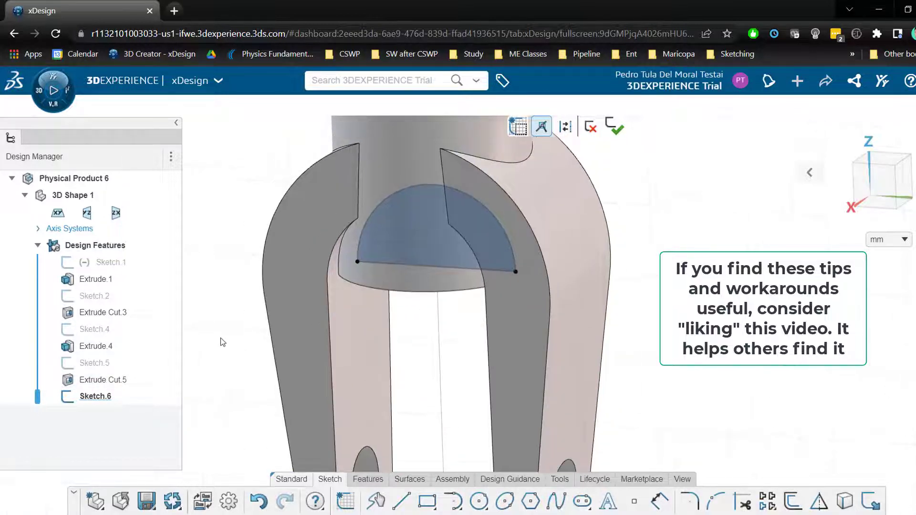
# Finish and exit the half-round crotch profile in Sketch.6.
pyautogui.click(368, 479)
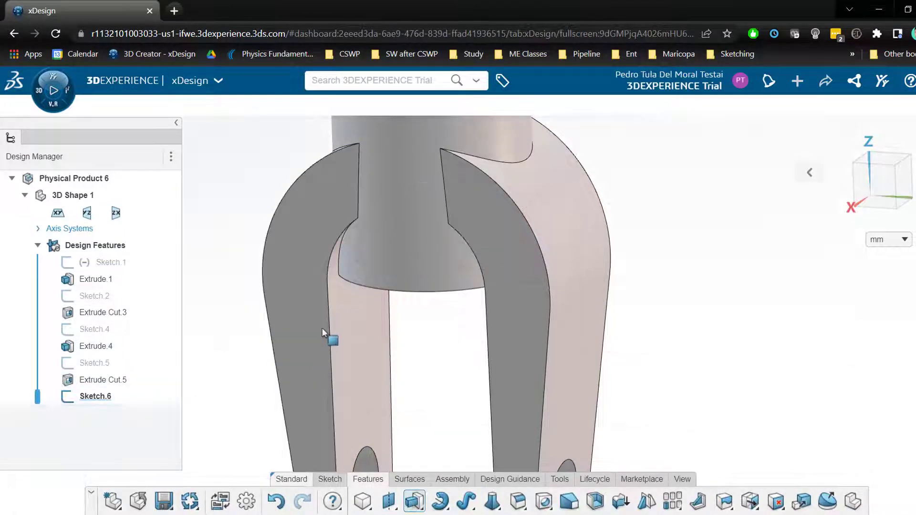
# Cut Sketch.6 through all in both directions as Extrude Cut.6, then reopen the feature.
pyautogui.click(386, 501)
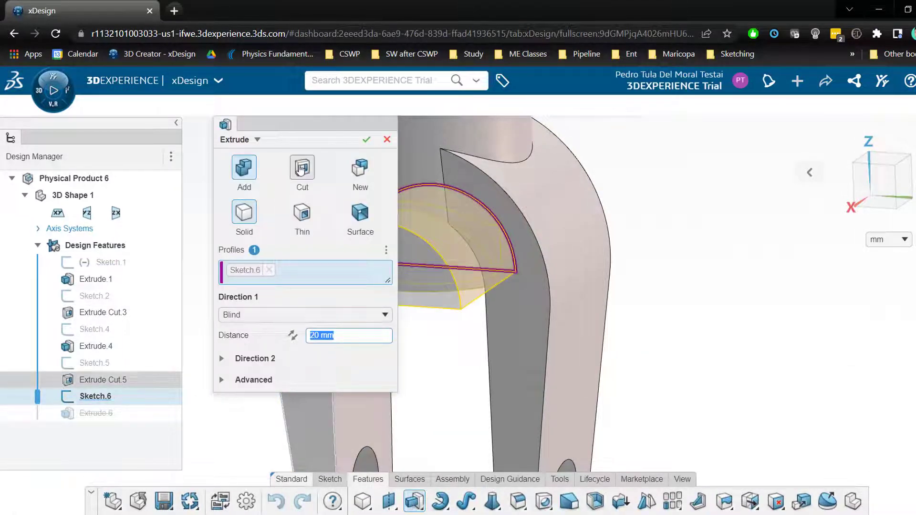
pyautogui.click(303, 314)
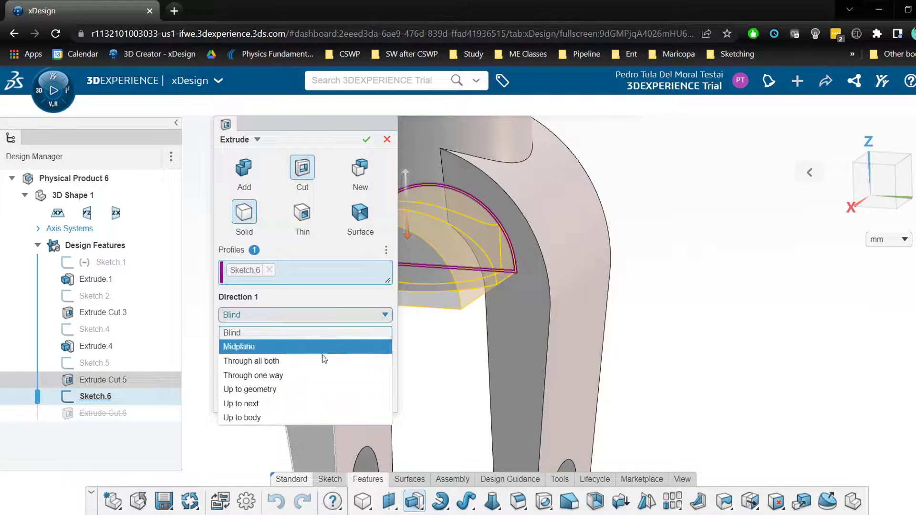
pyautogui.click(251, 361)
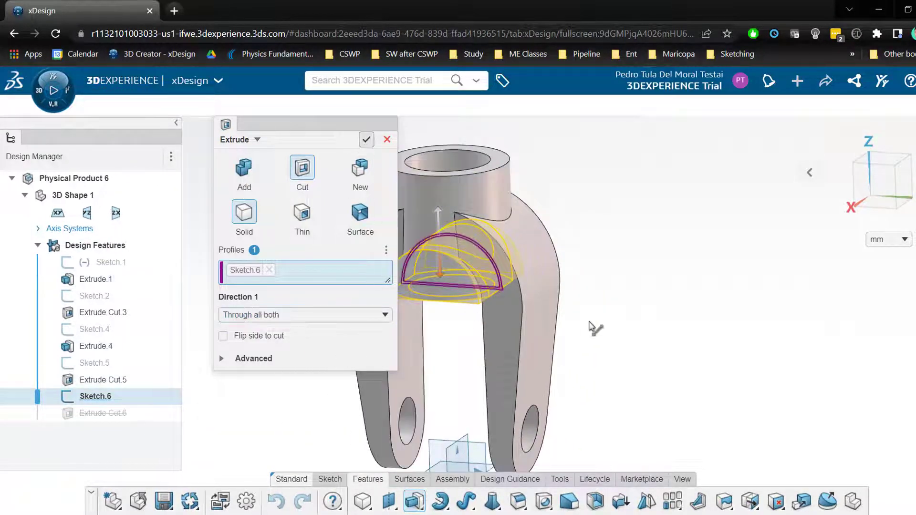
pyautogui.click(367, 139)
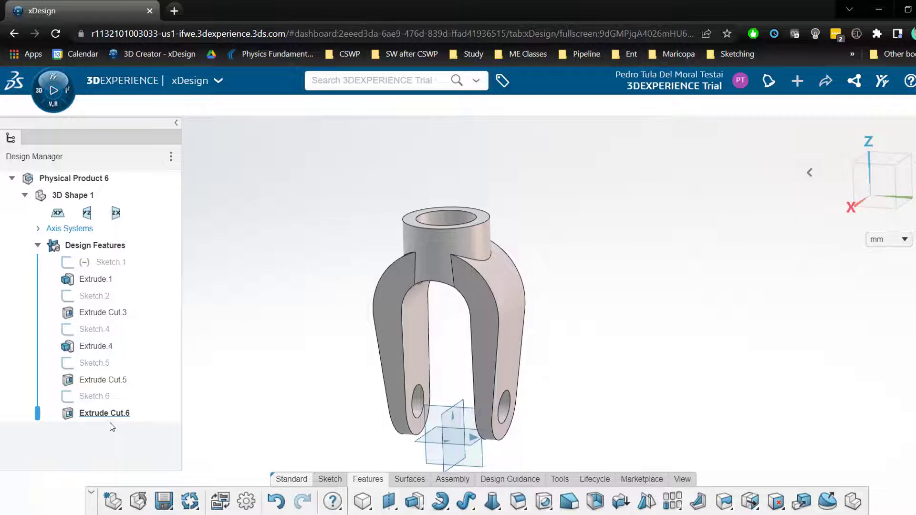
pyautogui.click(104, 413)
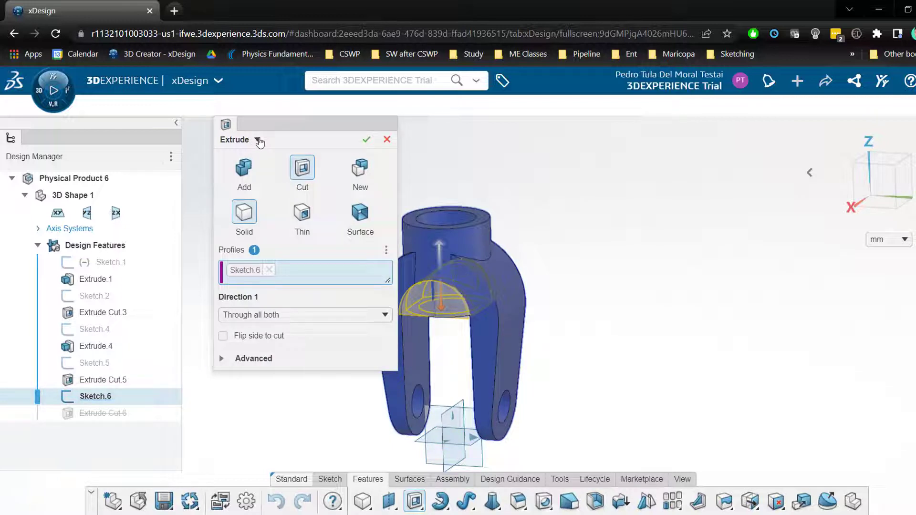
pyautogui.click(256, 139)
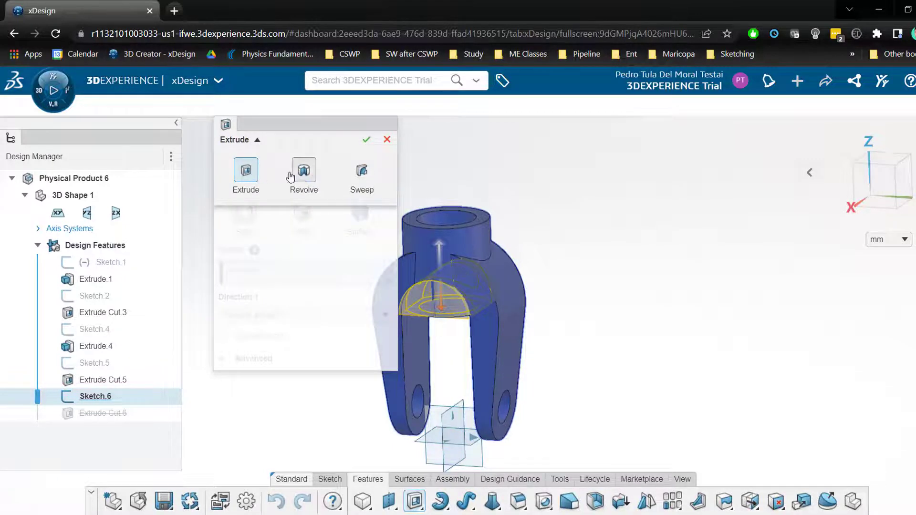
pyautogui.moveTo(304, 172)
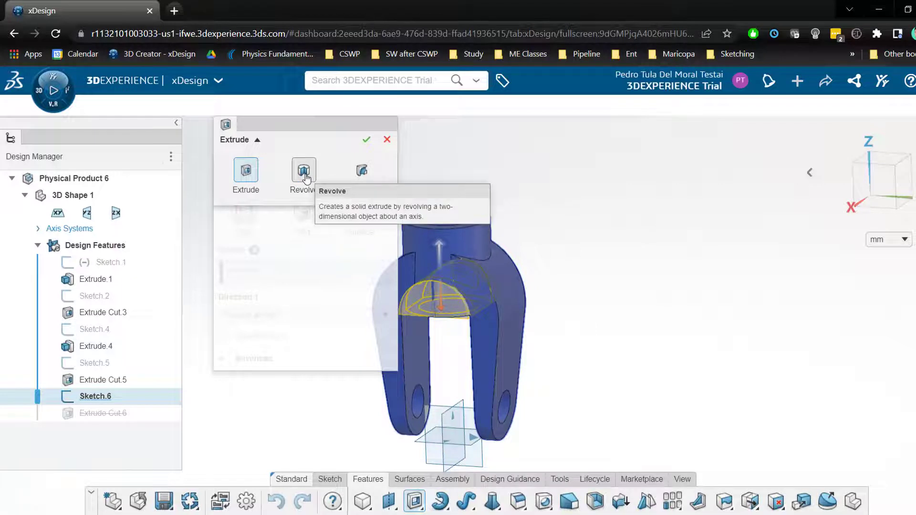
pyautogui.click(302, 170)
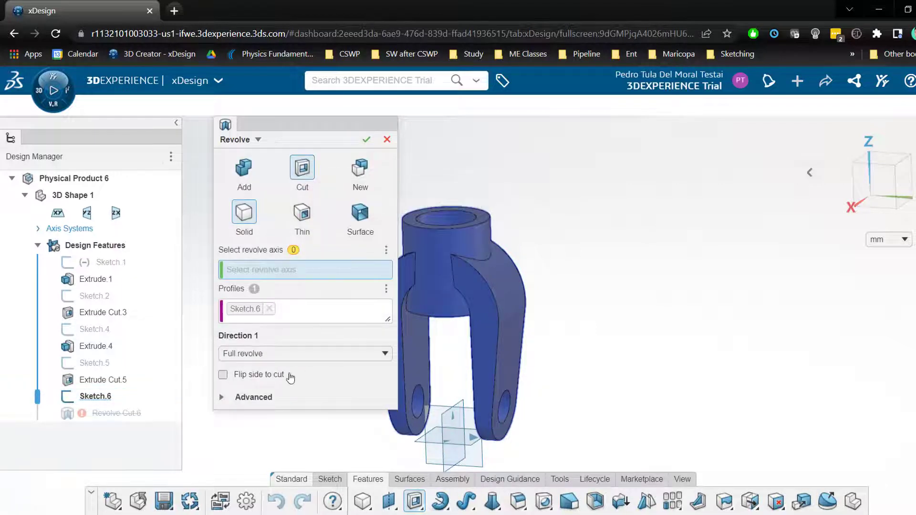
pyautogui.moveTo(280, 297)
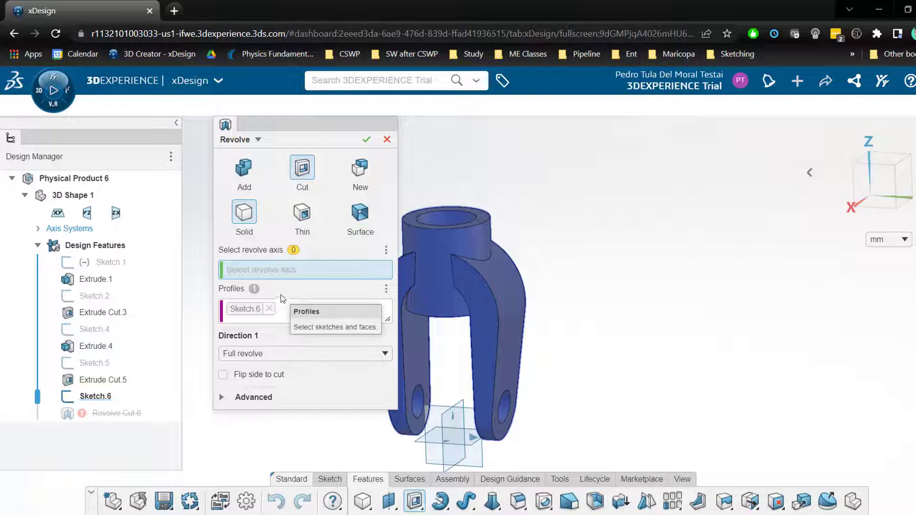
pyautogui.click(269, 308)
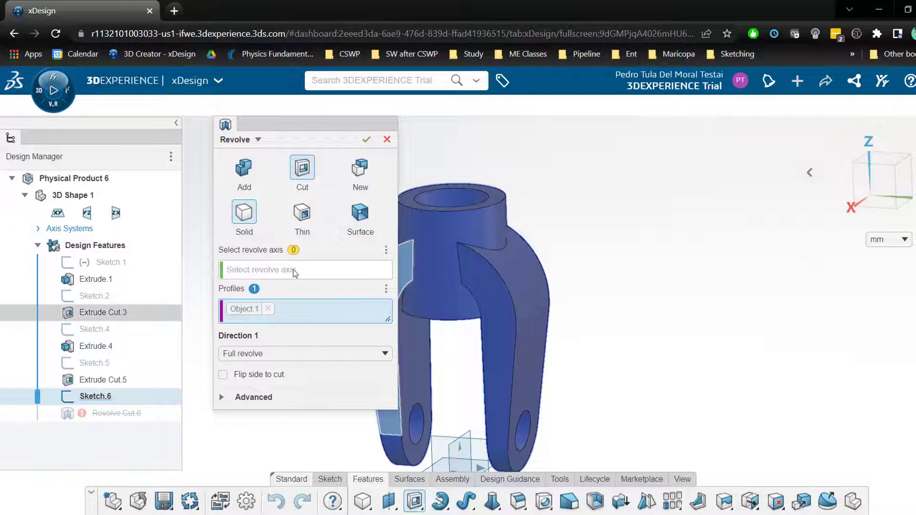
pyautogui.click(268, 308)
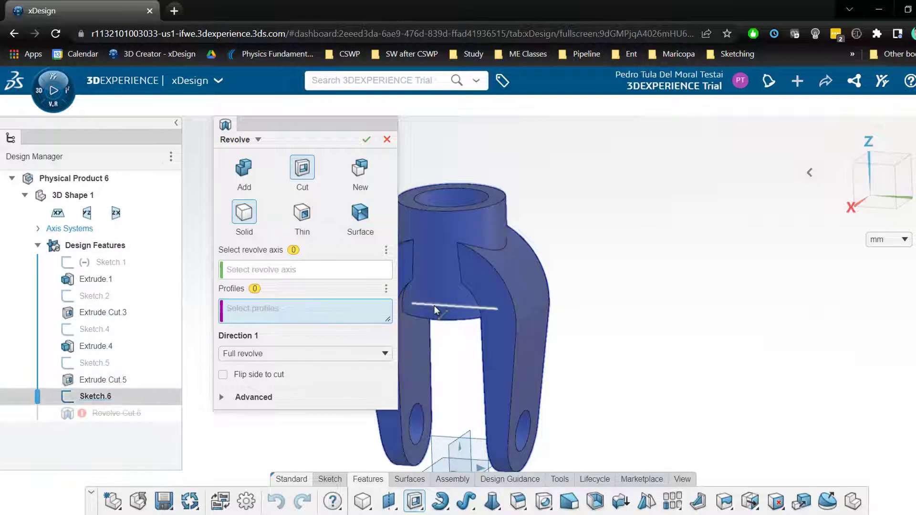
pyautogui.click(452, 306)
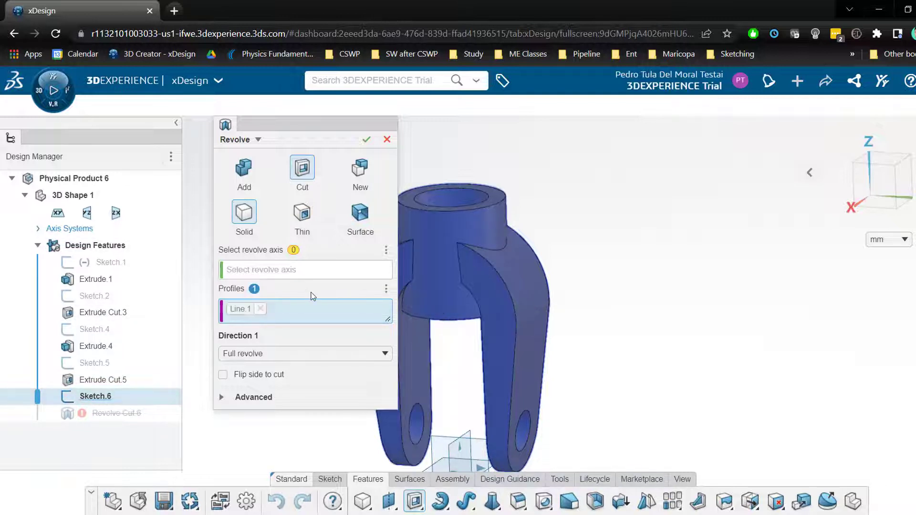
pyautogui.click(415, 298)
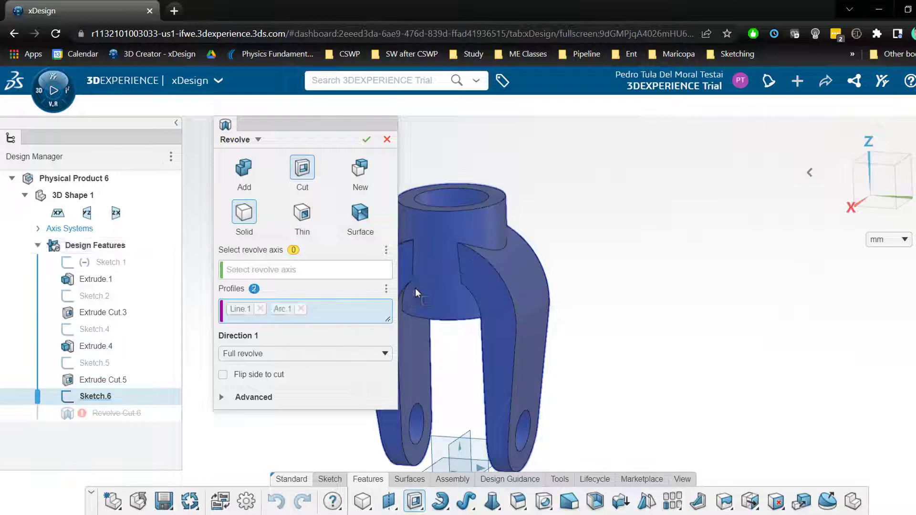
pyautogui.click(456, 308)
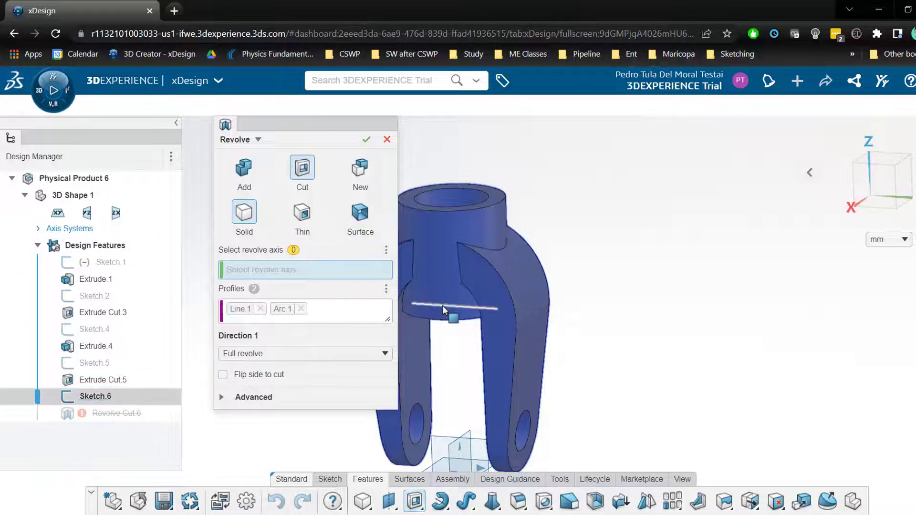
pyautogui.click(455, 307)
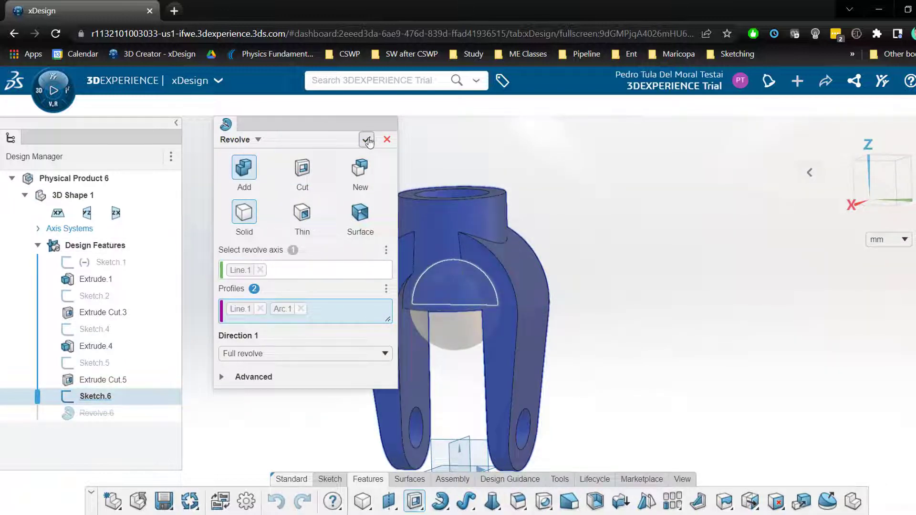
pyautogui.click(366, 139)
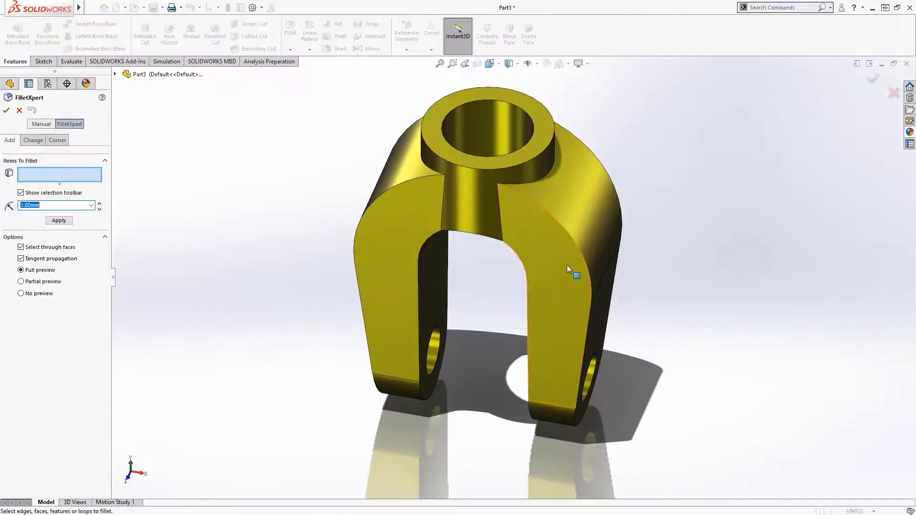
# Round the clevis edges with FilletXpert, creating Fillet1.
pyautogui.click(561, 264)
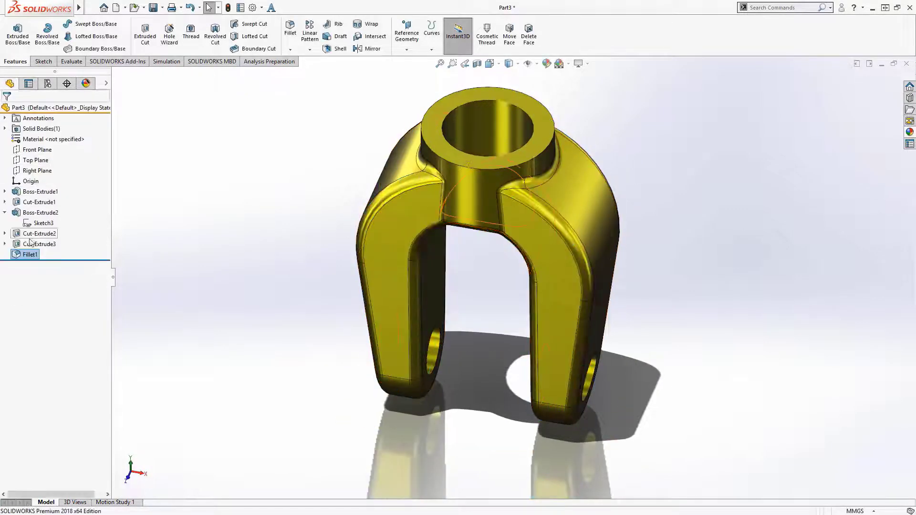
pyautogui.rightClick(30, 254)
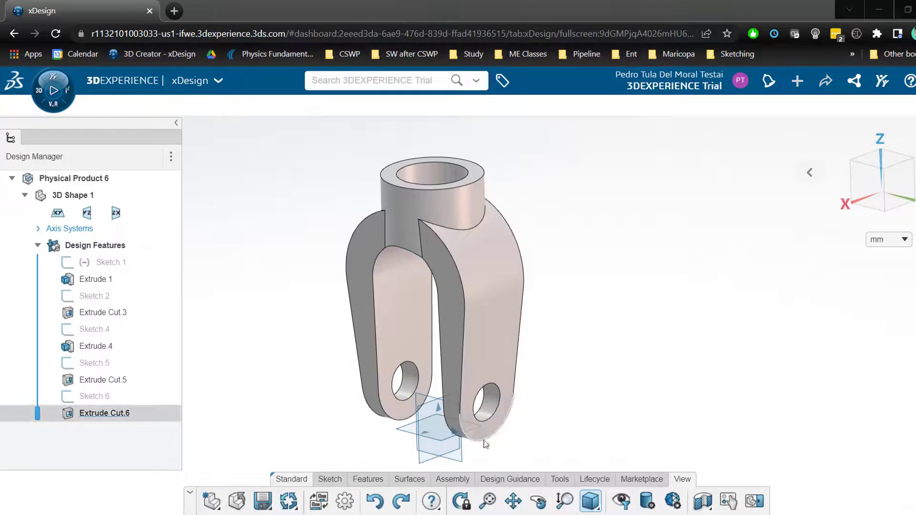
# Start a fillet on two inner clevis faces with a 2 mm radius, which fails to generate.
pyautogui.click(367, 479)
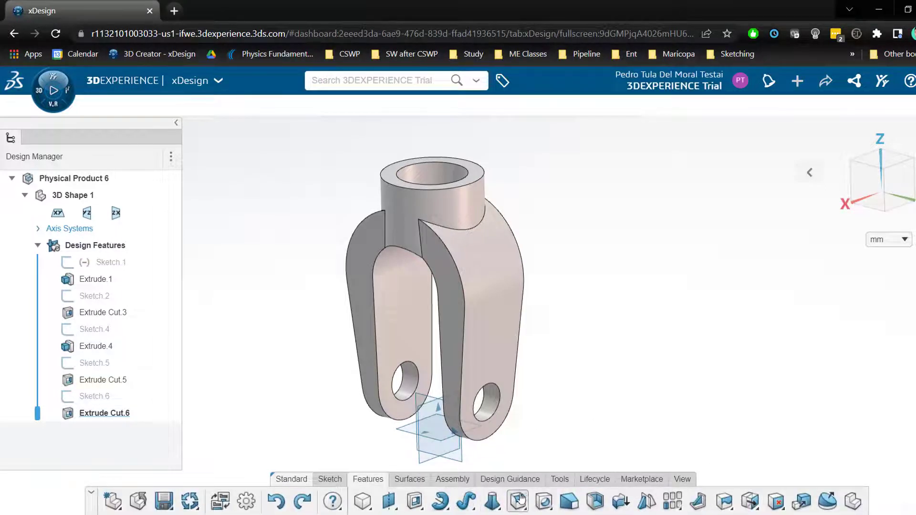
pyautogui.click(516, 501)
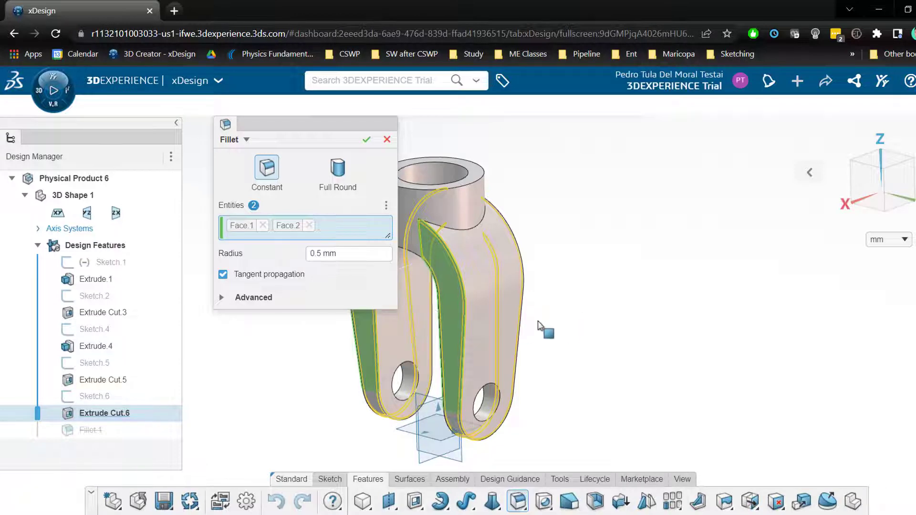
pyautogui.write('2')
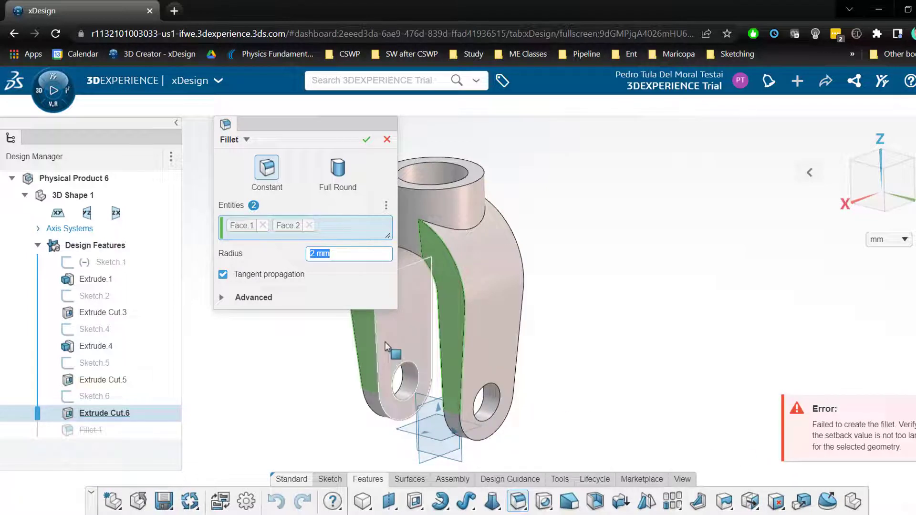
pyautogui.moveTo(342, 251)
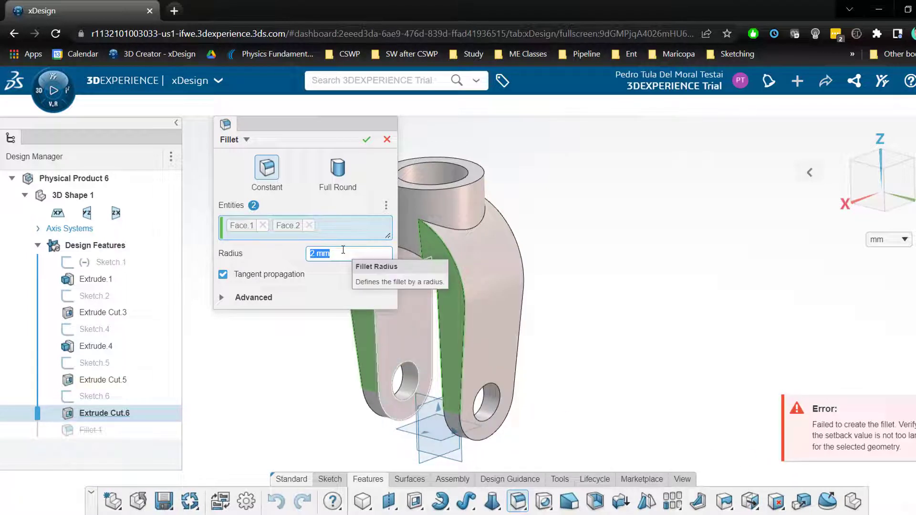
pyautogui.moveTo(331, 228)
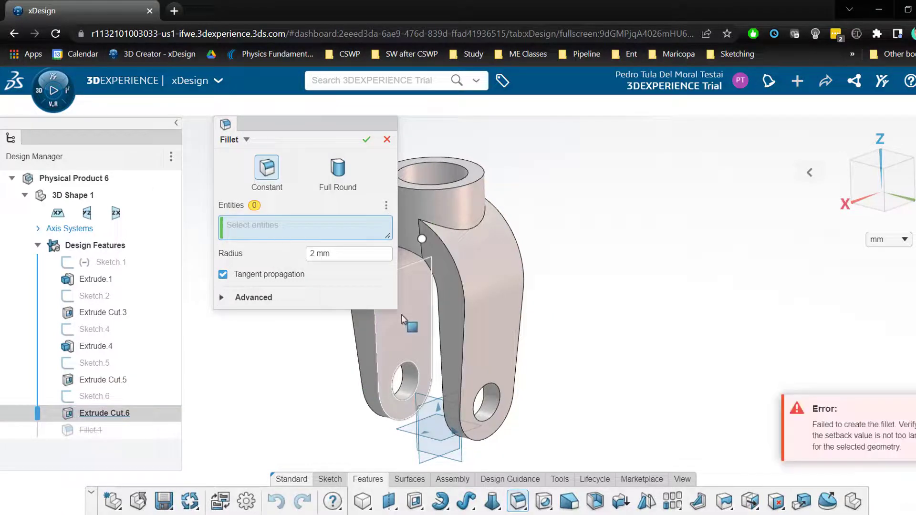
# Pick the first arm edges and suggested matches for the fillet, adjusting the included yoke edge.
pyautogui.click(253, 298)
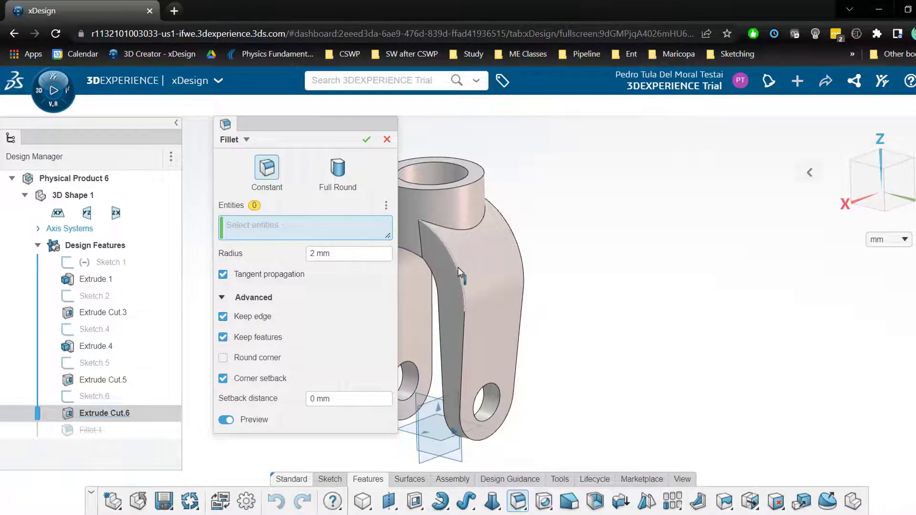
pyautogui.click(443, 256)
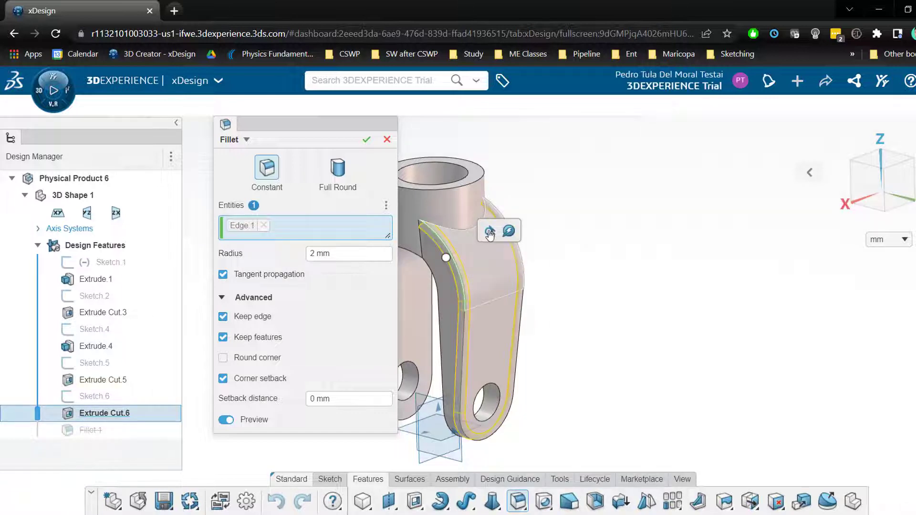
pyautogui.click(488, 231)
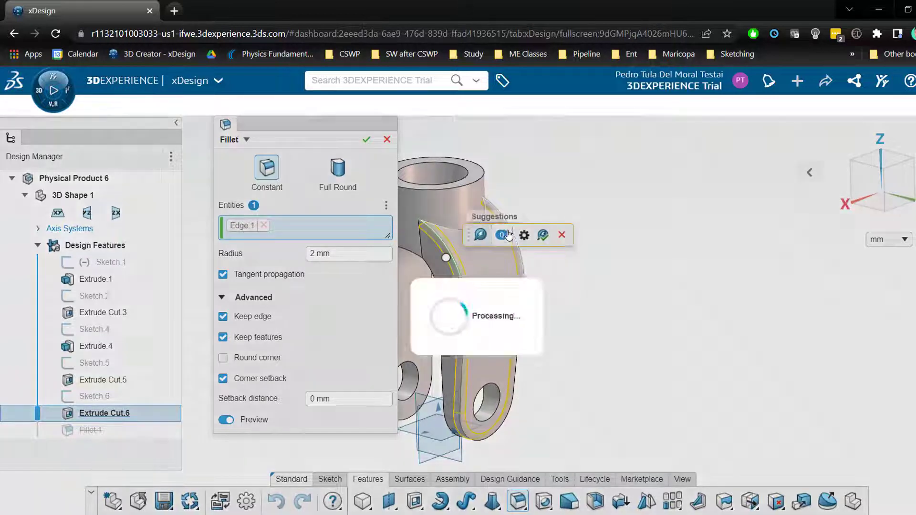
pyautogui.click(501, 235)
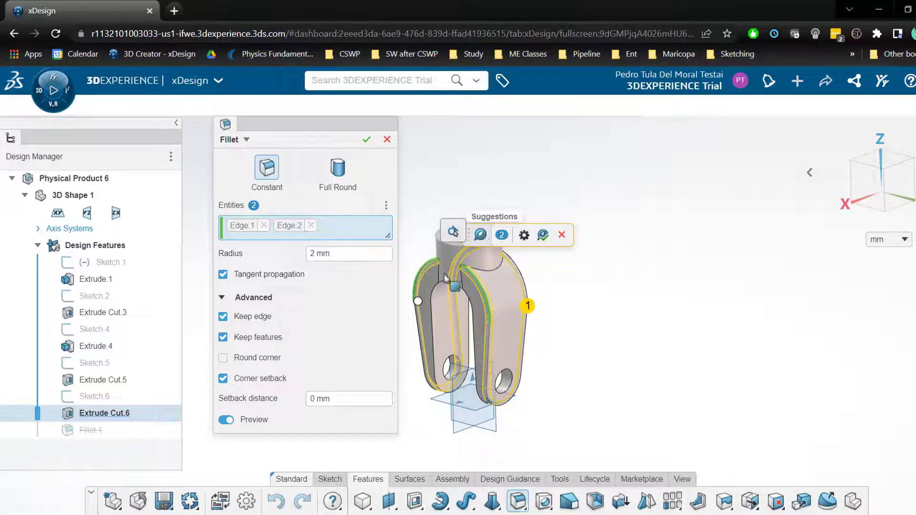
pyautogui.click(430, 287)
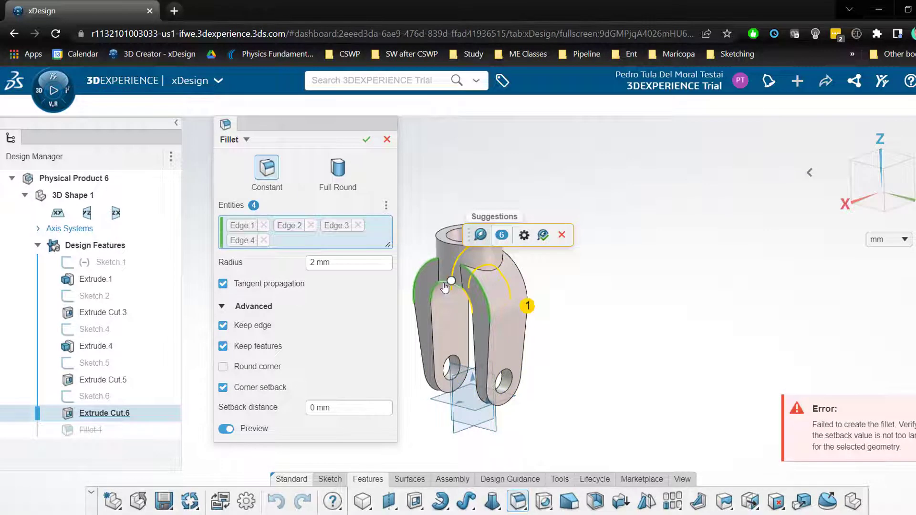
pyautogui.click(264, 240)
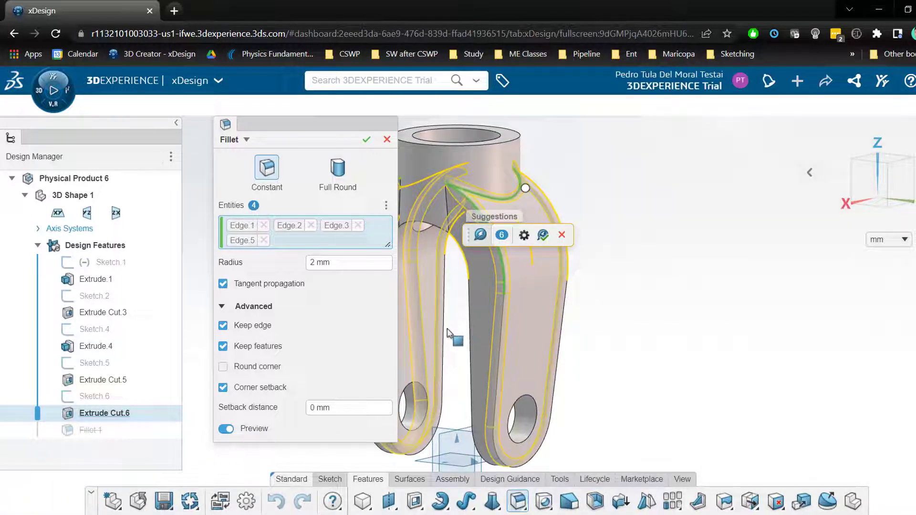
# Add the remaining arm edges and all suggestions, creating Fillet.1 at 2 mm.
pyautogui.click(435, 327)
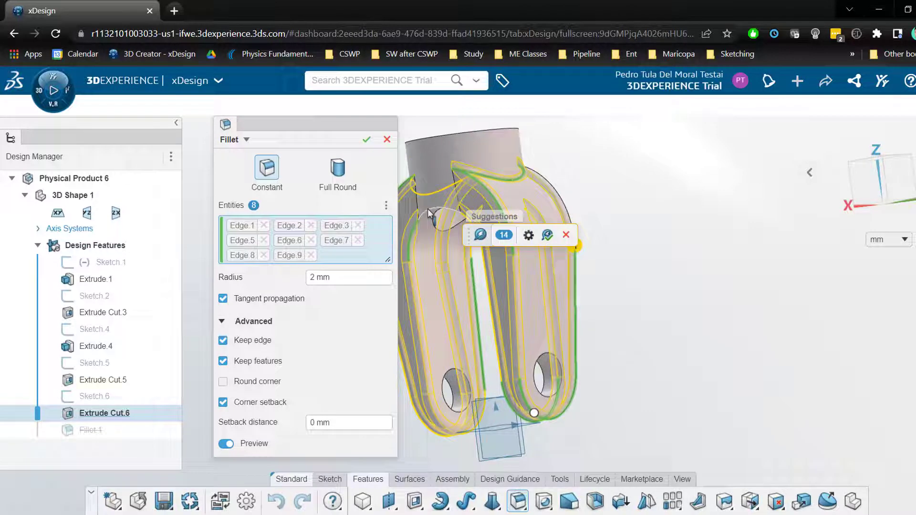
pyautogui.click(441, 239)
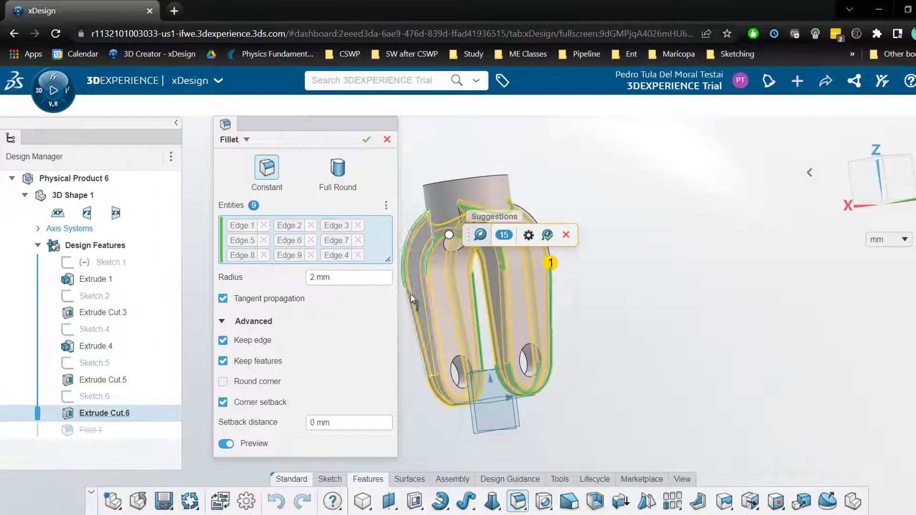
pyautogui.moveTo(496, 292); pyautogui.dragTo(543, 316)
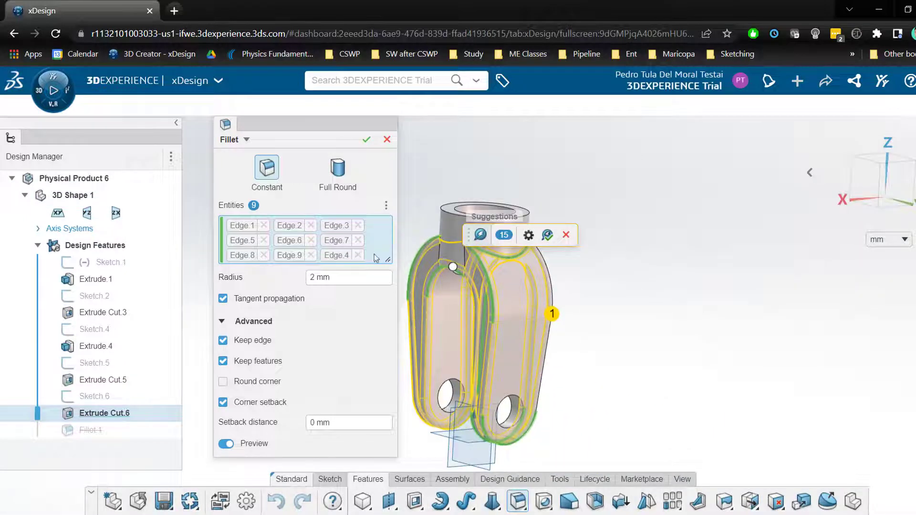
pyautogui.click(504, 235)
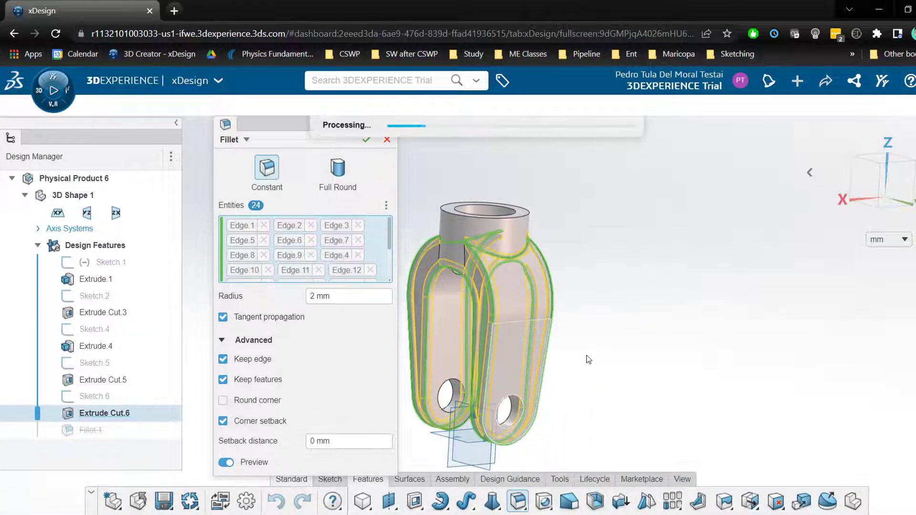
pyautogui.click(367, 139)
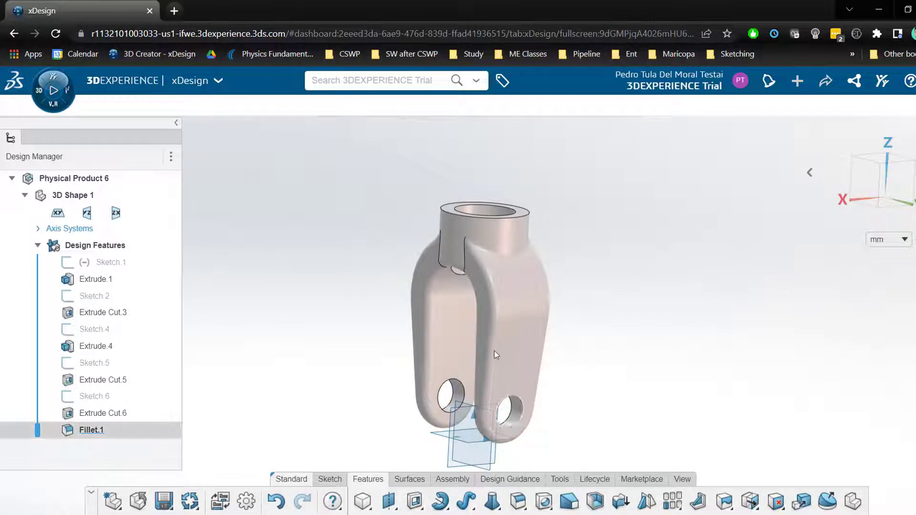
# Start the Colors tool on Fillet.1 with face selection.
pyautogui.moveTo(495, 355); pyautogui.dragTo(581, 368)
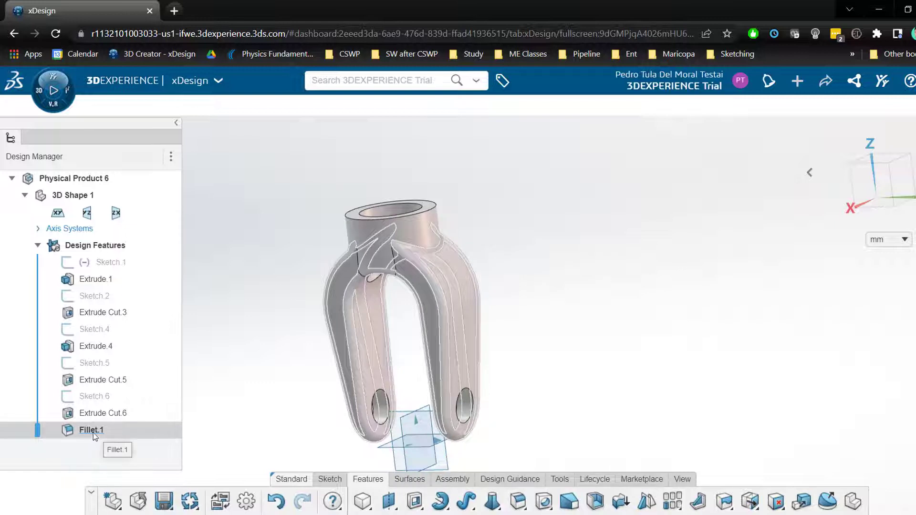
pyautogui.rightClick(91, 430)
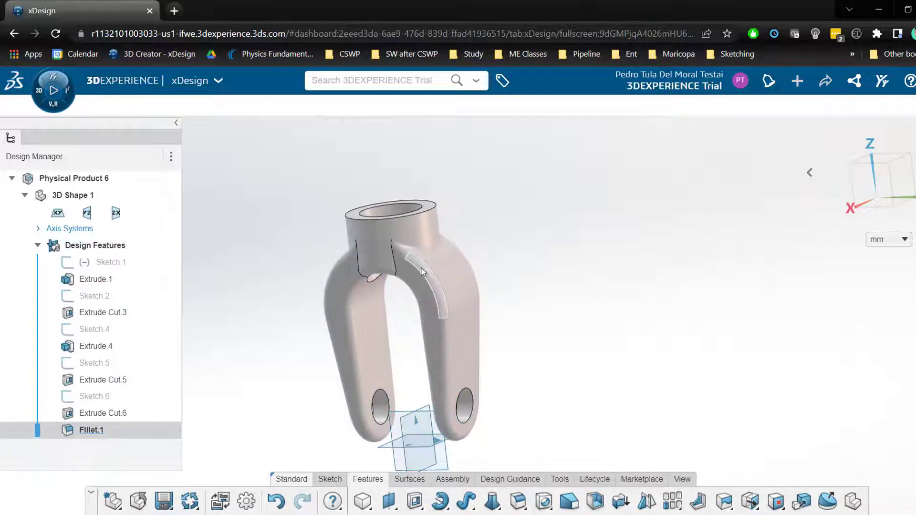
pyautogui.click(423, 275)
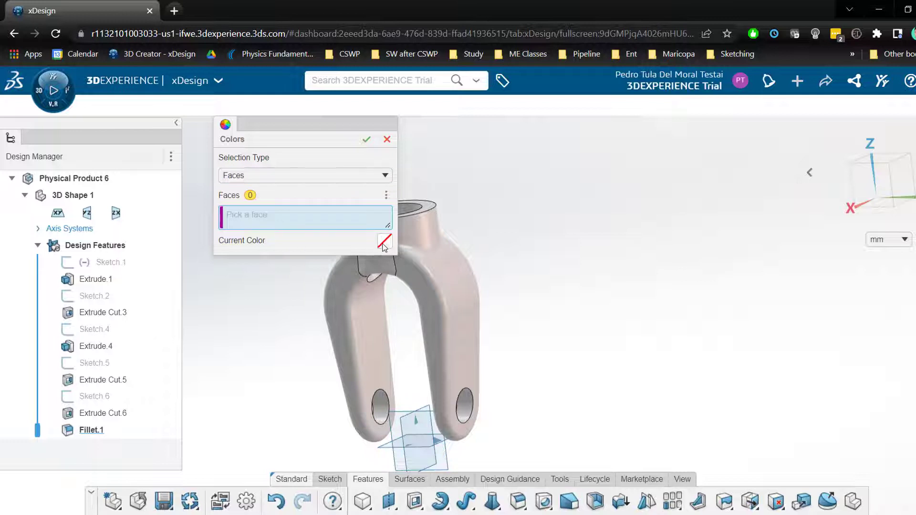
# Choose red and apply it to the first picked fillet face.
pyautogui.click(384, 240)
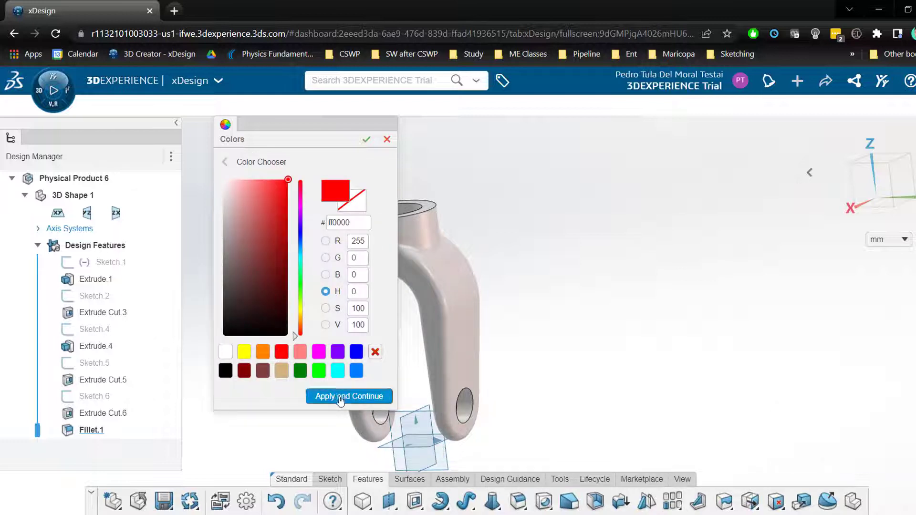
pyautogui.click(349, 396)
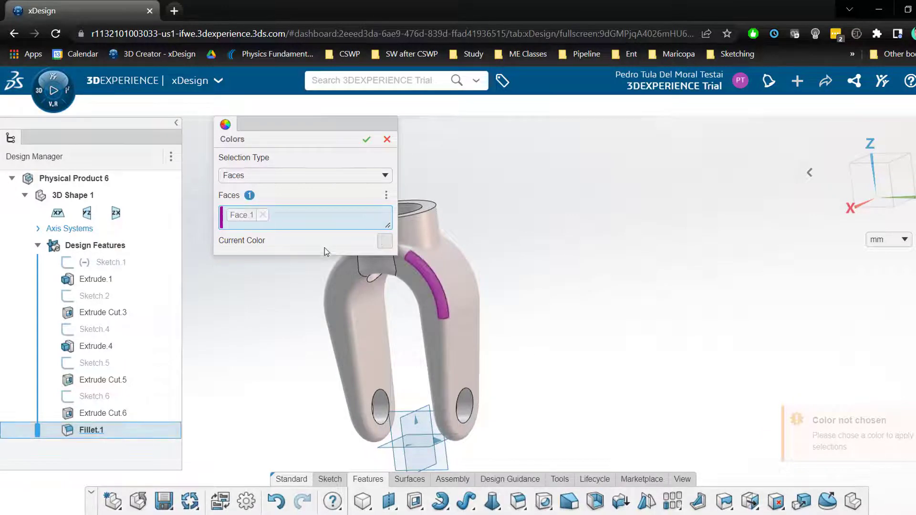
pyautogui.click(383, 241)
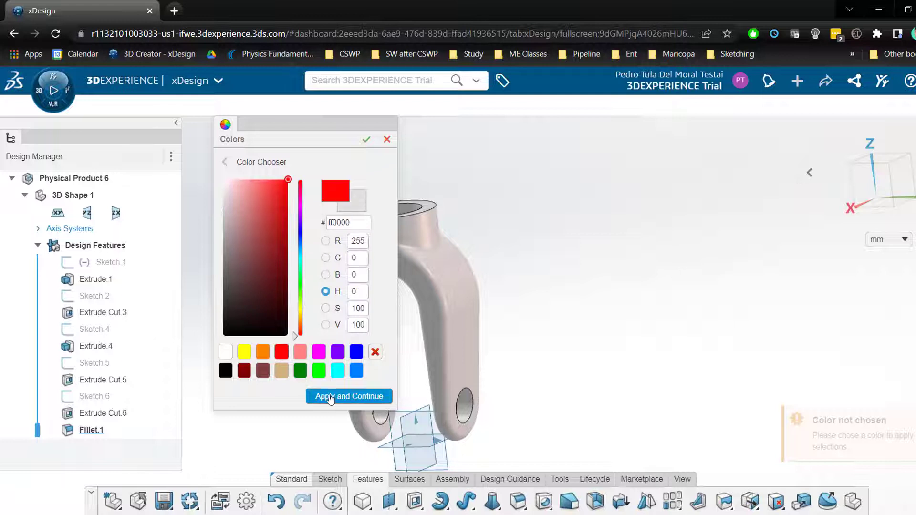
pyautogui.click(348, 396)
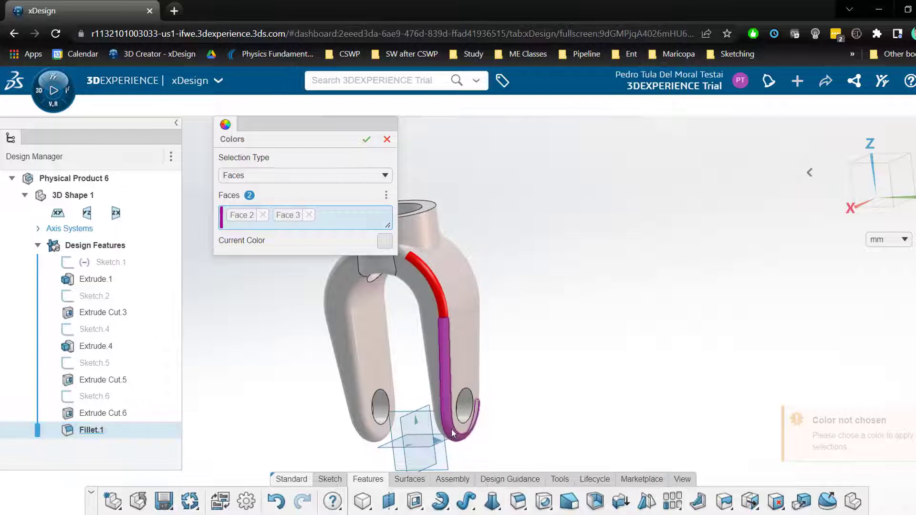
# Colour the left arm's fillet faces red and check the remaining faces.
pyautogui.click(338, 286)
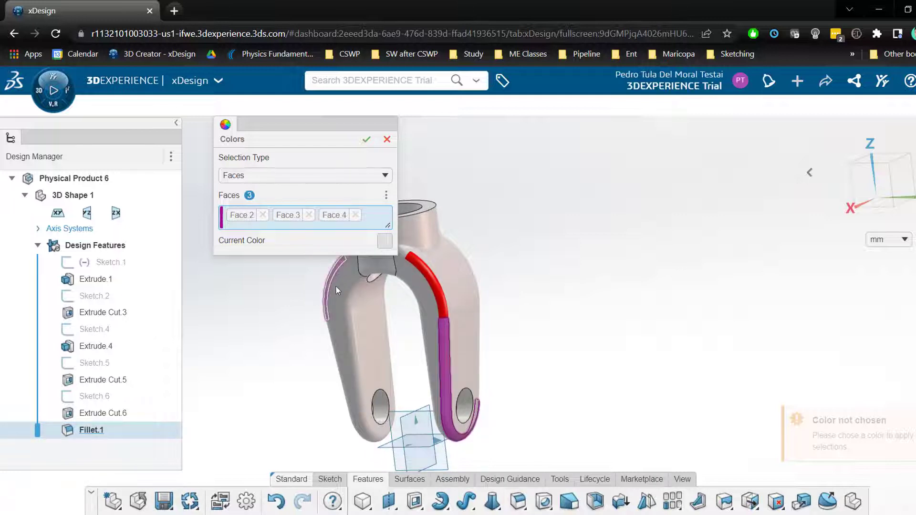
pyautogui.click(327, 304)
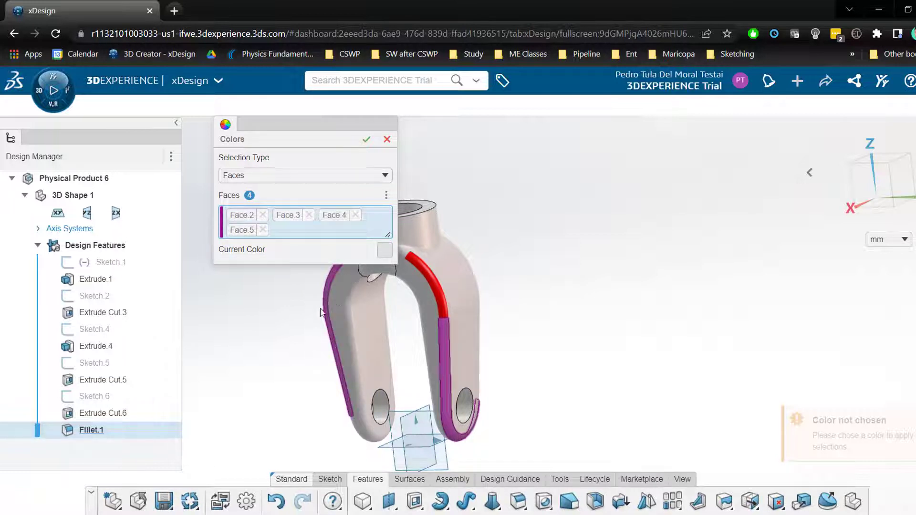
pyautogui.click(384, 250)
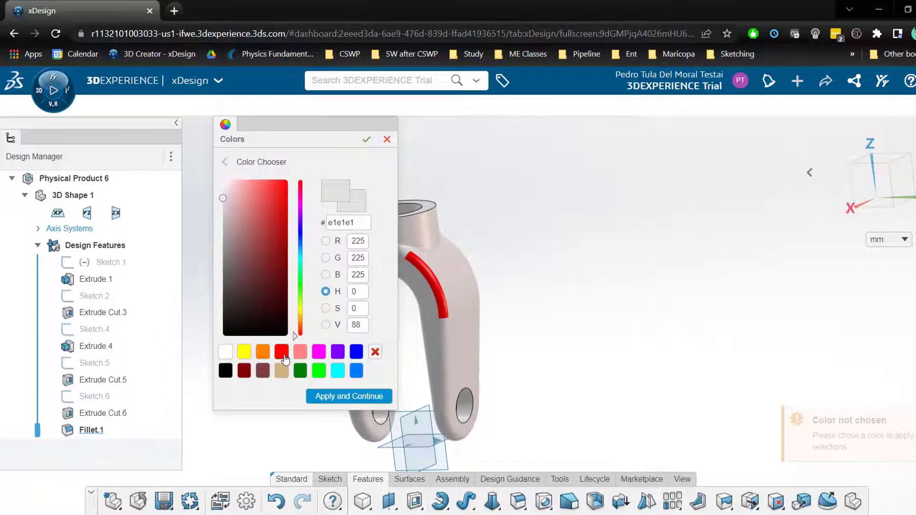
pyautogui.click(223, 162)
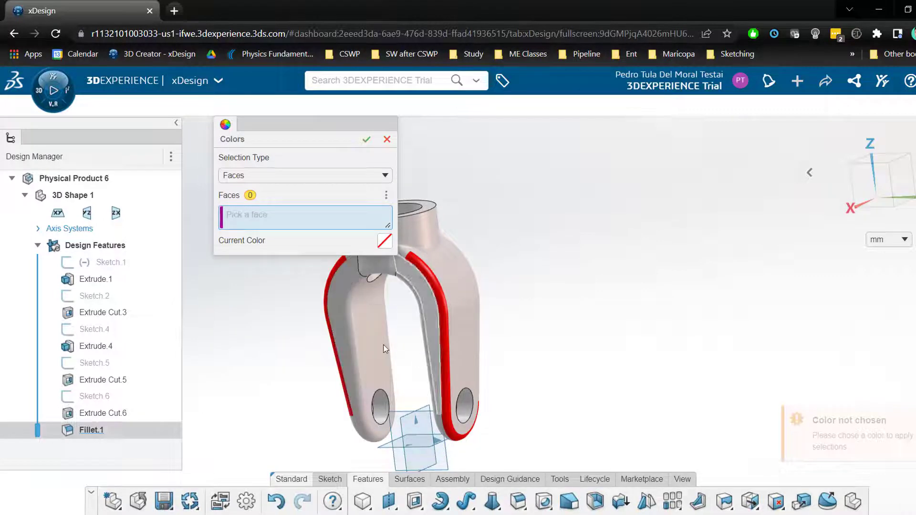
pyautogui.moveTo(385, 351); pyautogui.dragTo(407, 309)
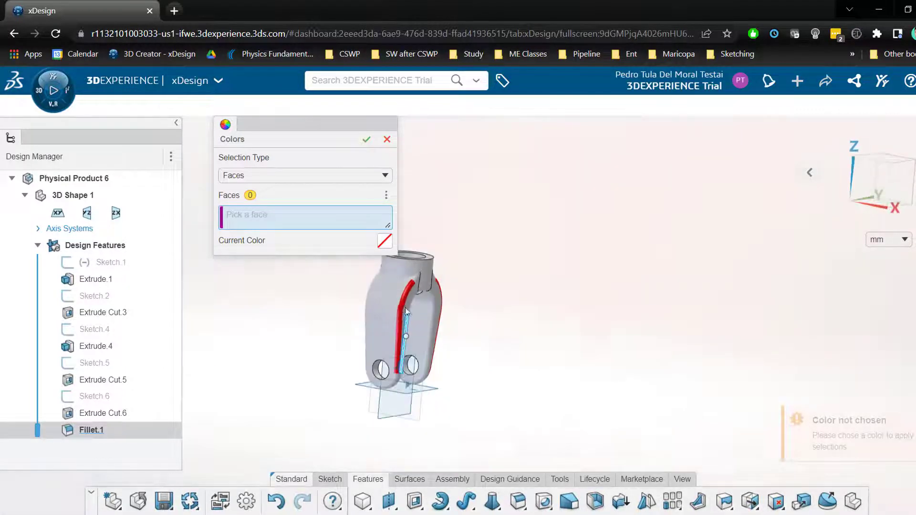